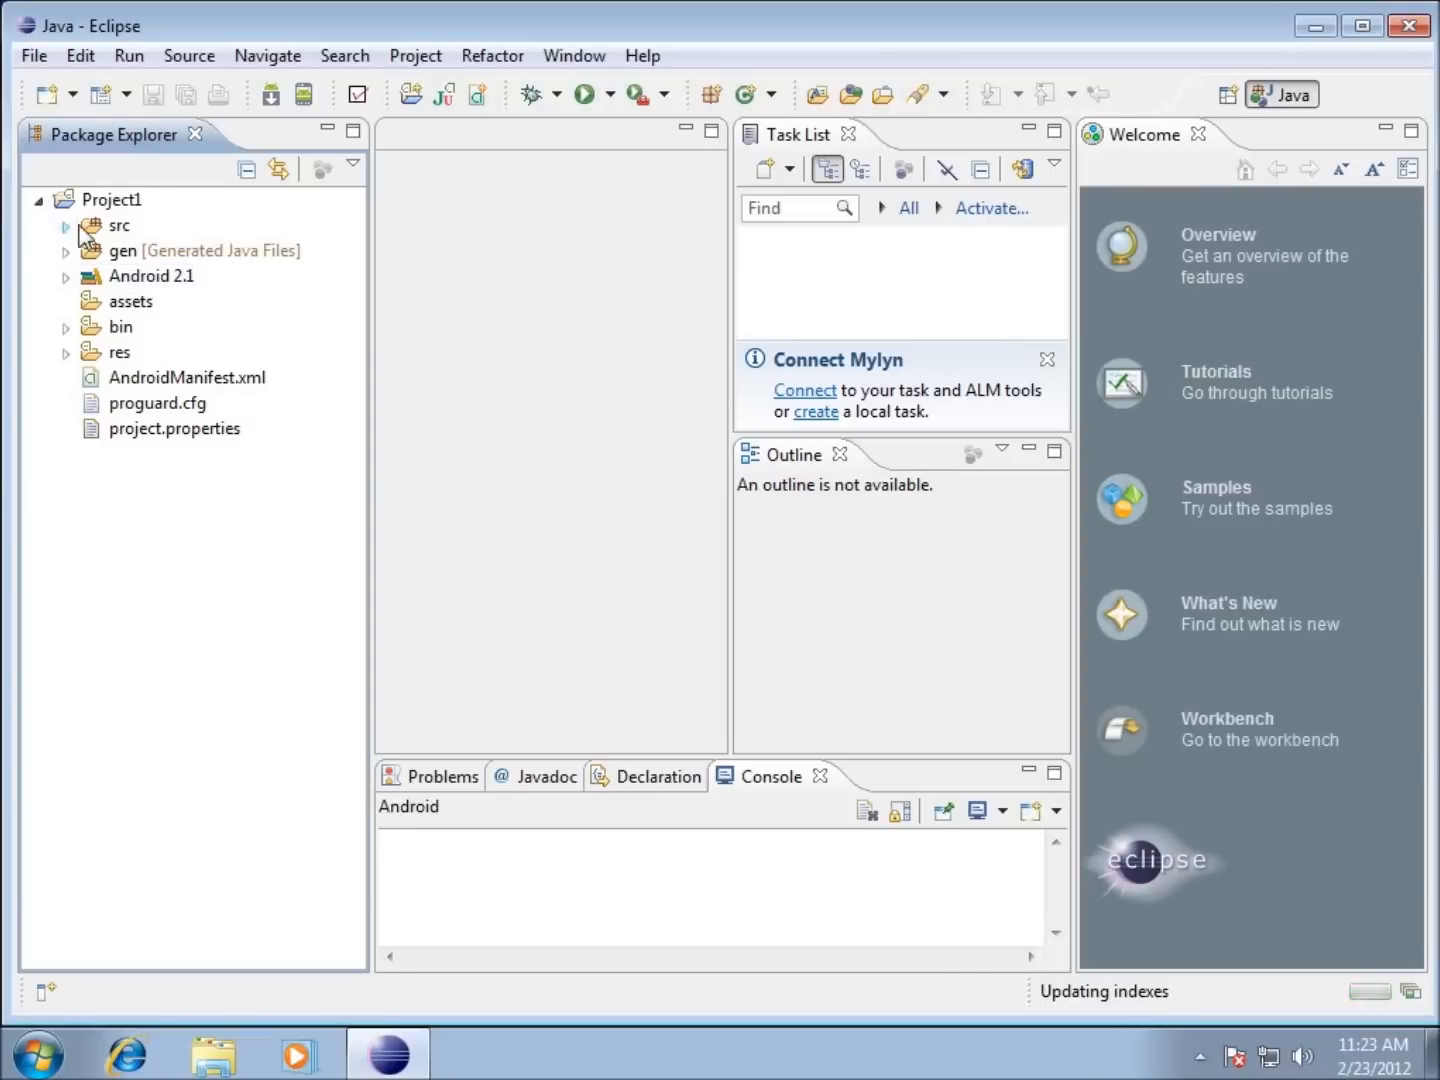
Expand src and package local.penning.matthew.displaytext, selecting Project1Activity.java.
left_click(110, 200)
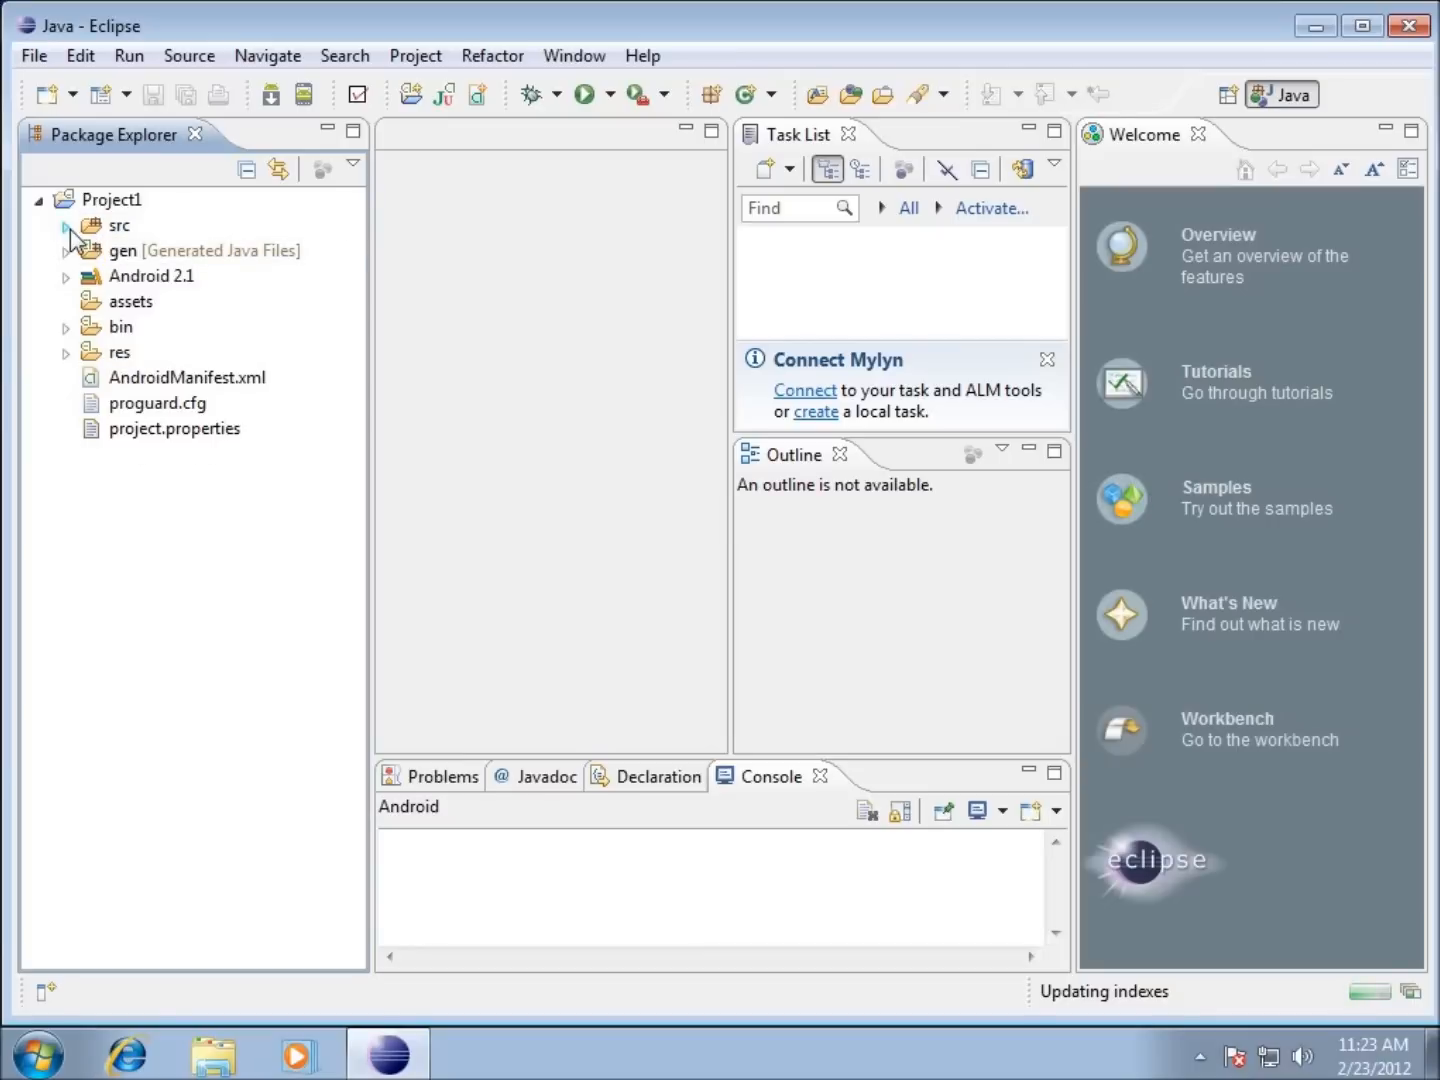
left_click(66, 224)
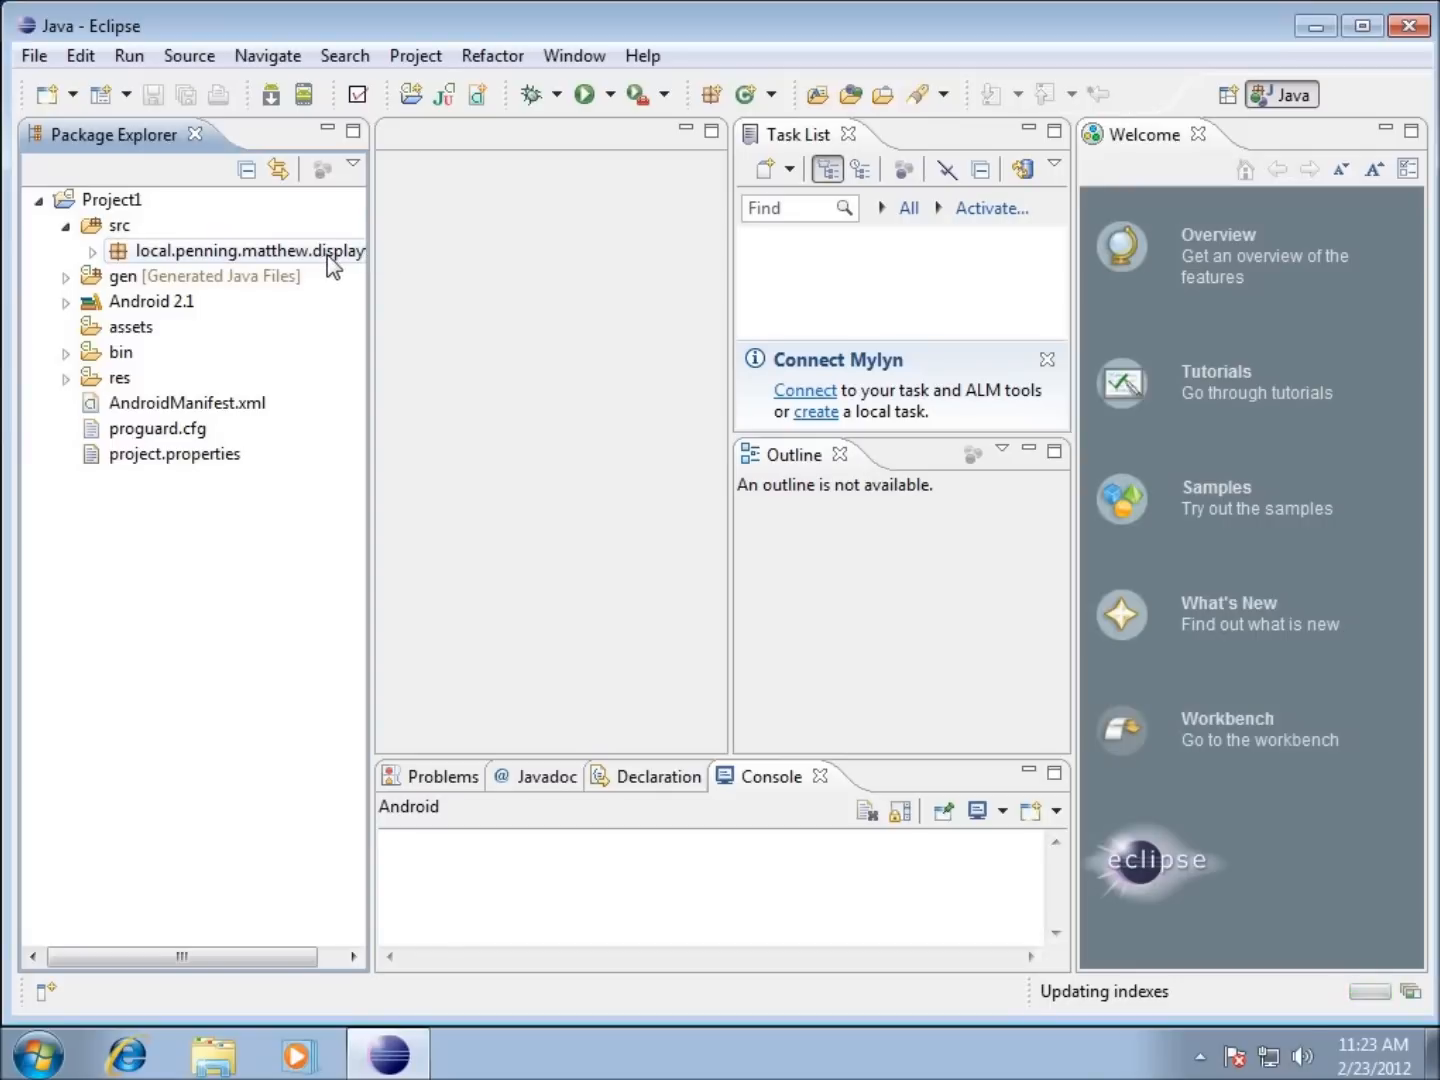
left_click(92, 252)
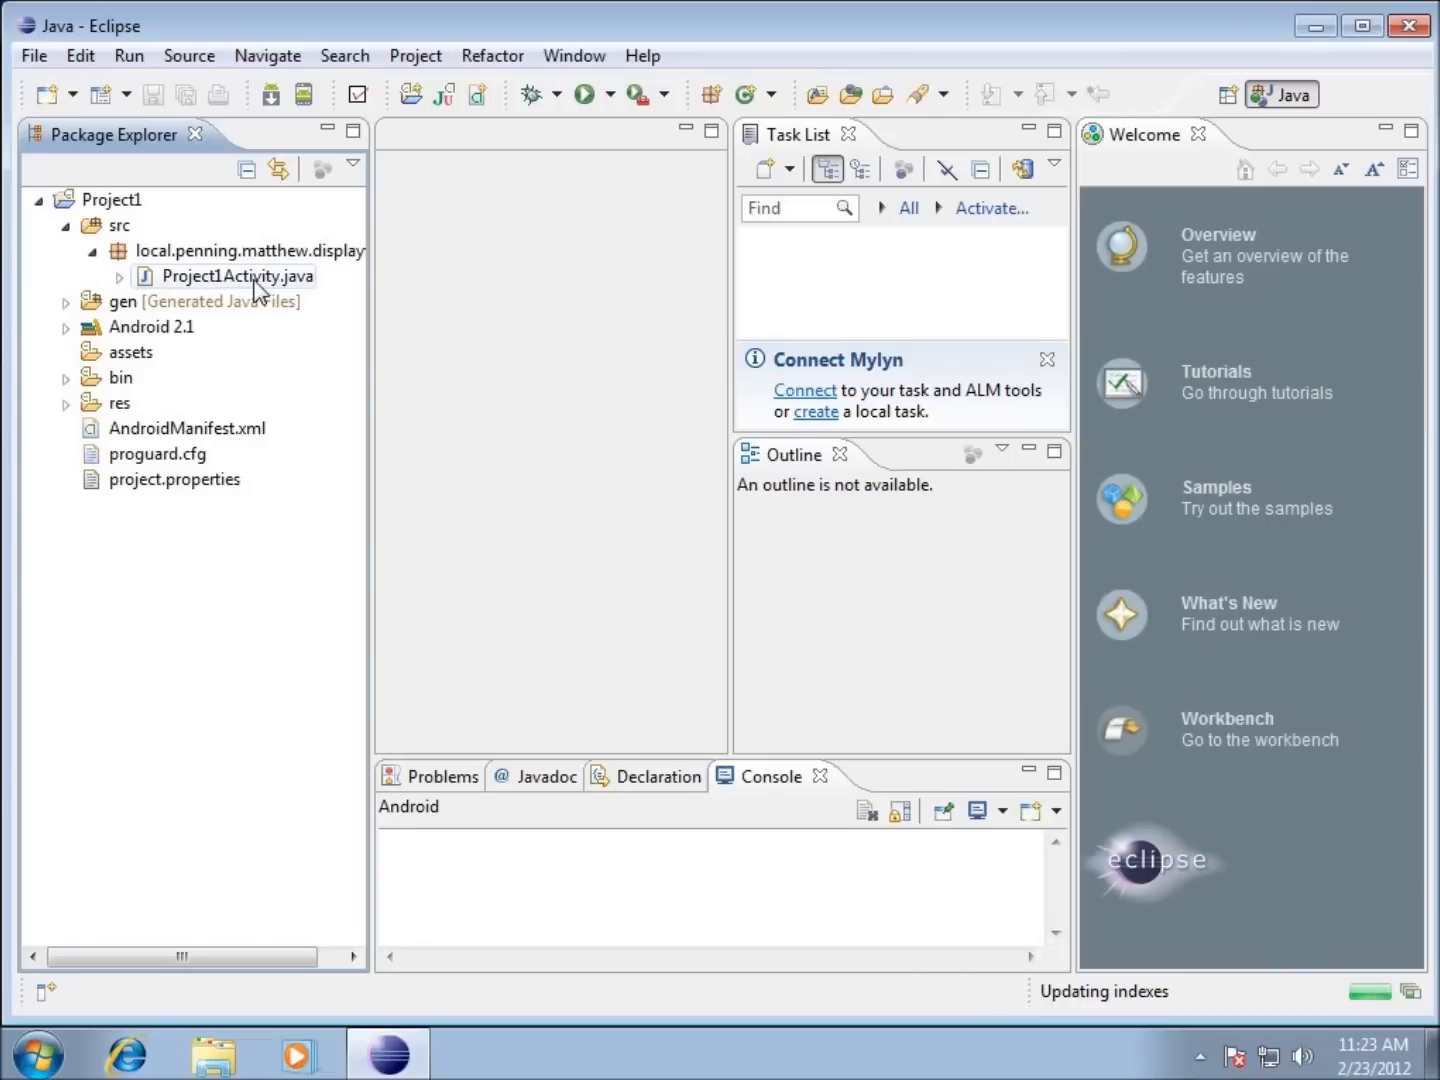
left_click(236, 276)
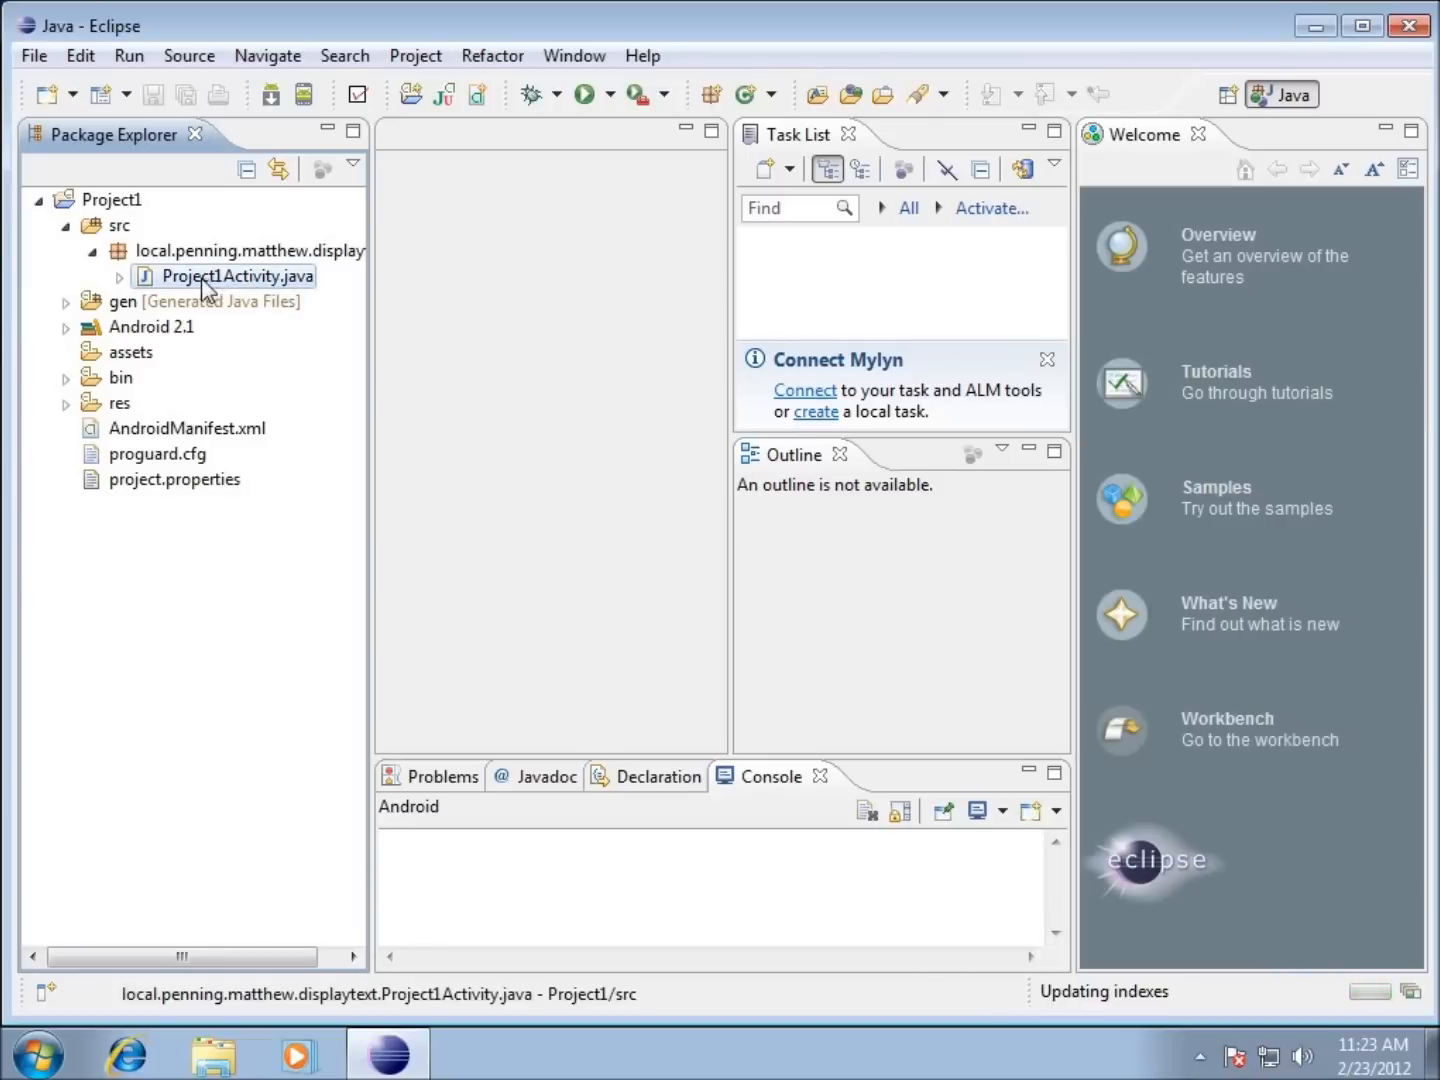
mouse_move(238, 292)
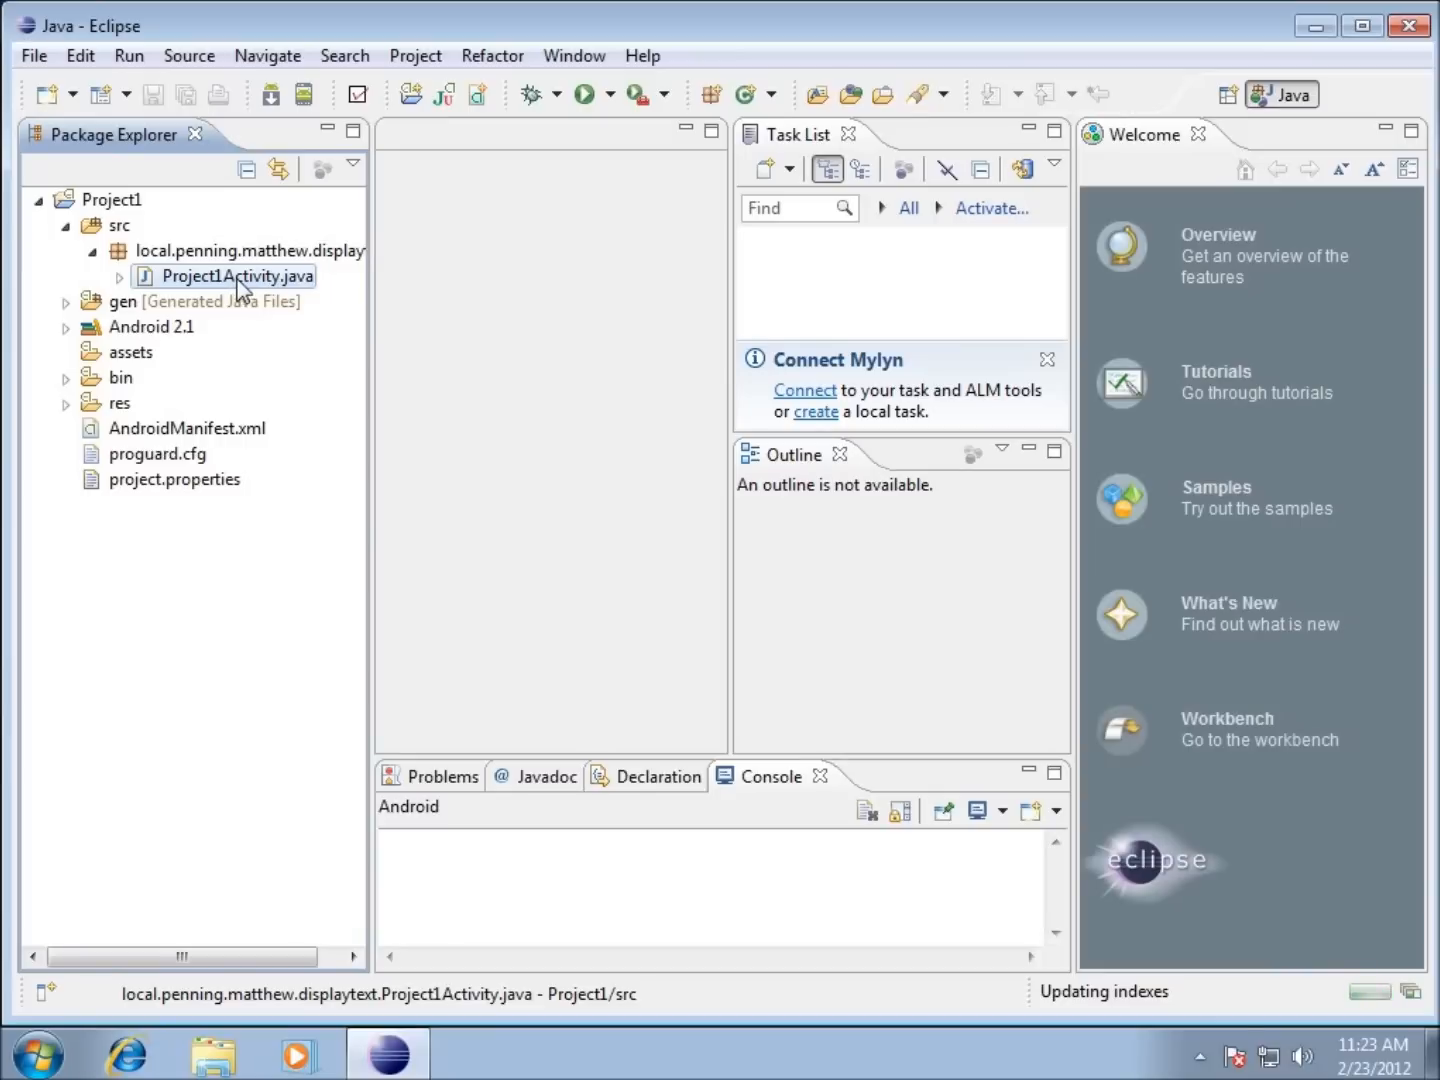
Open Project1Activity.java and close Task List, Outline and Welcome to widen the editor.
double_click(236, 276)
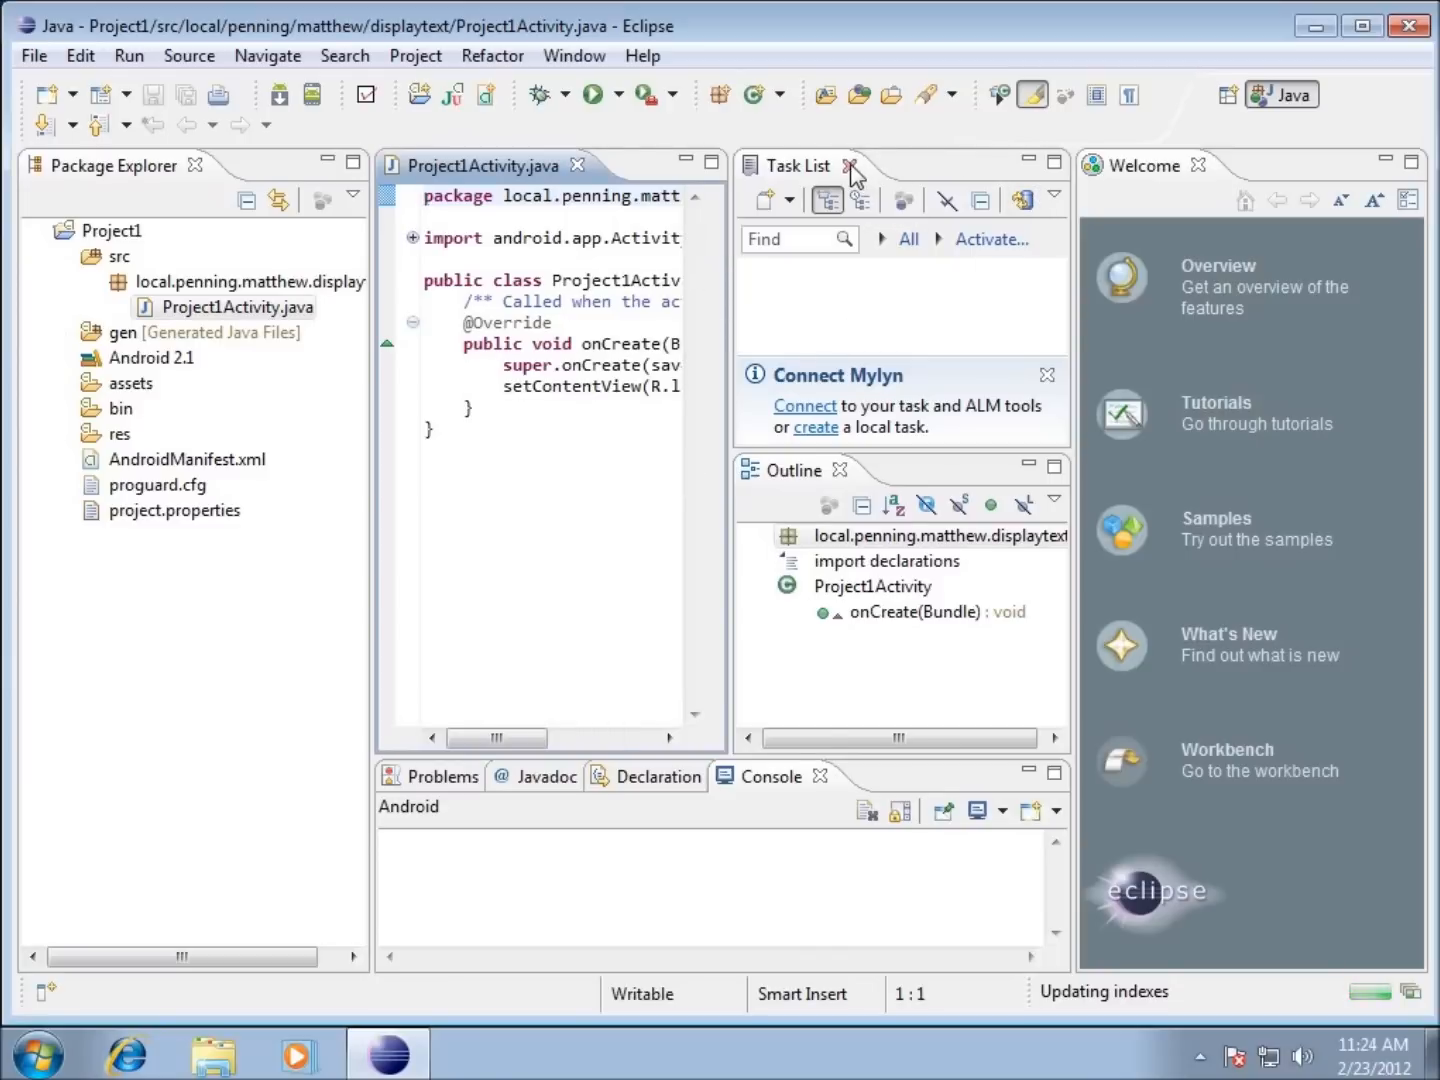
left_click(848, 164)
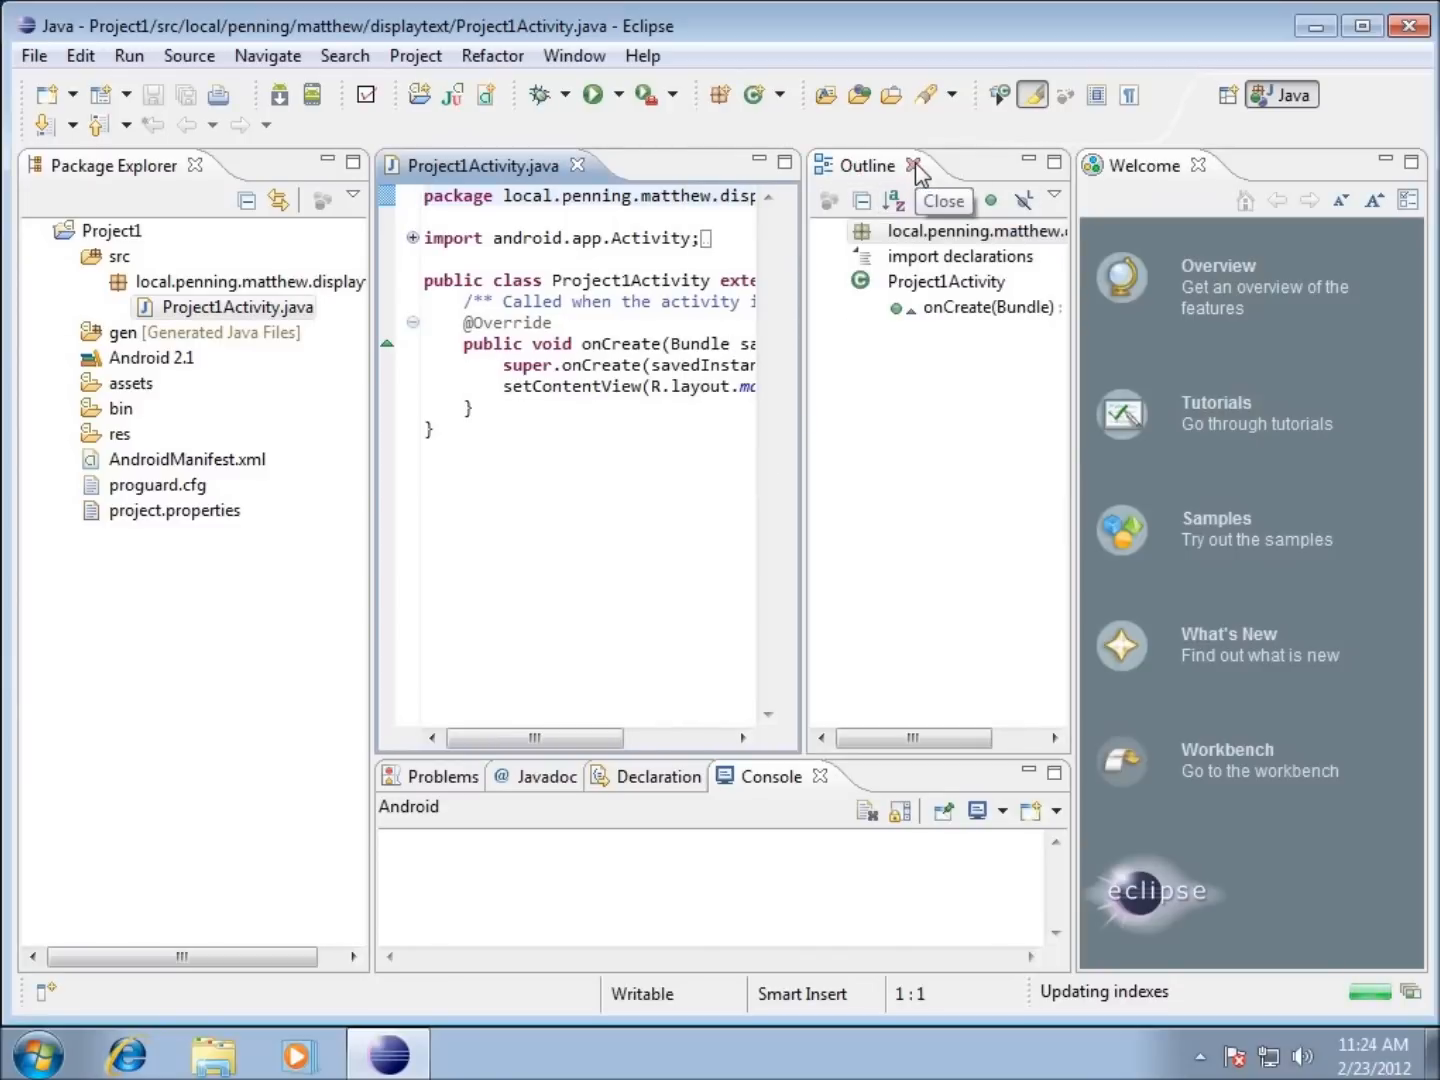
left_click(912, 164)
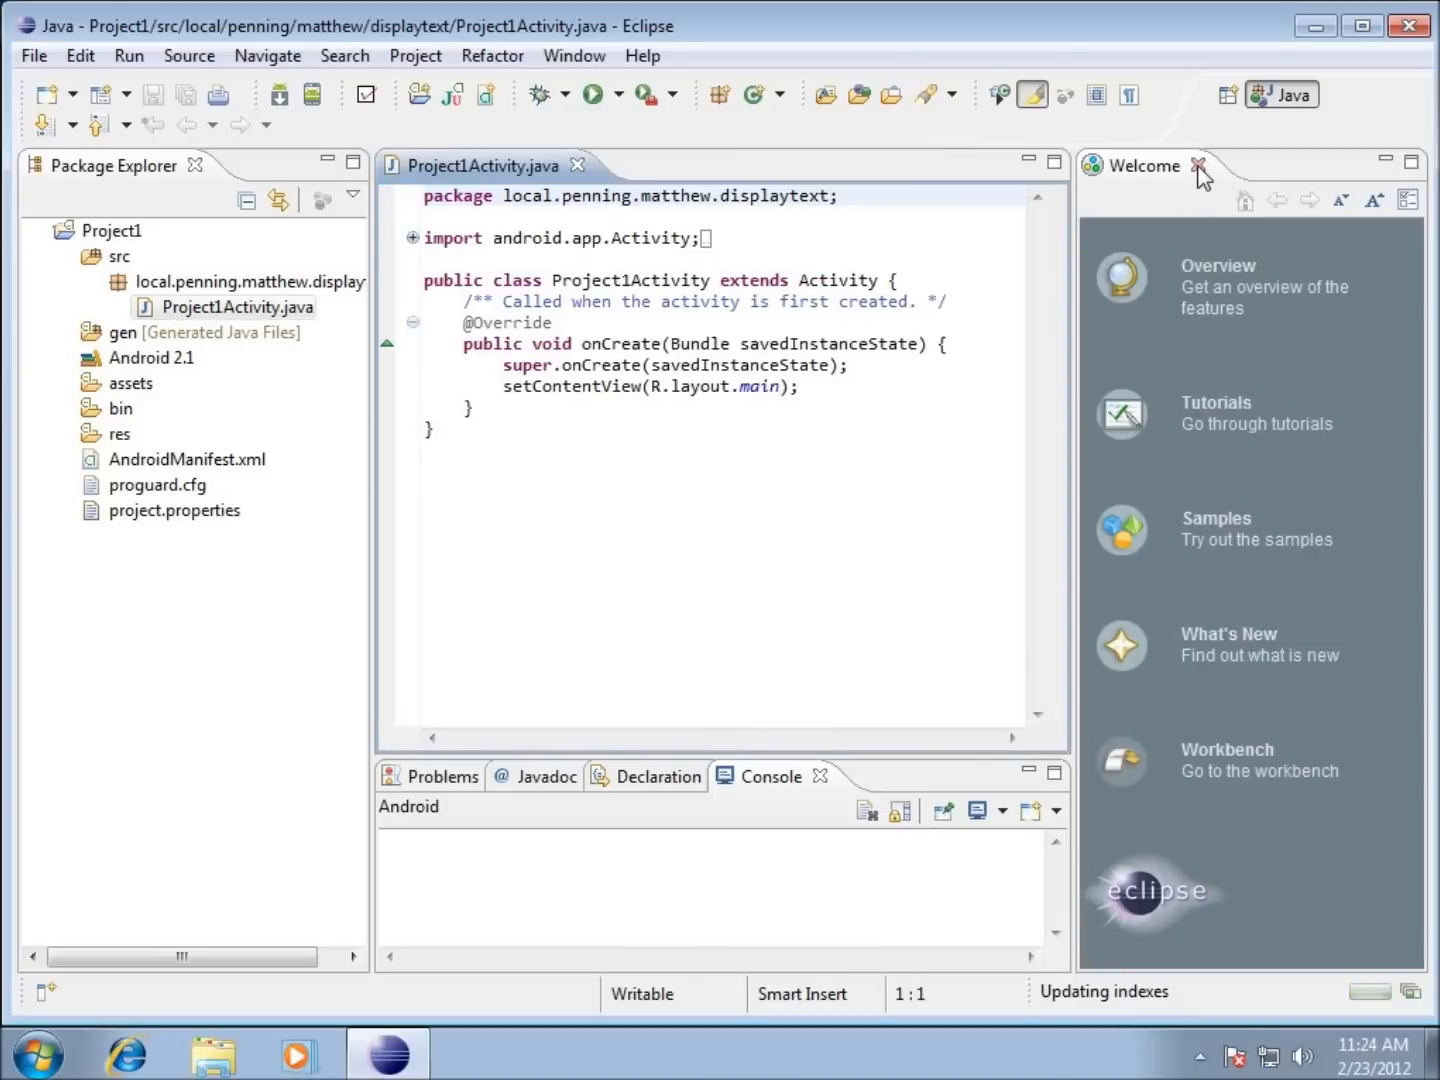
left_click(1200, 164)
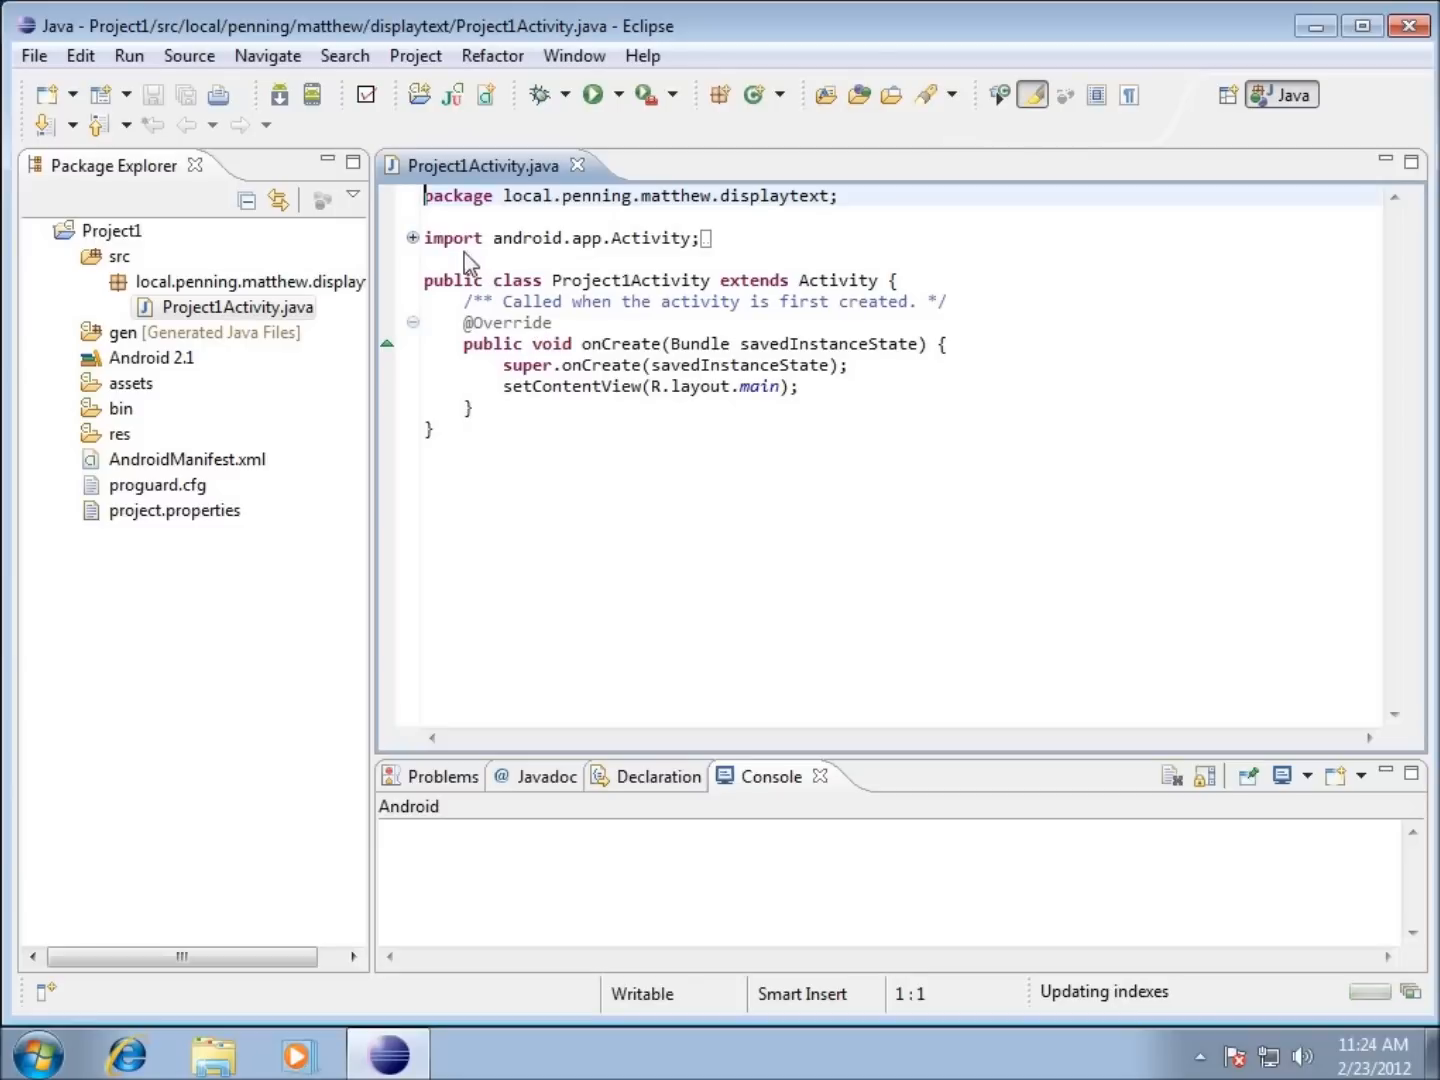
mouse_move(680, 416)
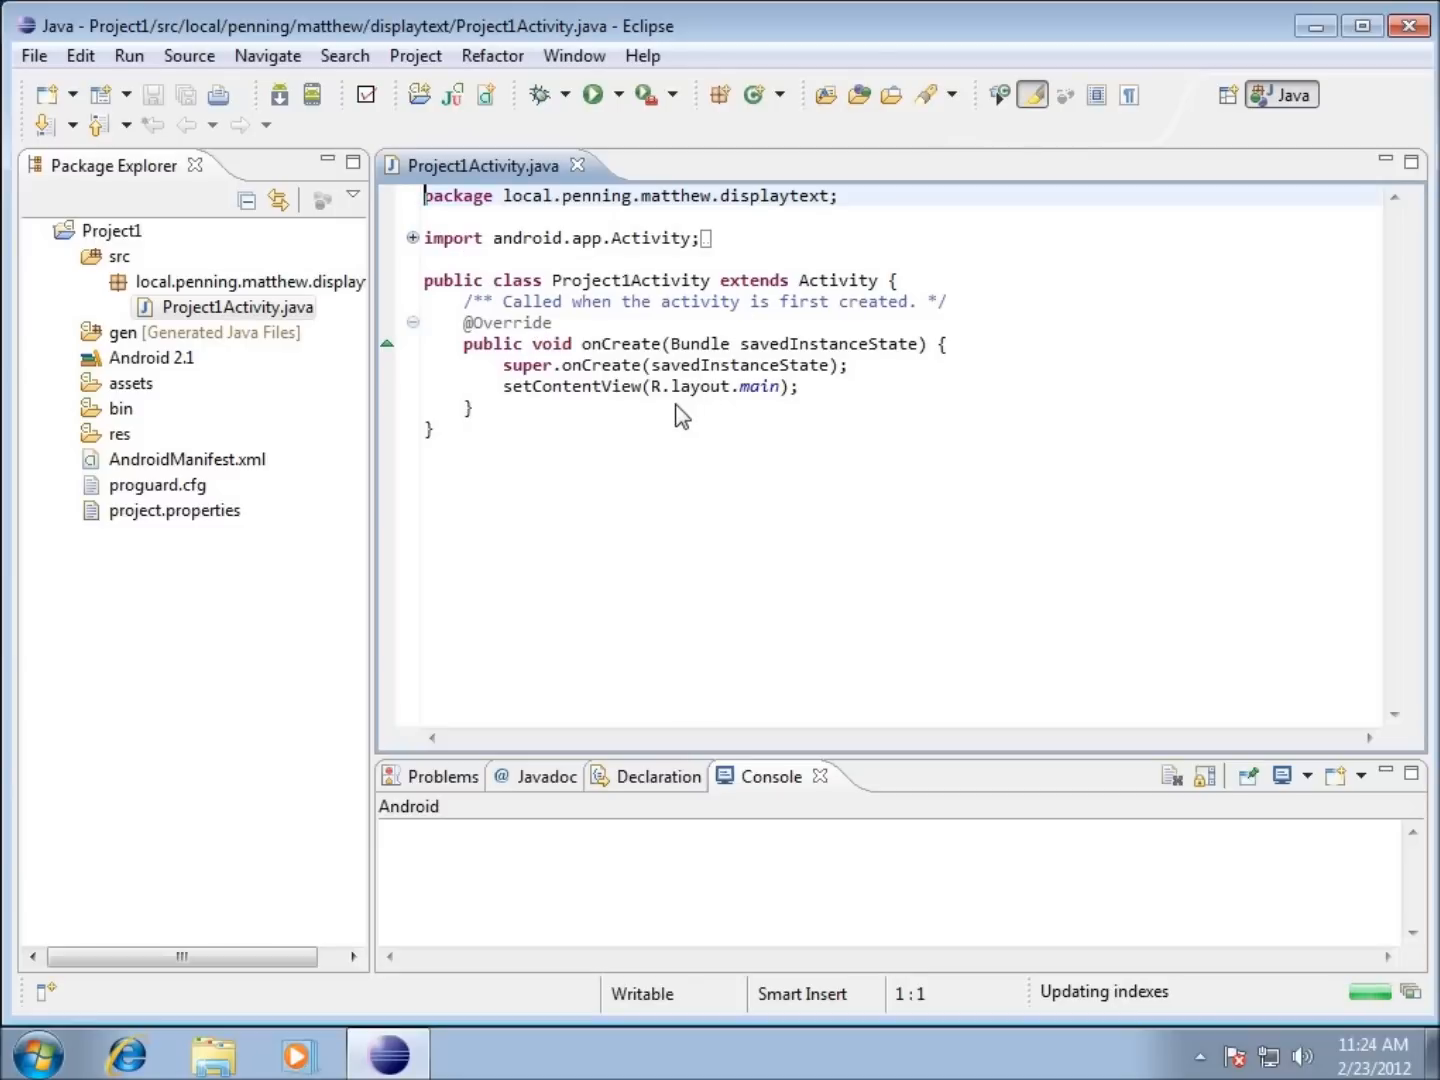
mouse_move(618, 384)
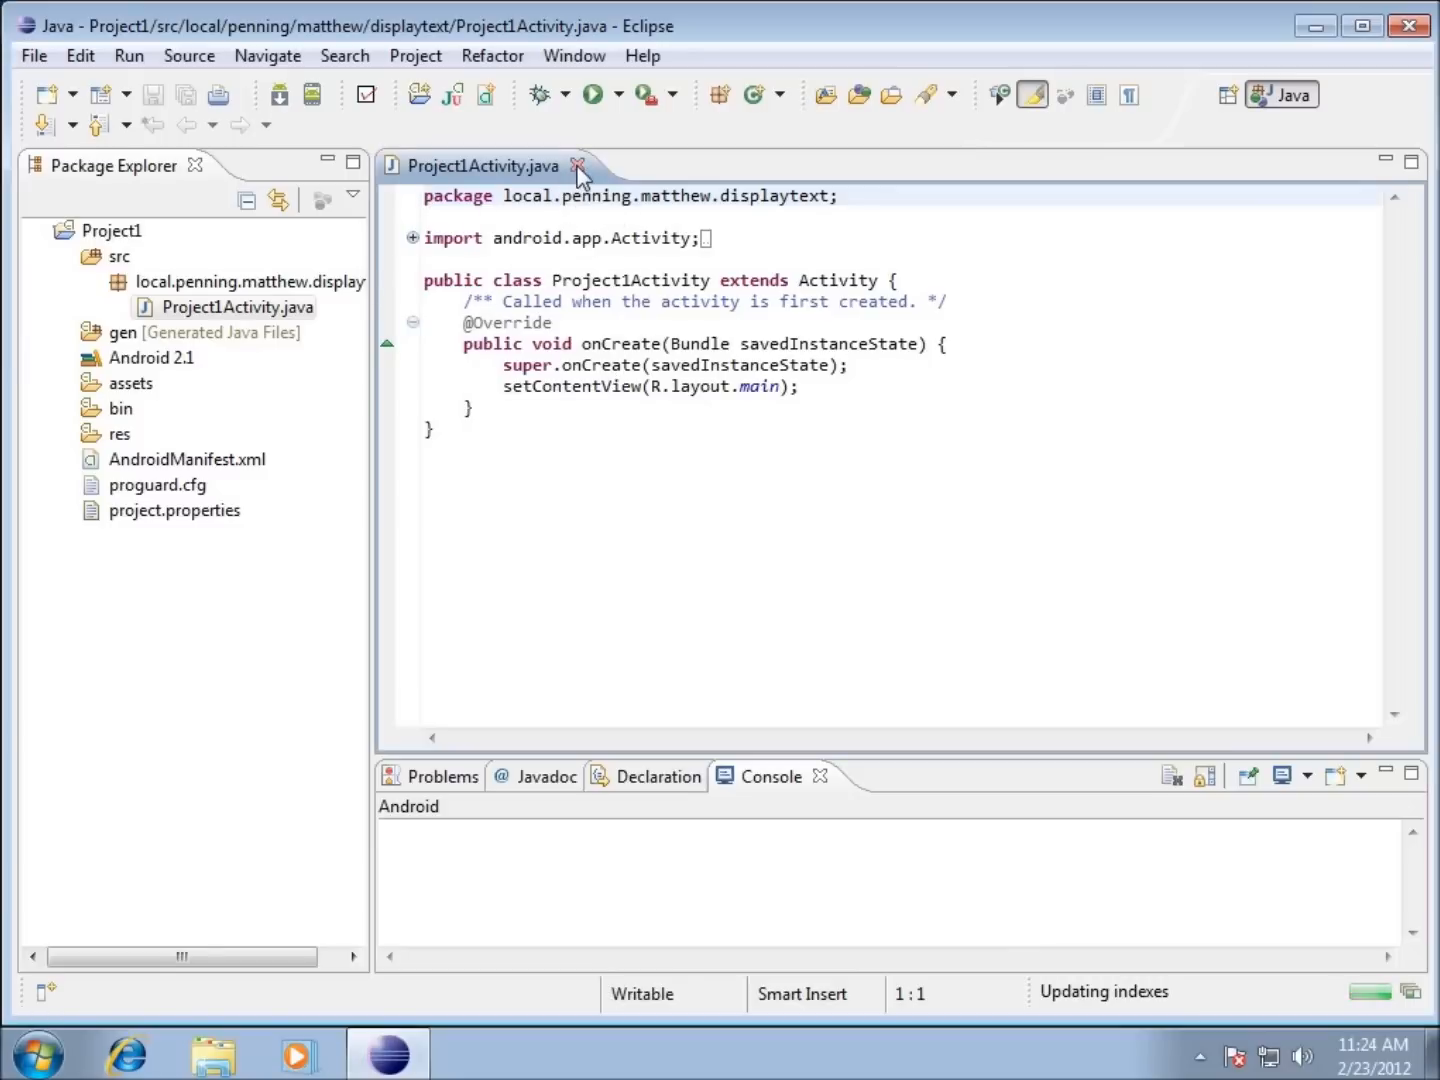
Close Project1Activity.java, then open the generated R.java from gen and close it again.
left_click(578, 164)
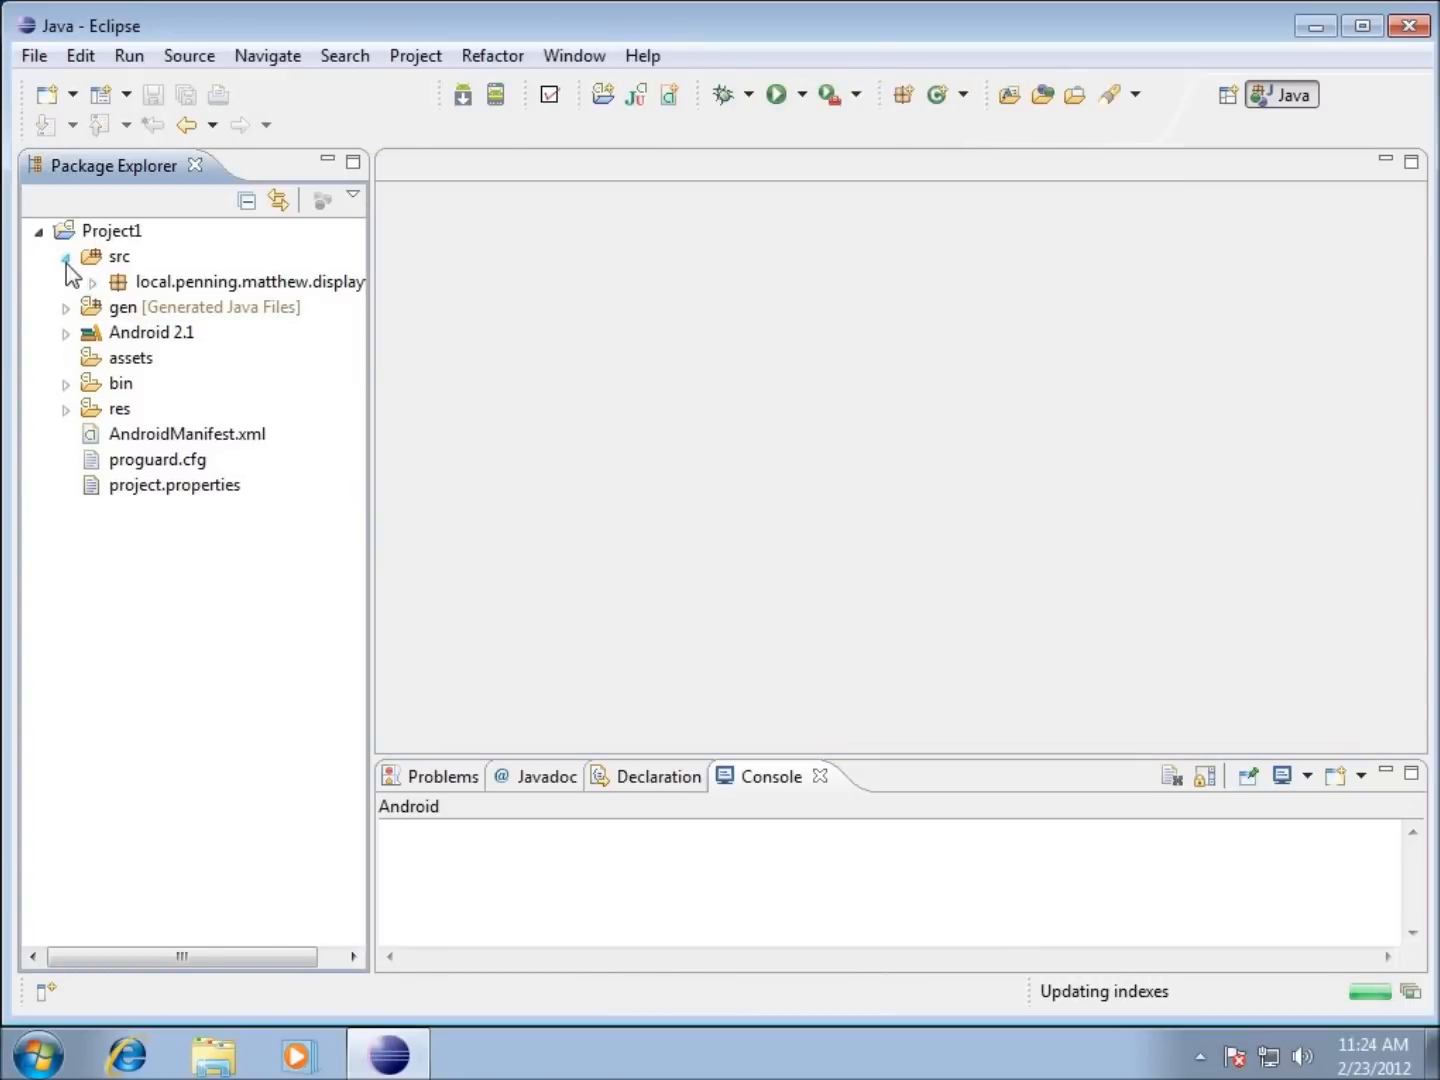
left_click(64, 280)
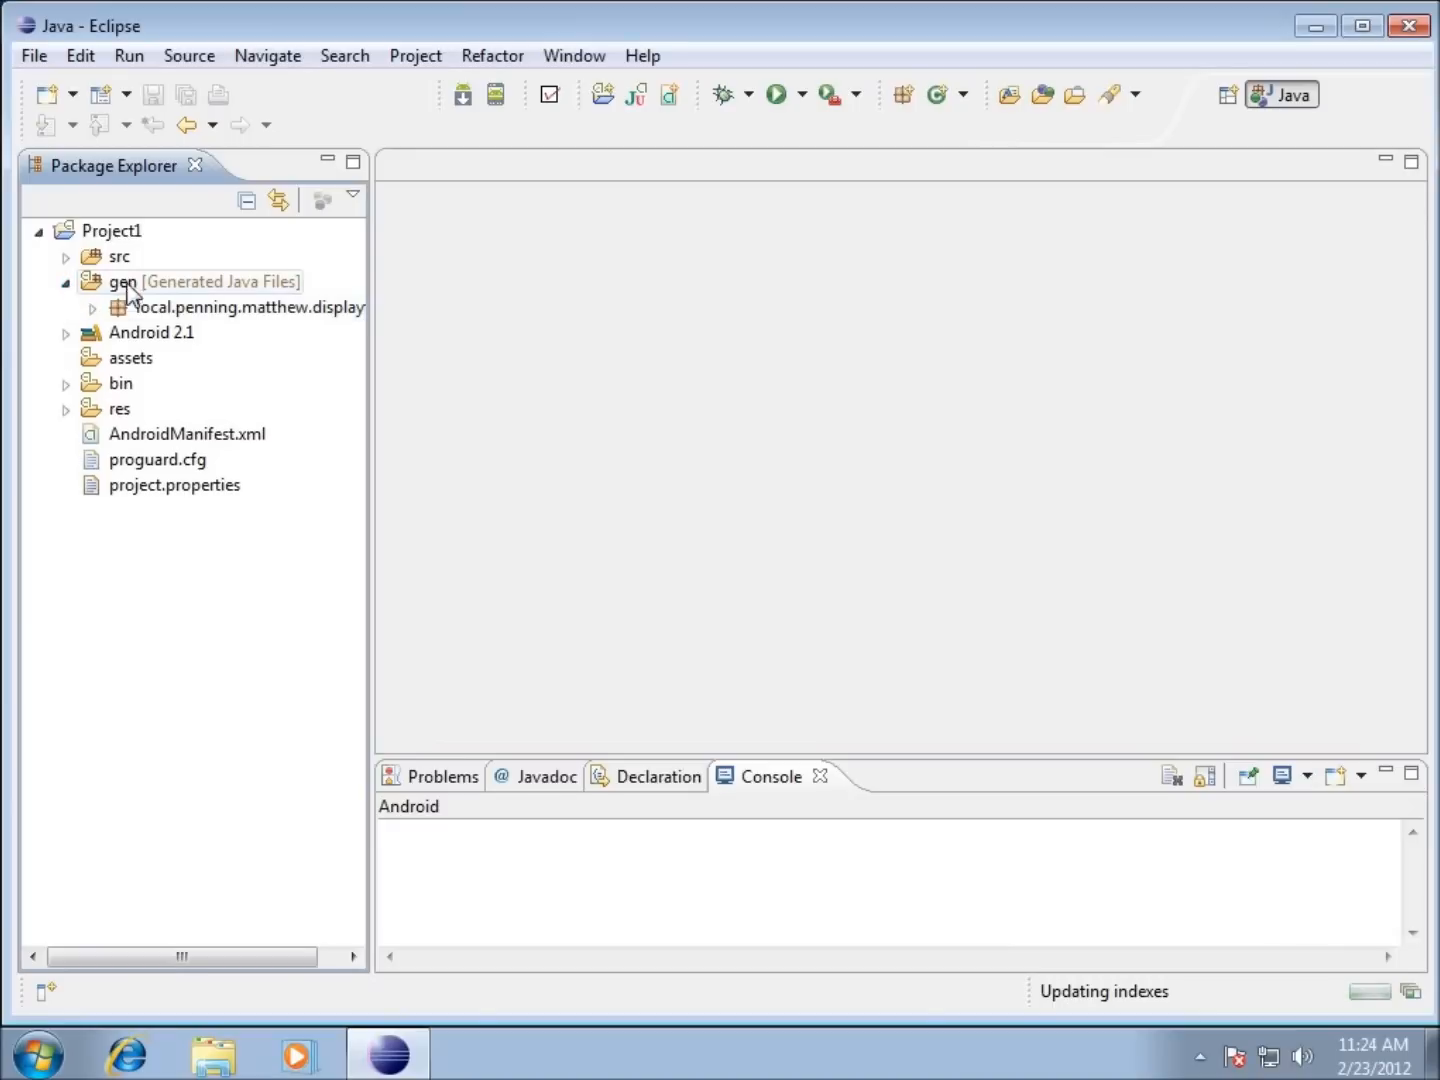
mouse_move(180, 290)
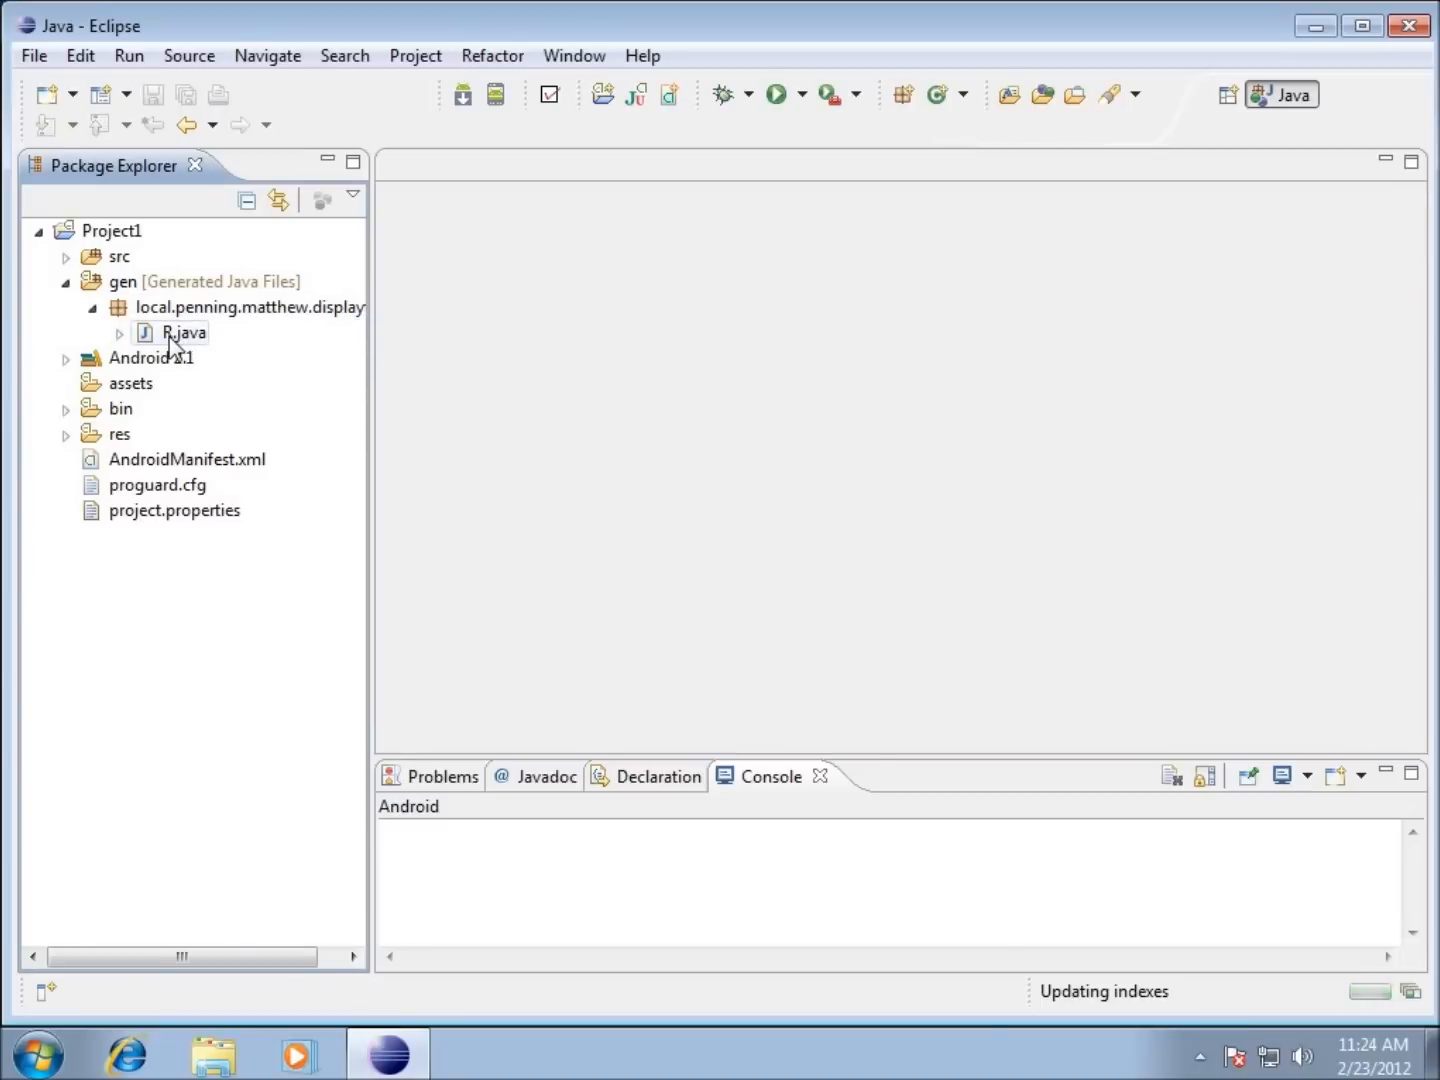
double_click(184, 332)
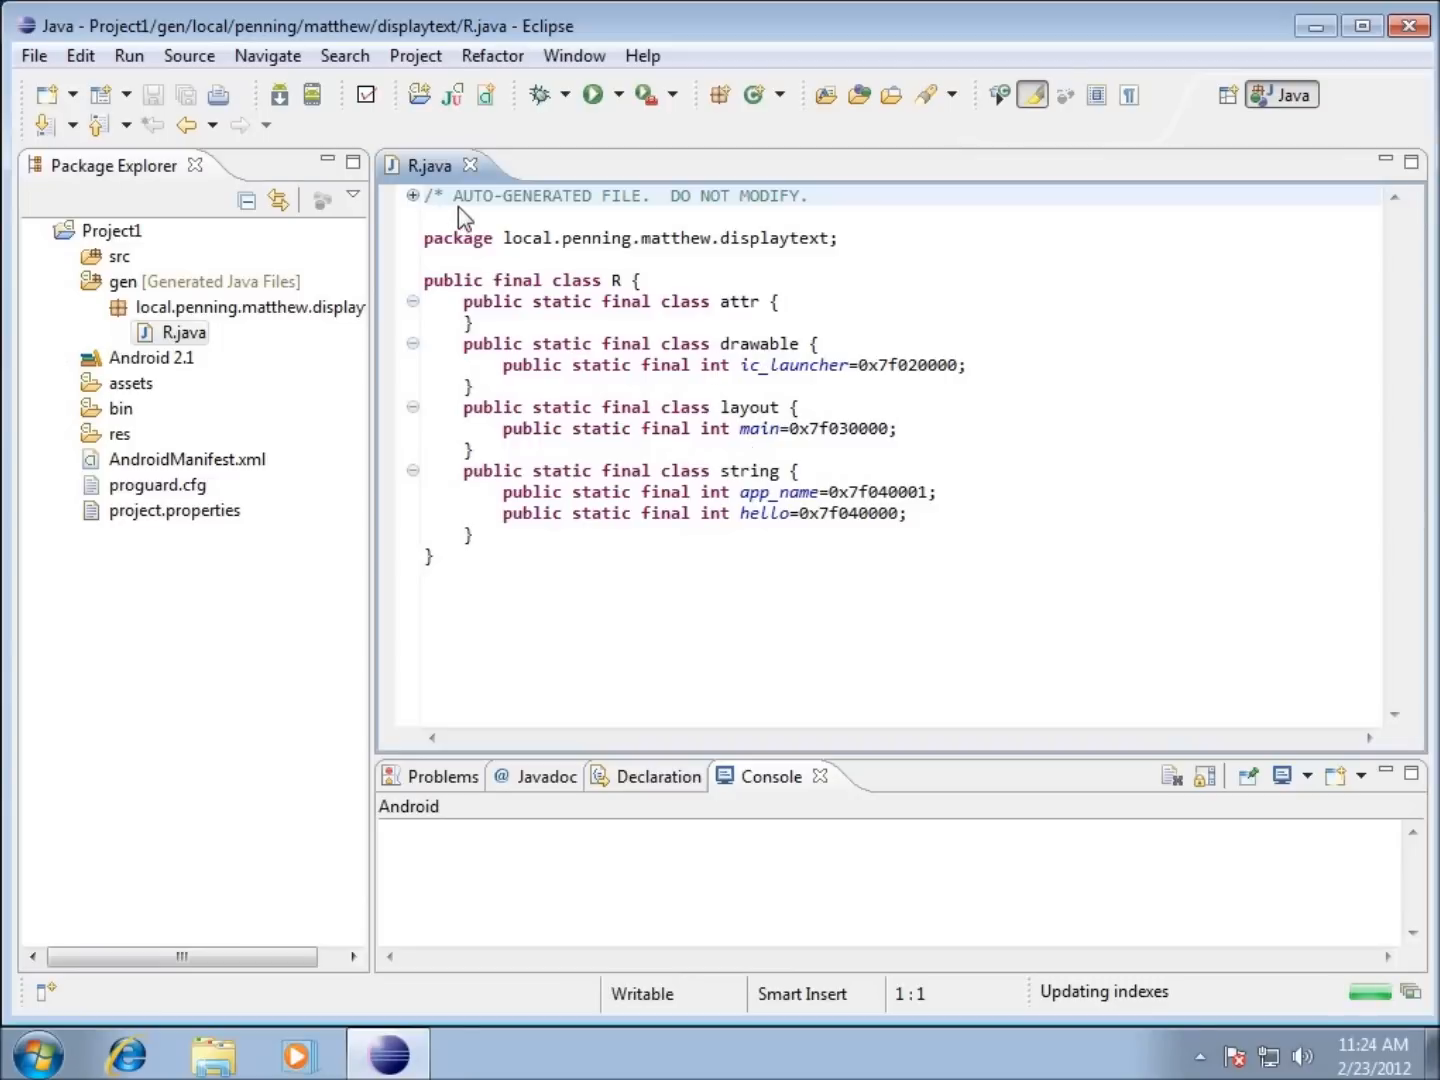
mouse_move(738, 222)
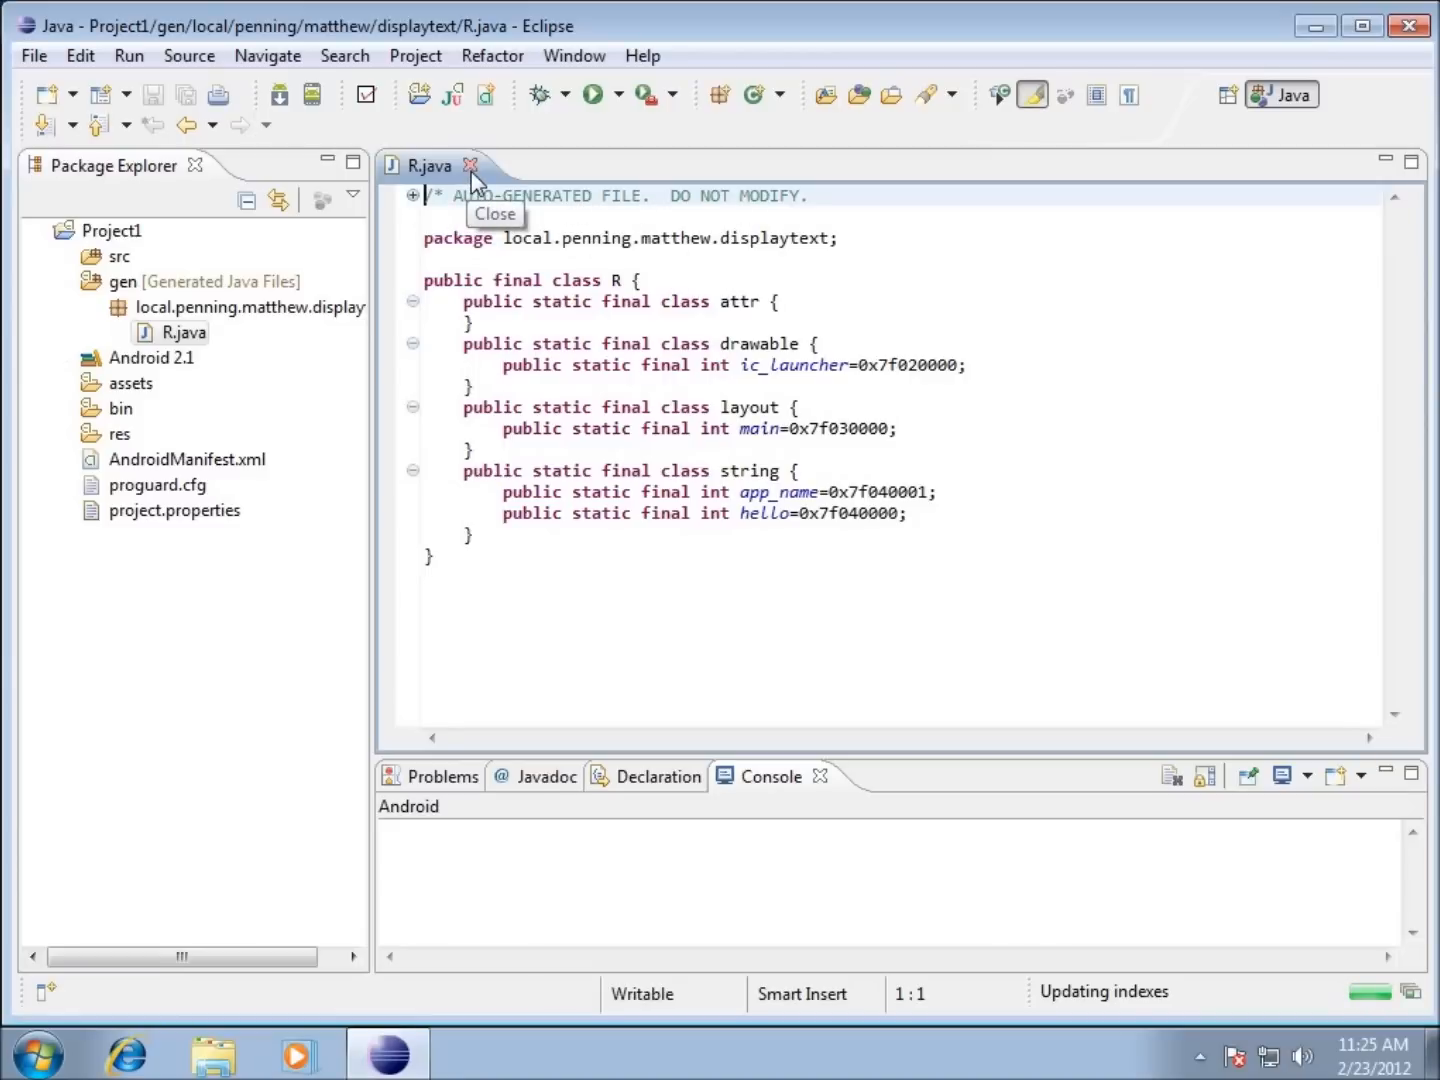
left_click(472, 164)
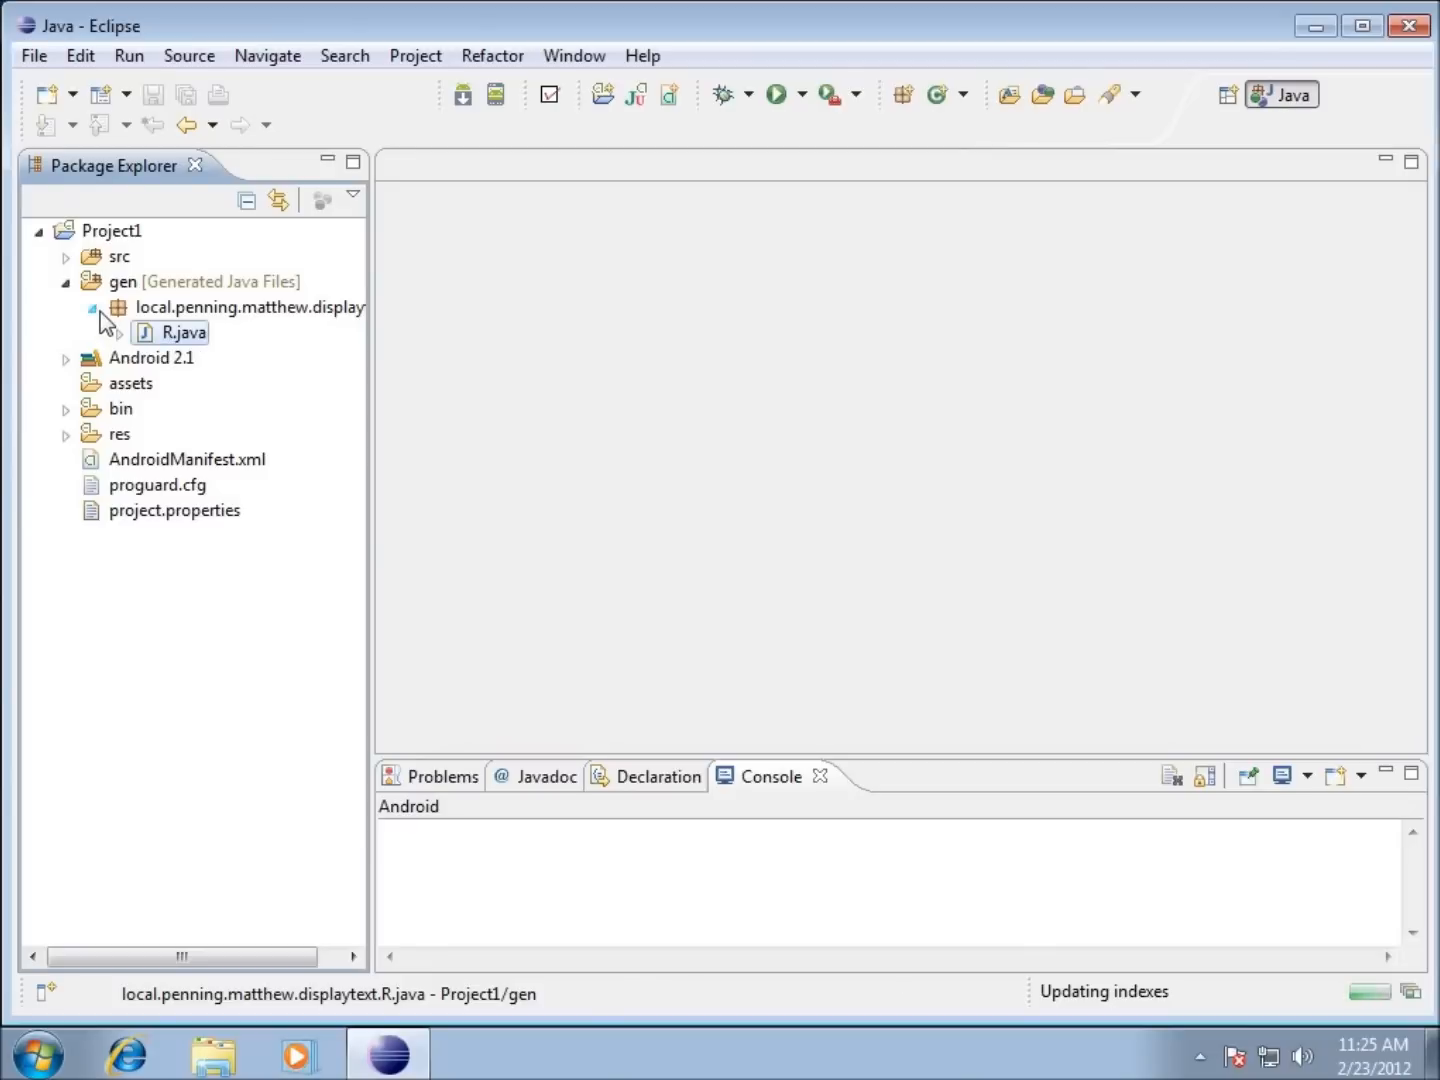
Collapse gen, expand Android 2.1's android.jar packages, browse android.widget's AbsListView and collapse it.
left_click(64, 280)
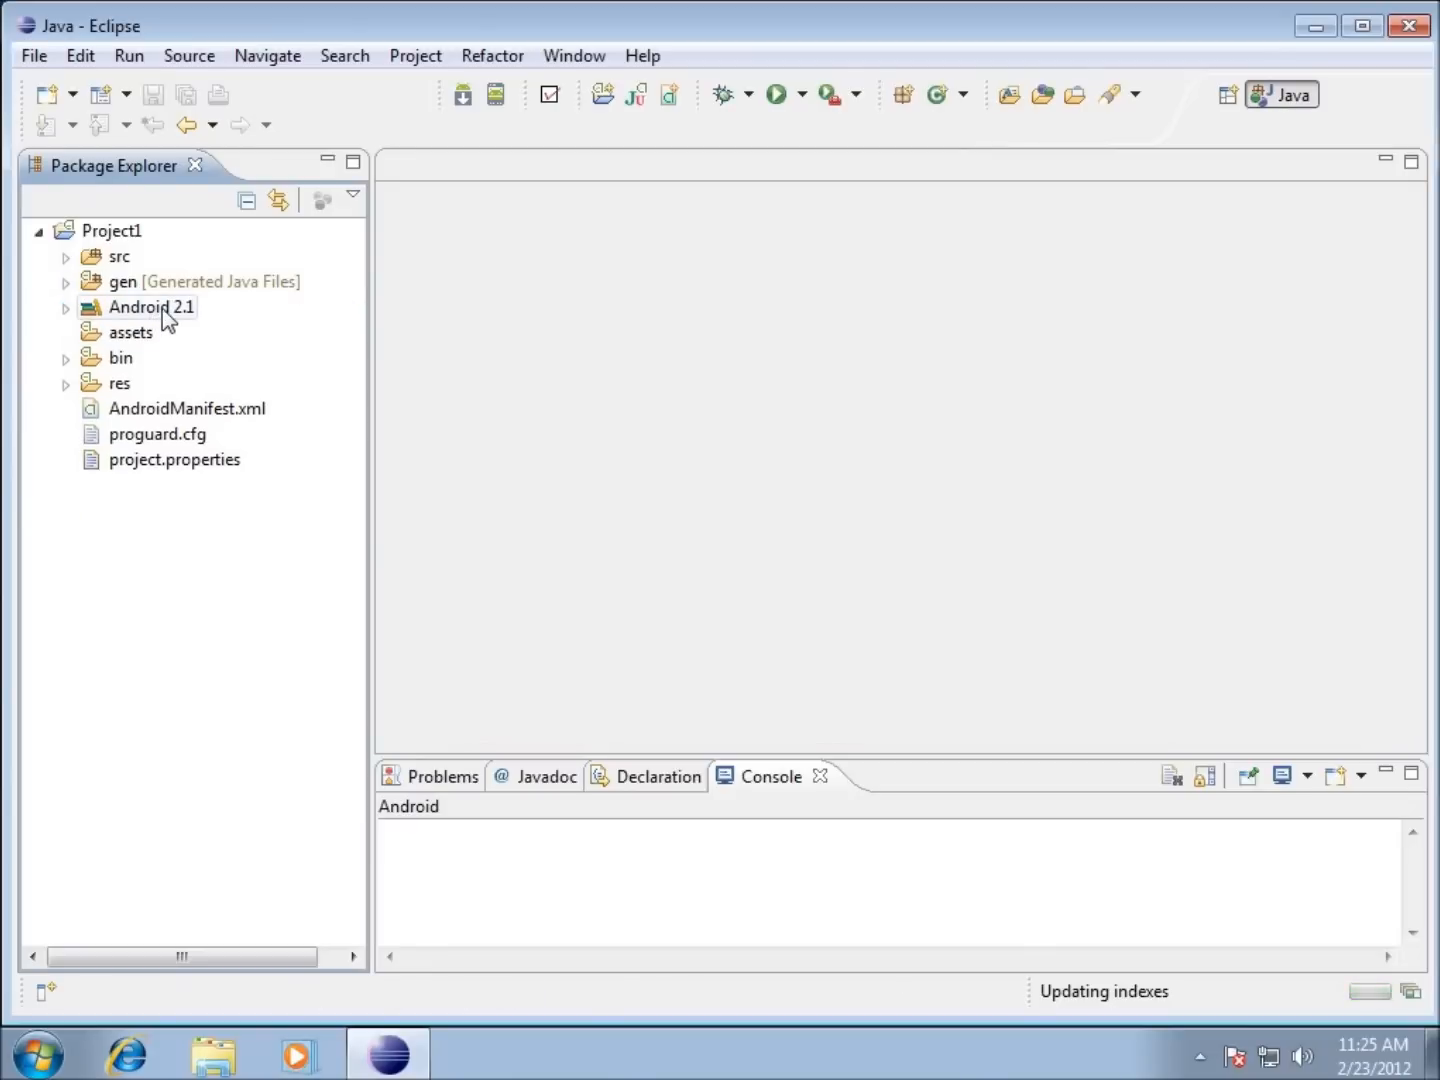
left_click(66, 308)
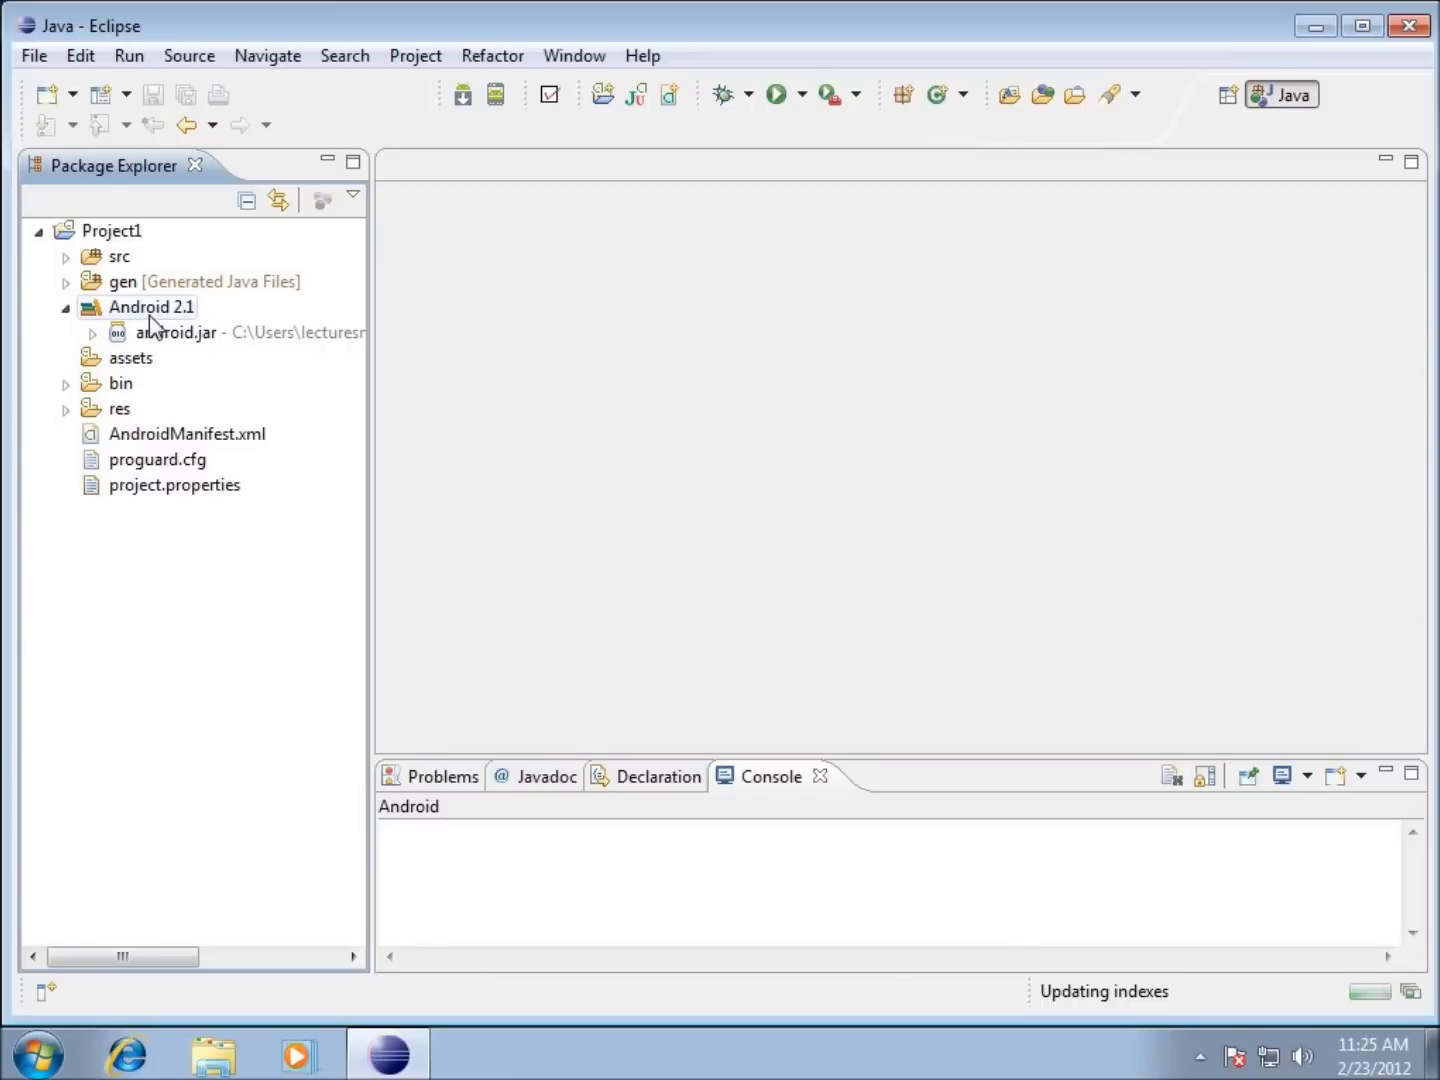
mouse_move(160, 318)
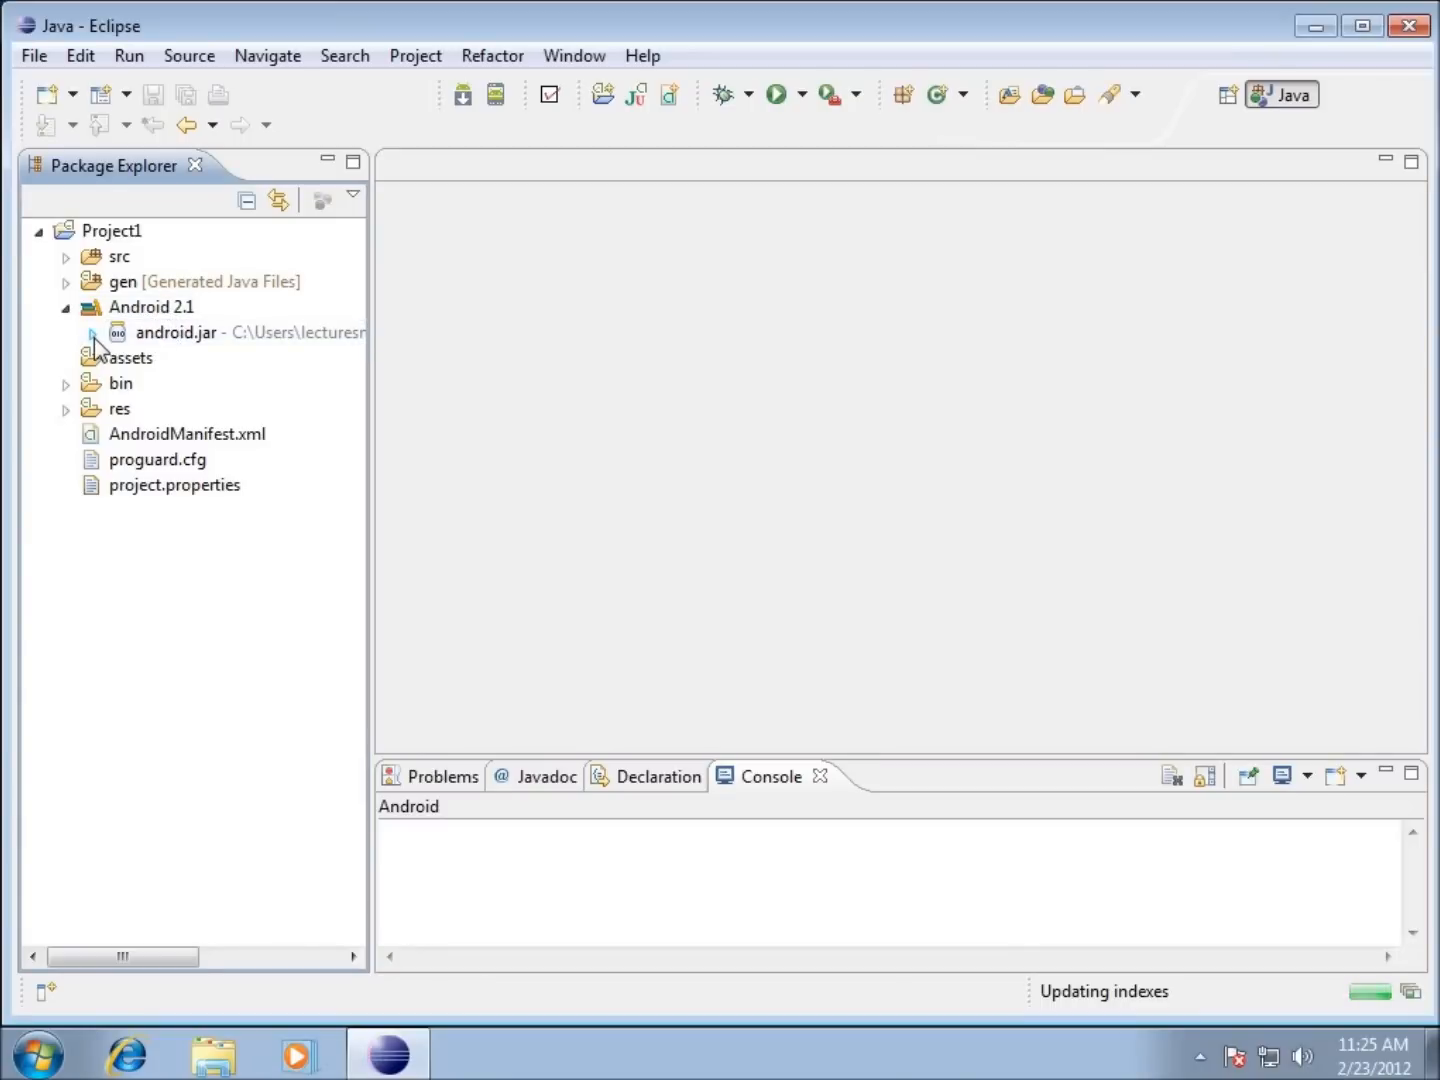
left_click(94, 332)
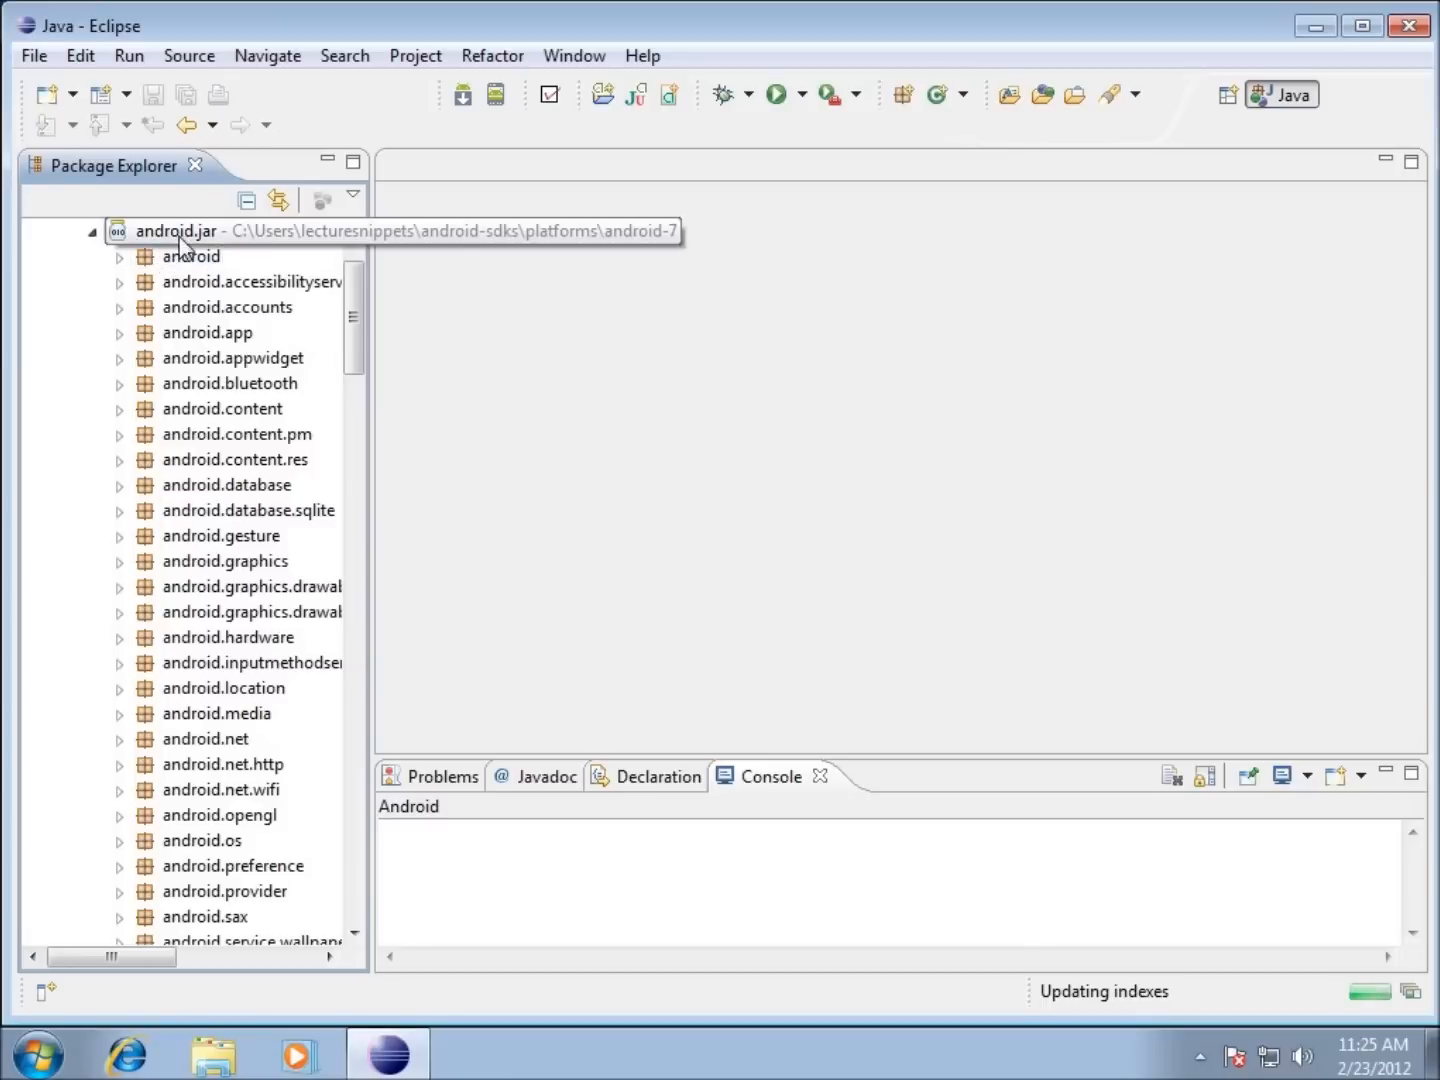
mouse_move(182, 290)
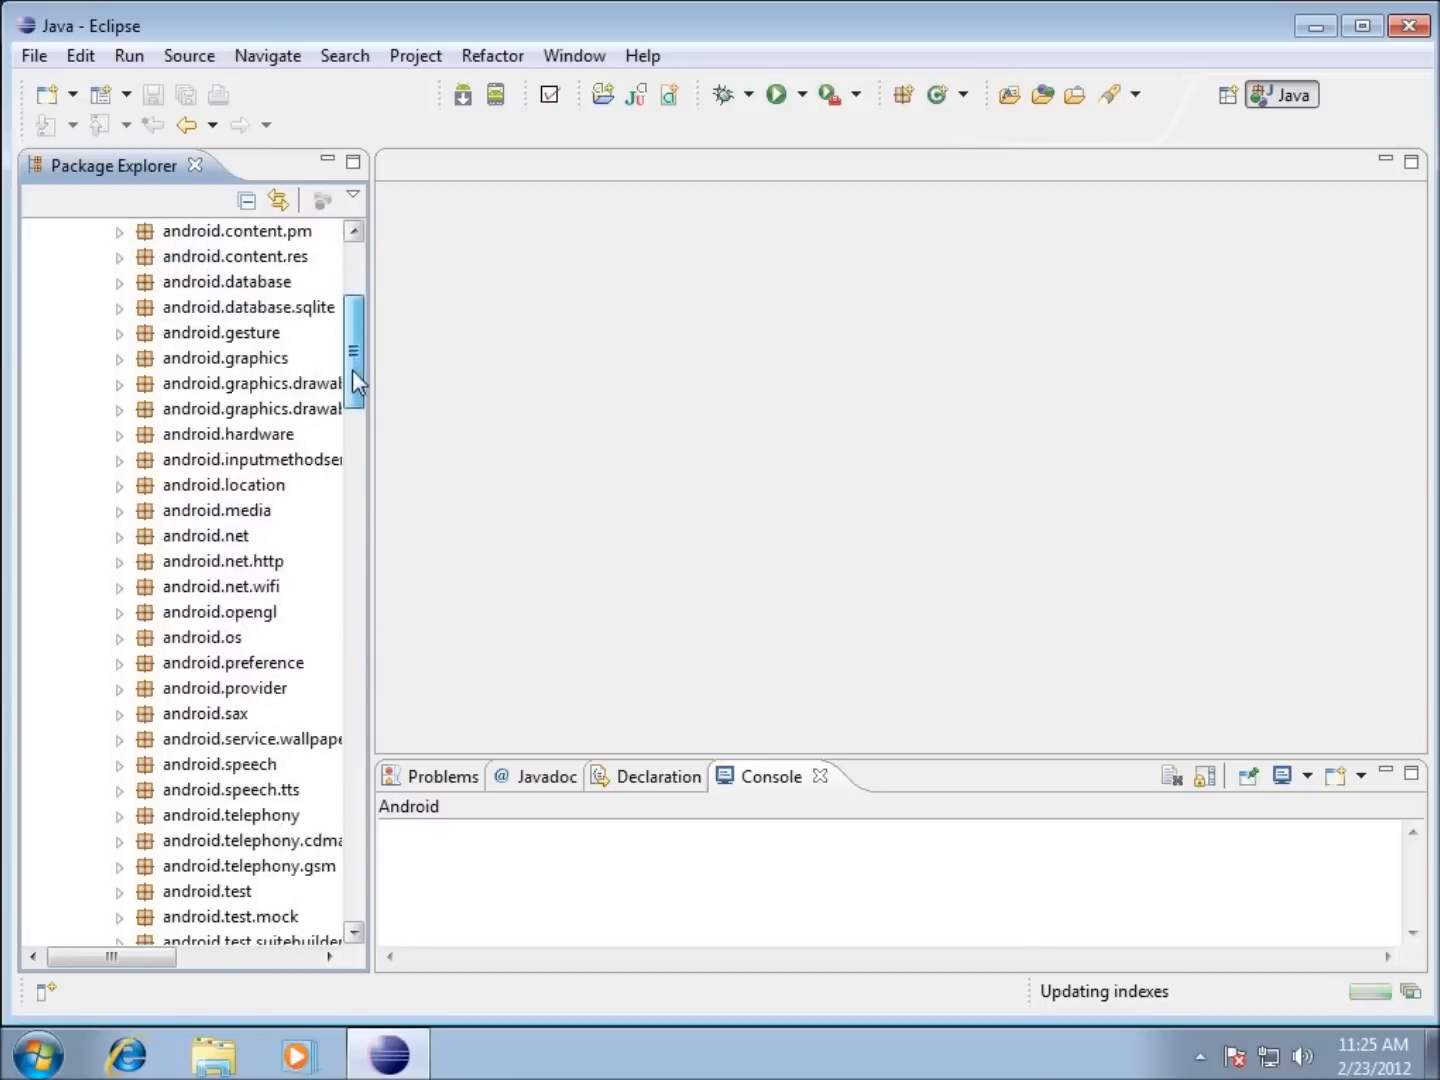
scroll("down", 3)
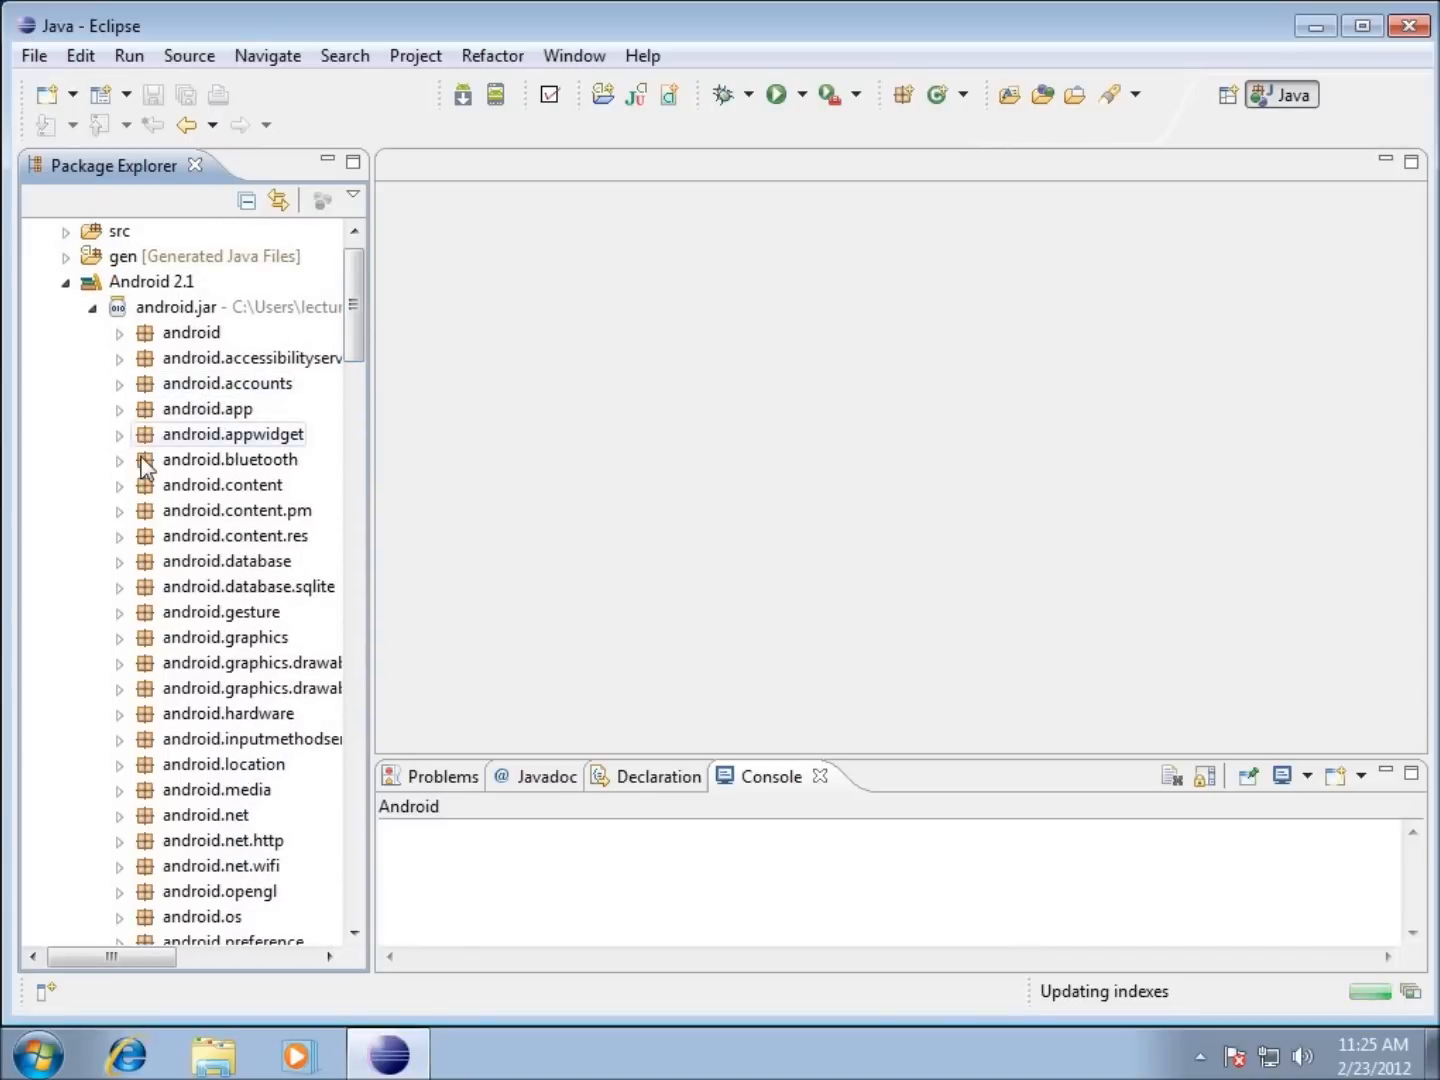
scroll("down", 3)
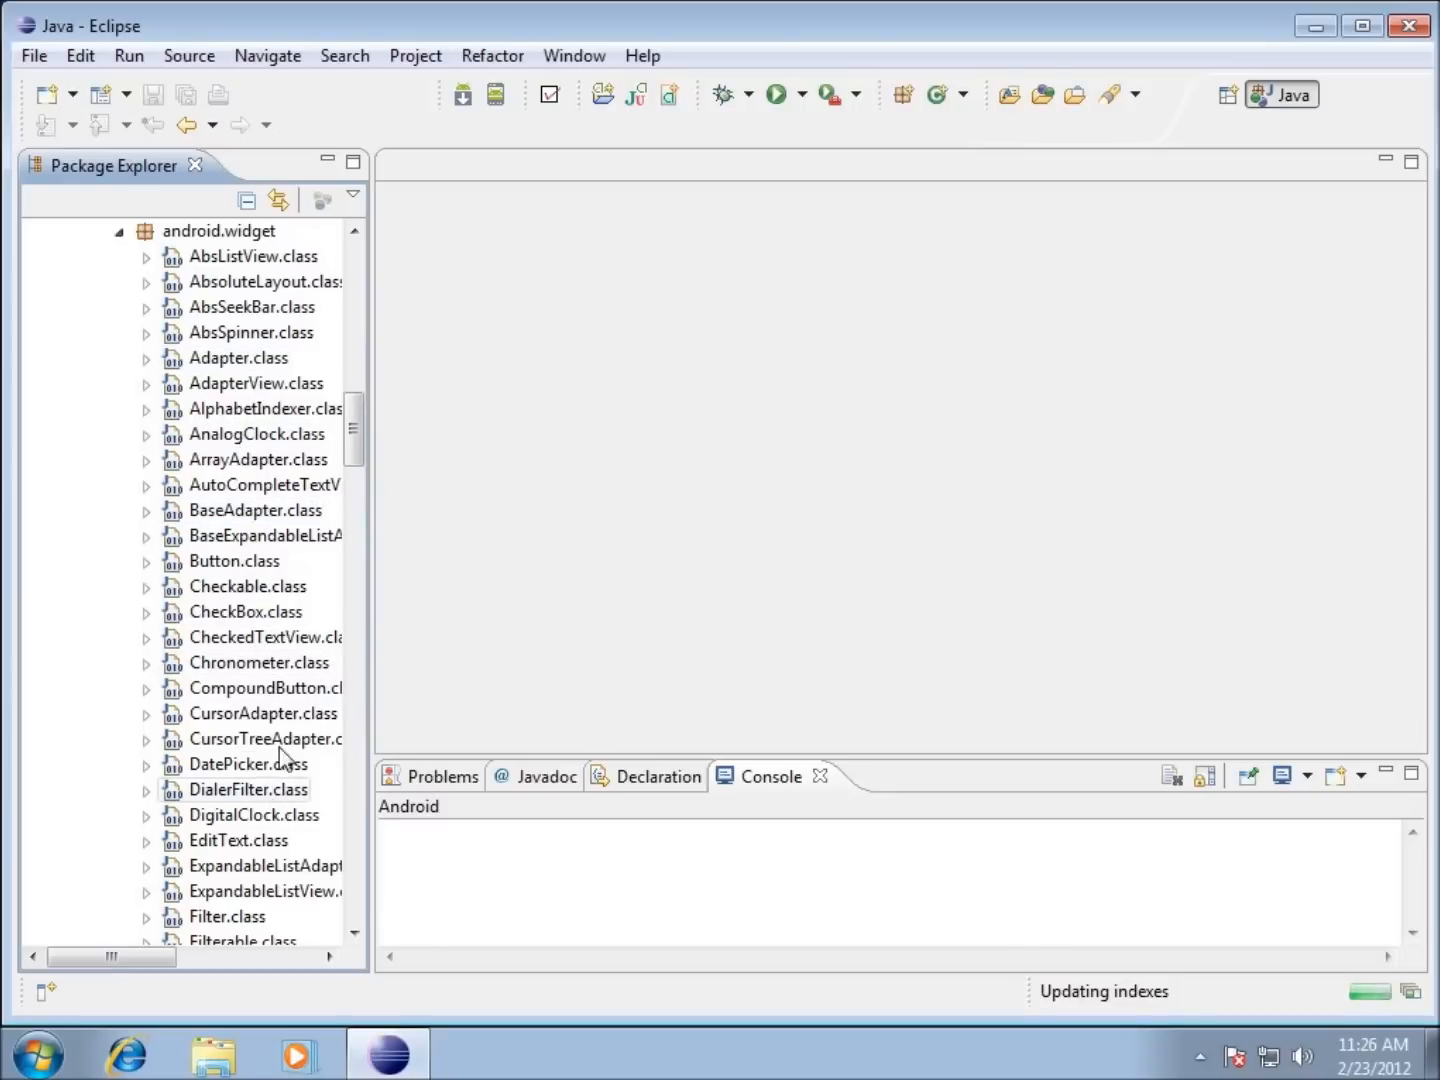
left_click(144, 256)
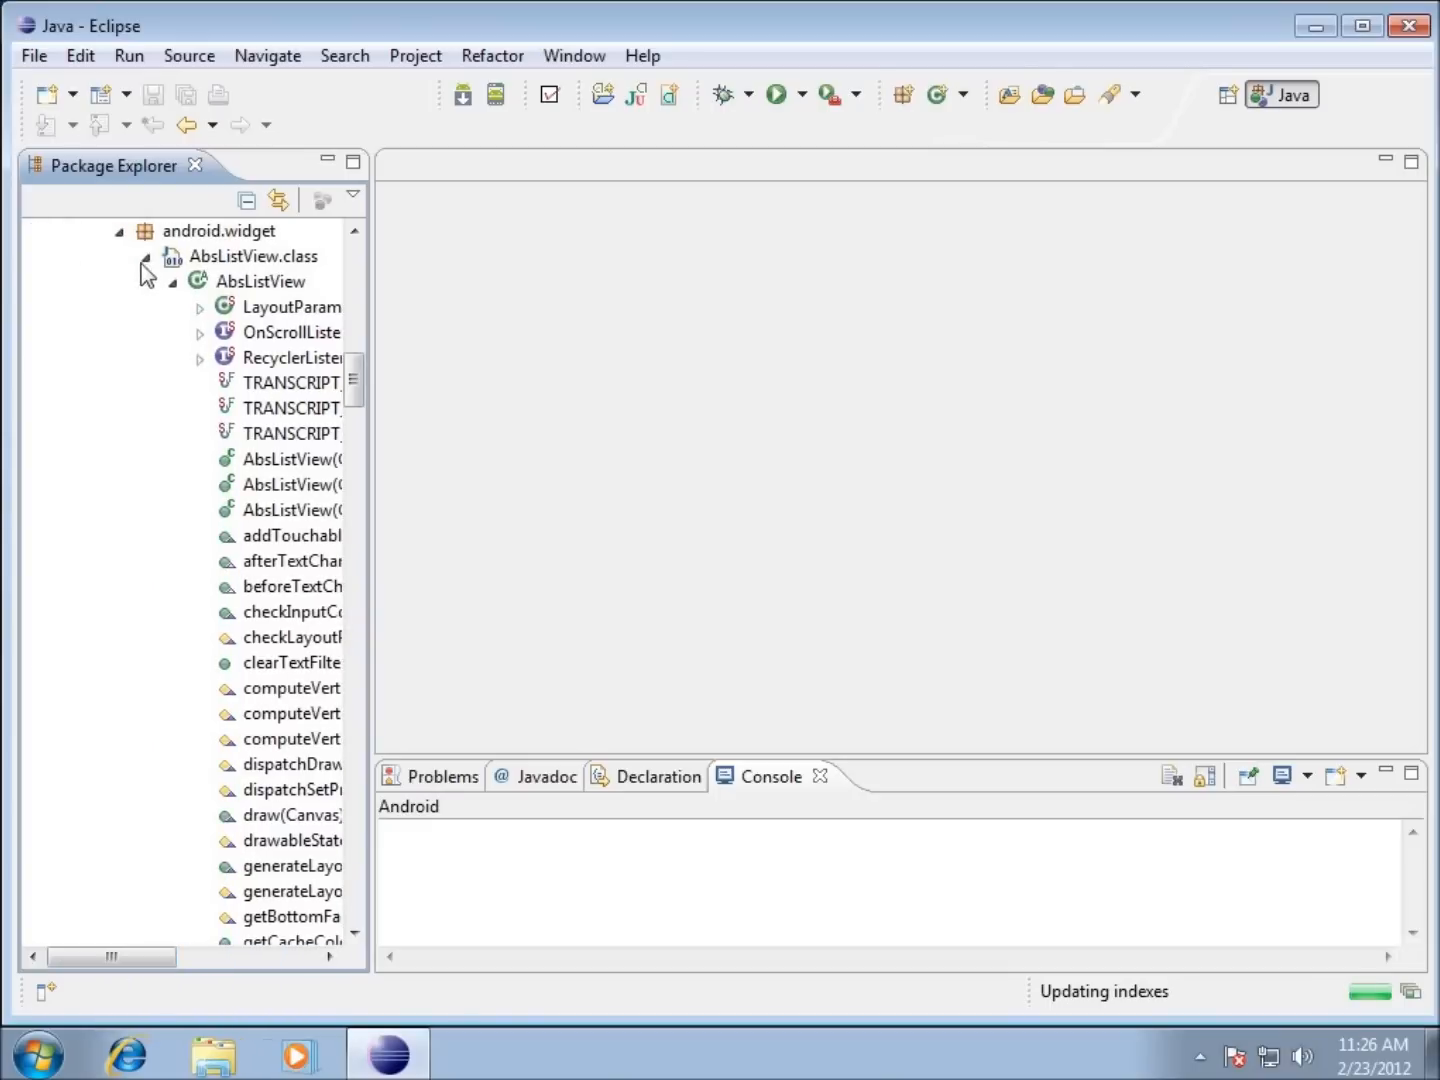
left_click(146, 256)
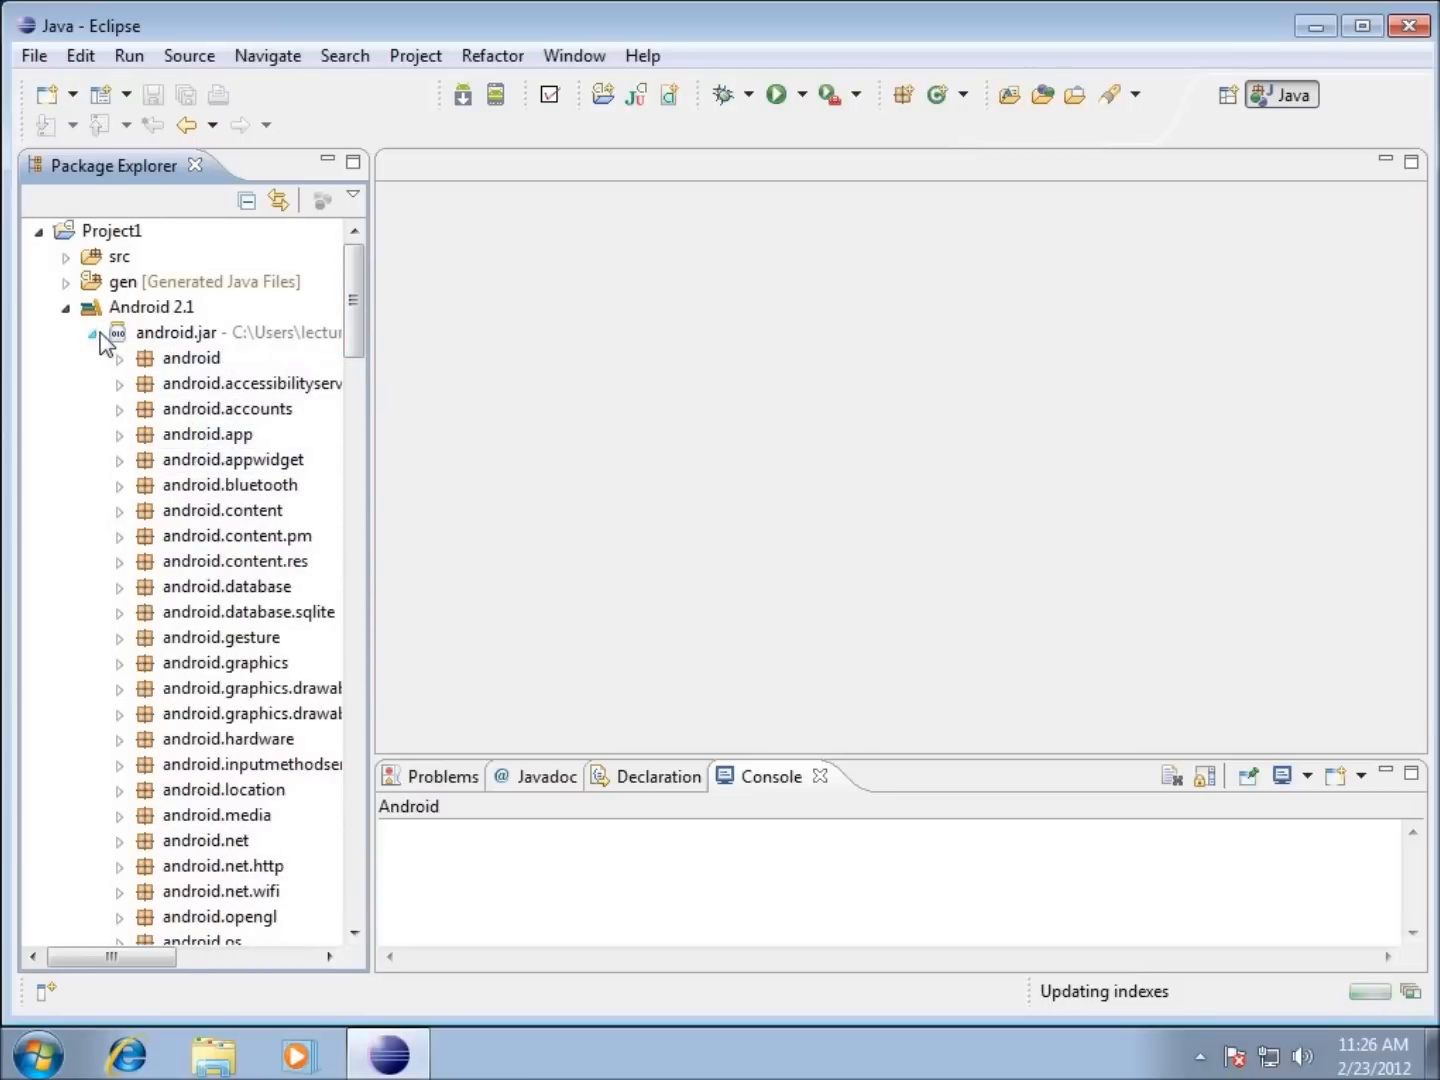
Collapse Android 2.1, expand res and layout, and select main.xml.
left_click(98, 332)
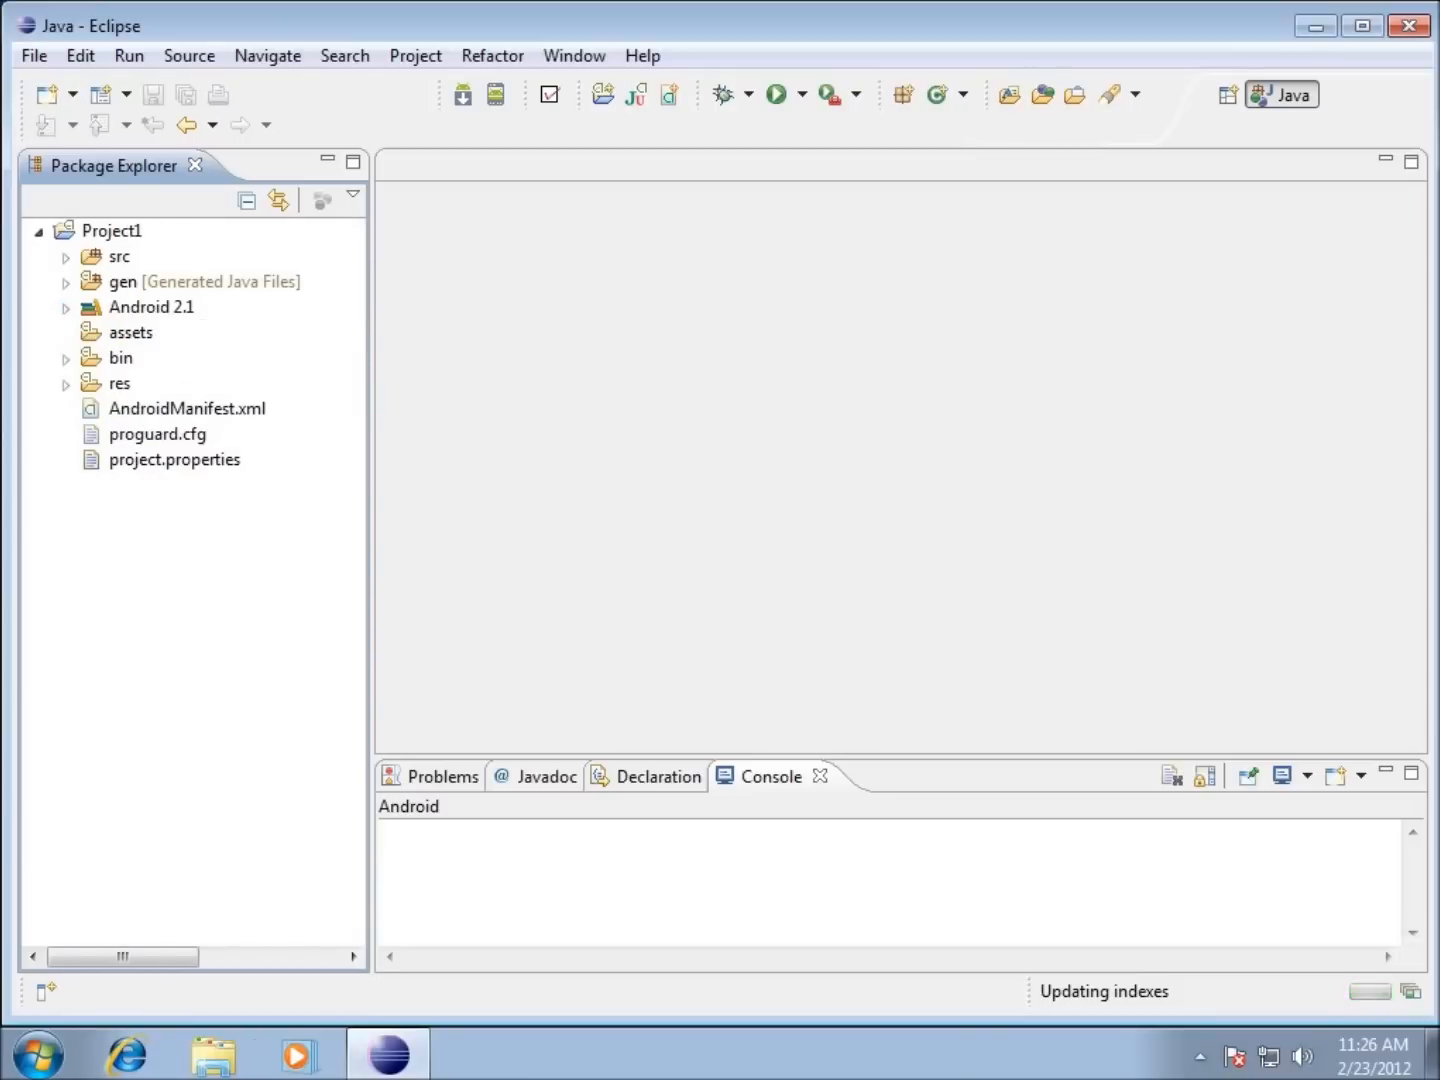
left_click(188, 408)
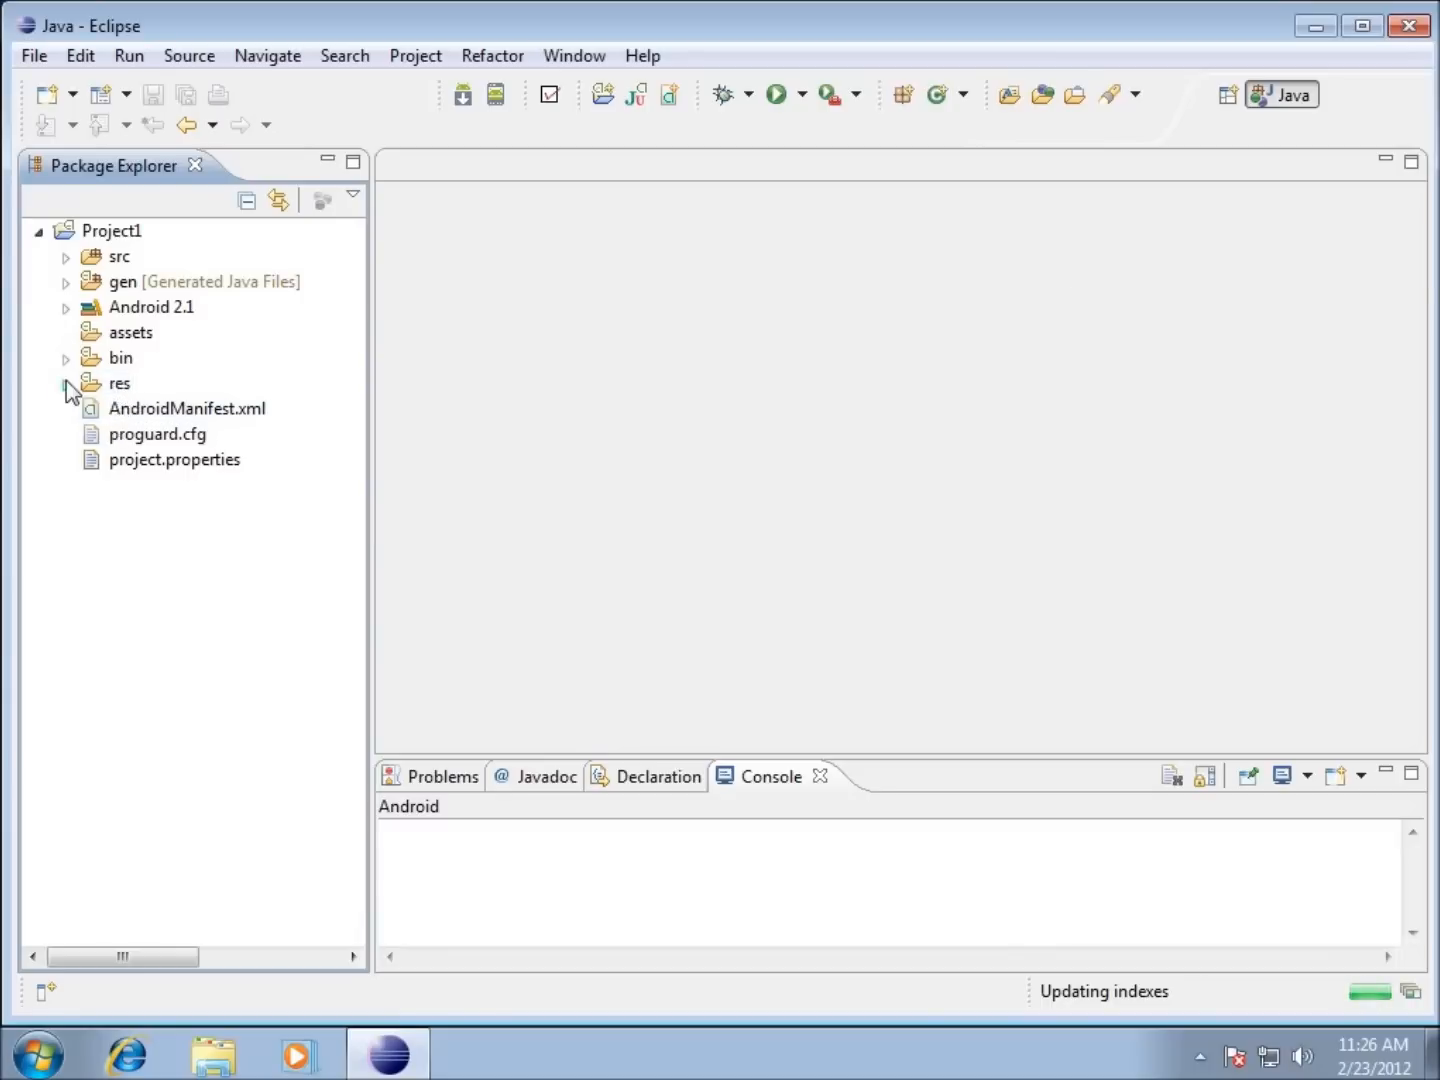
left_click(64, 384)
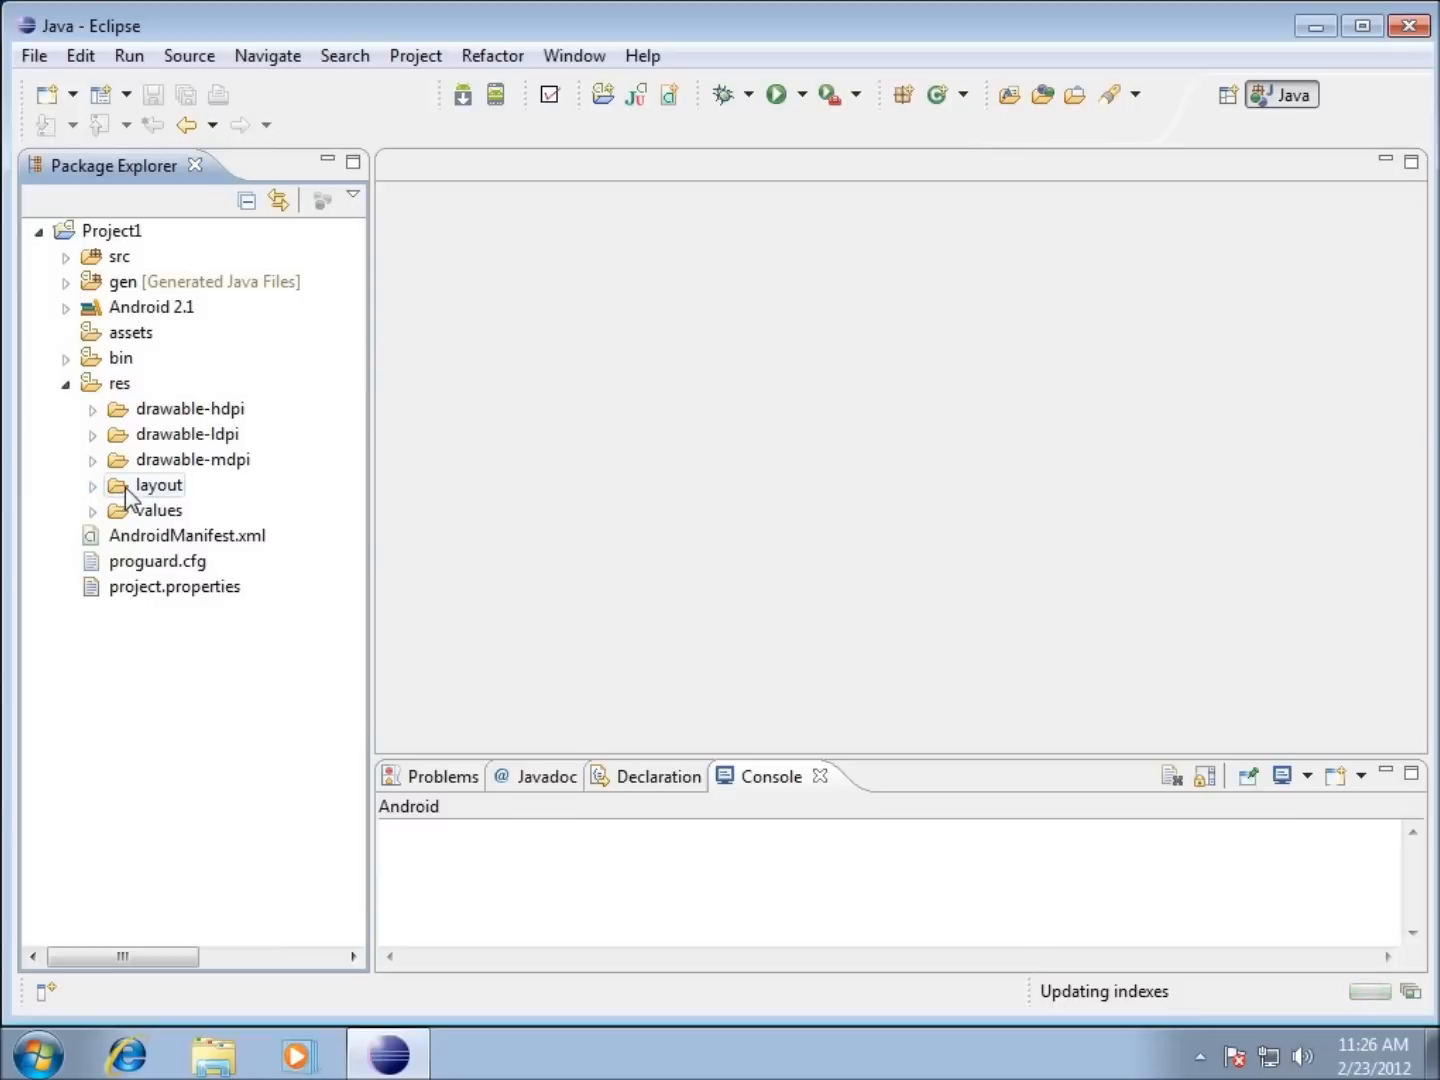
left_click(92, 484)
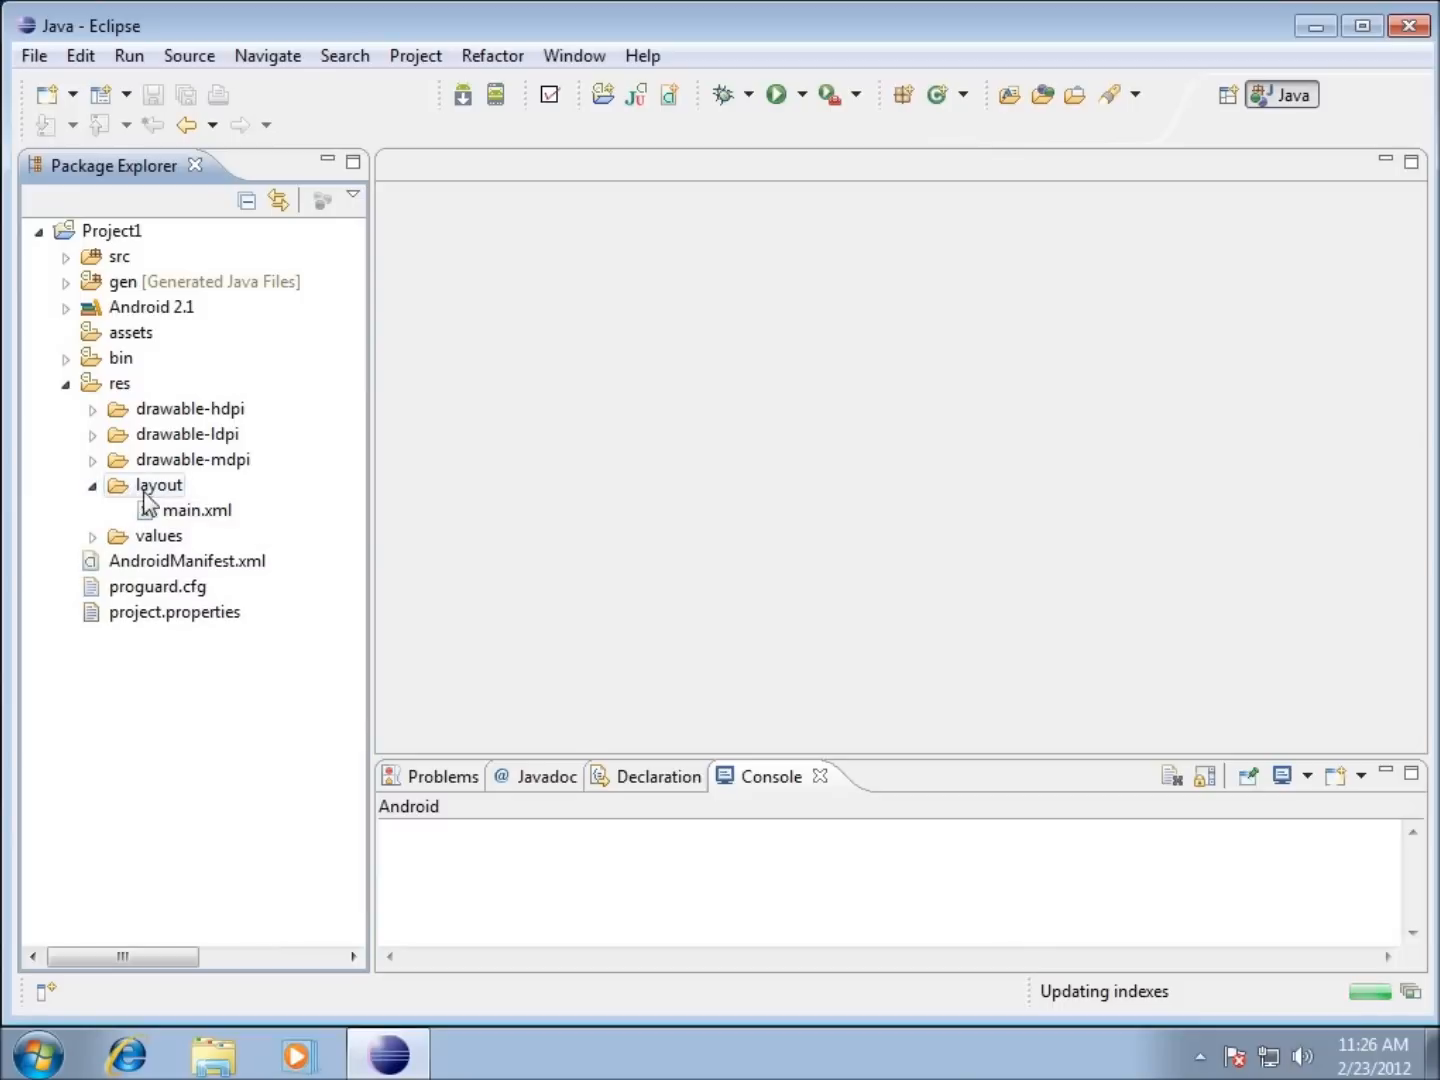
left_click(196, 510)
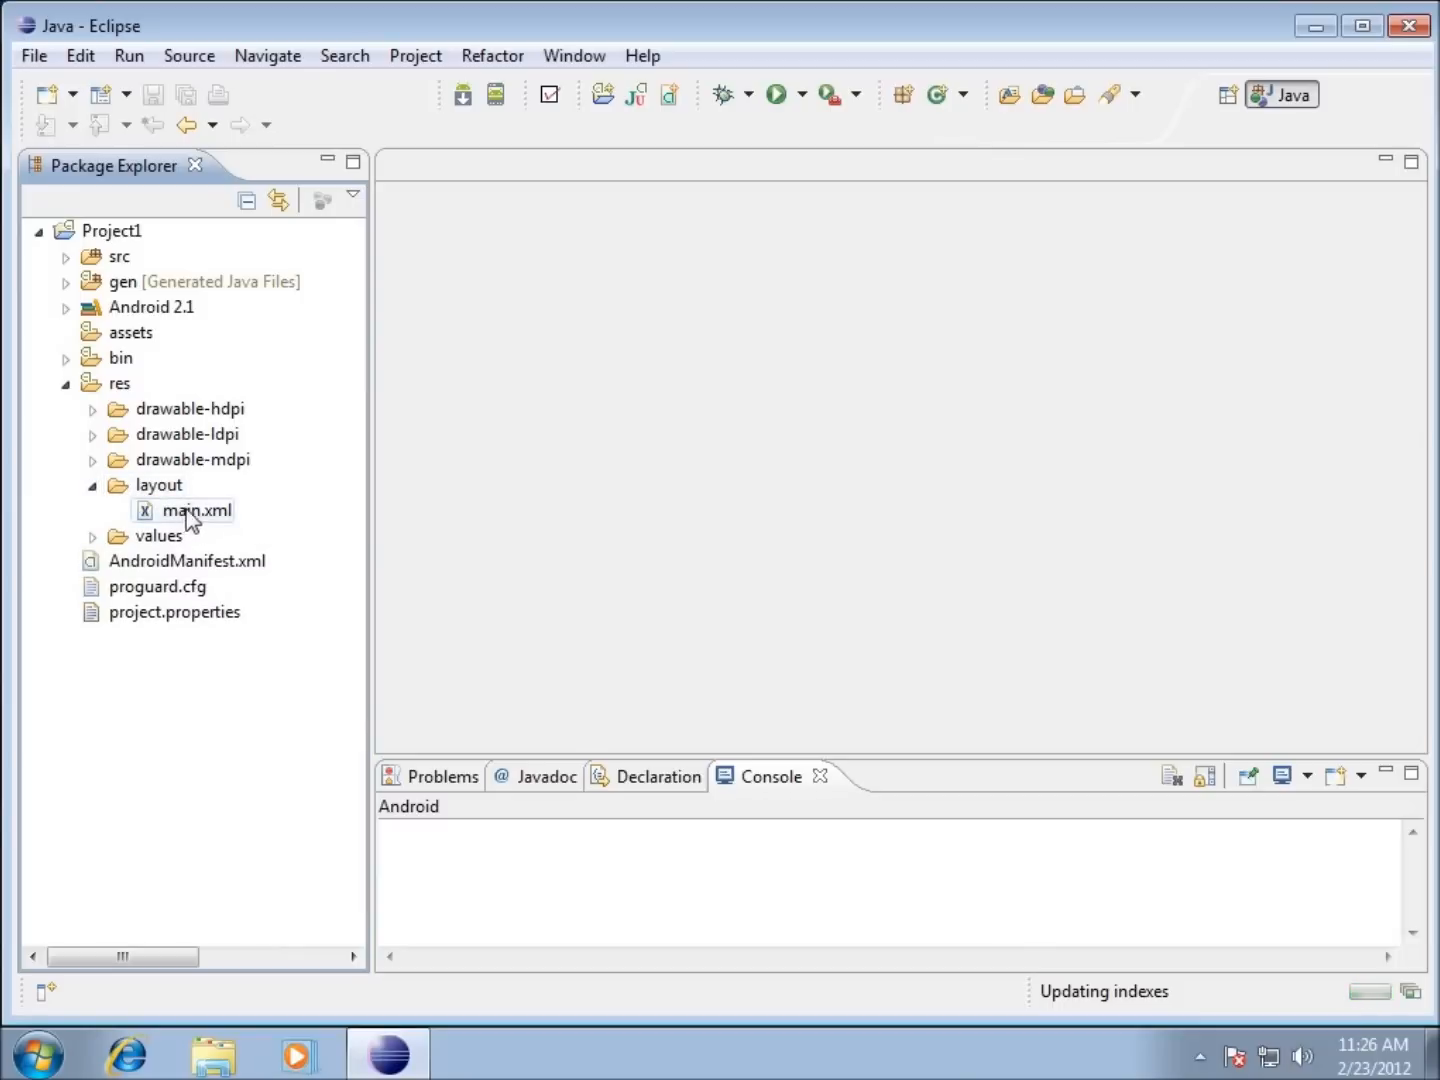
left_click(196, 510)
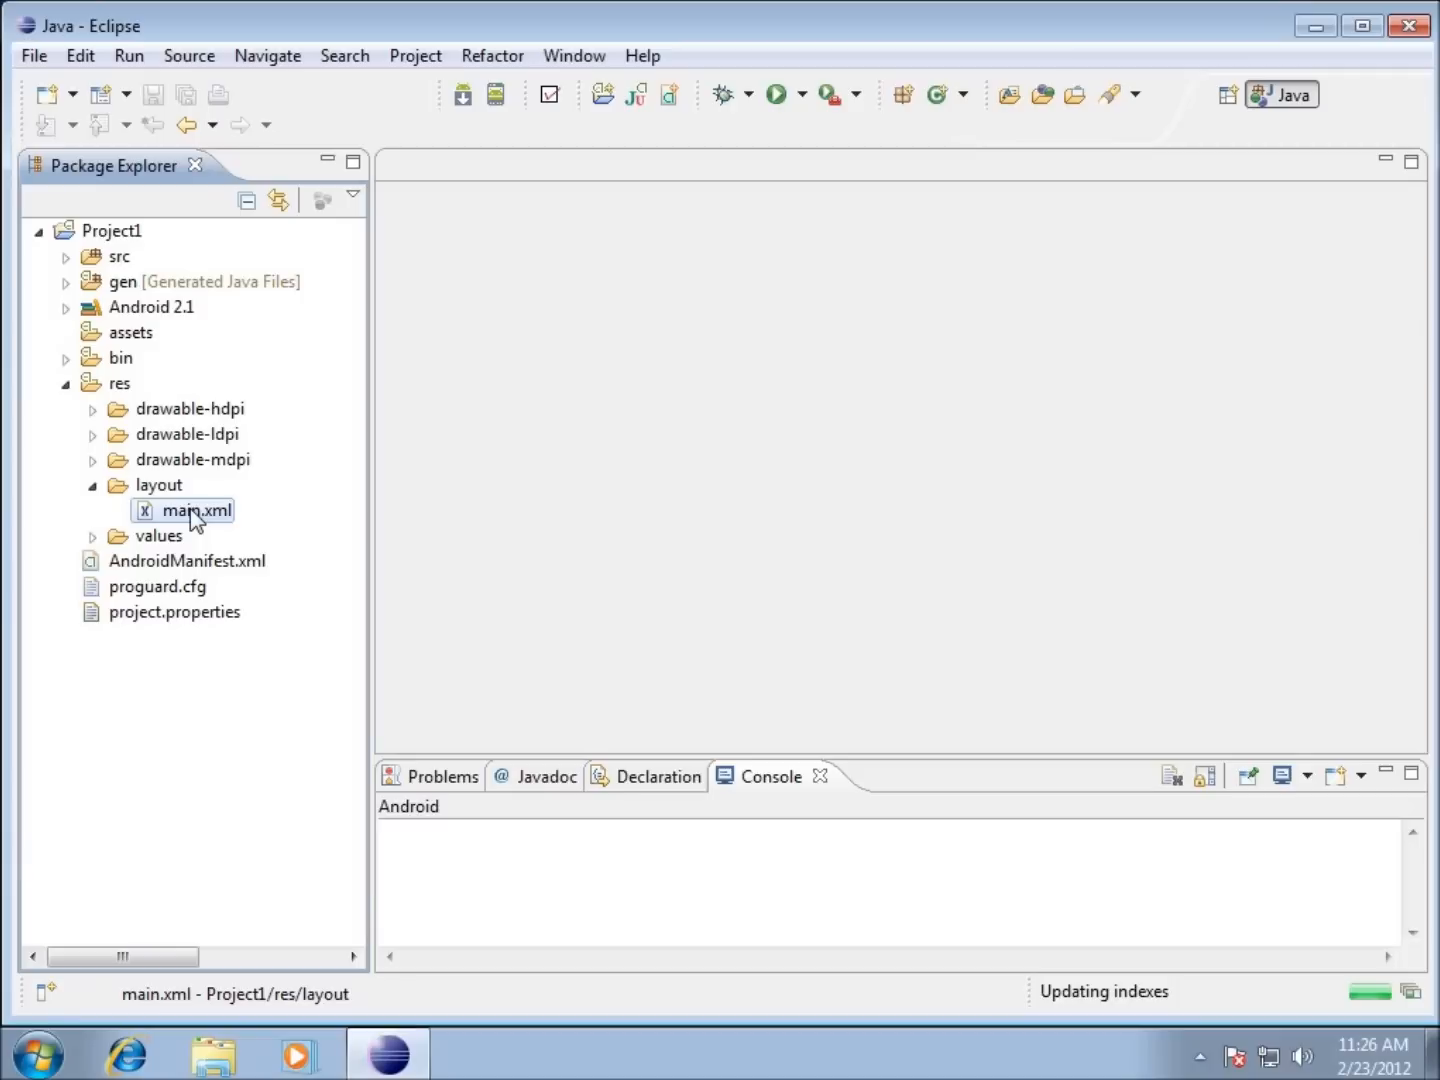
Open main.xml and switch from the graphical preview to its LinearLayout/TextView XML source.
double_click(196, 510)
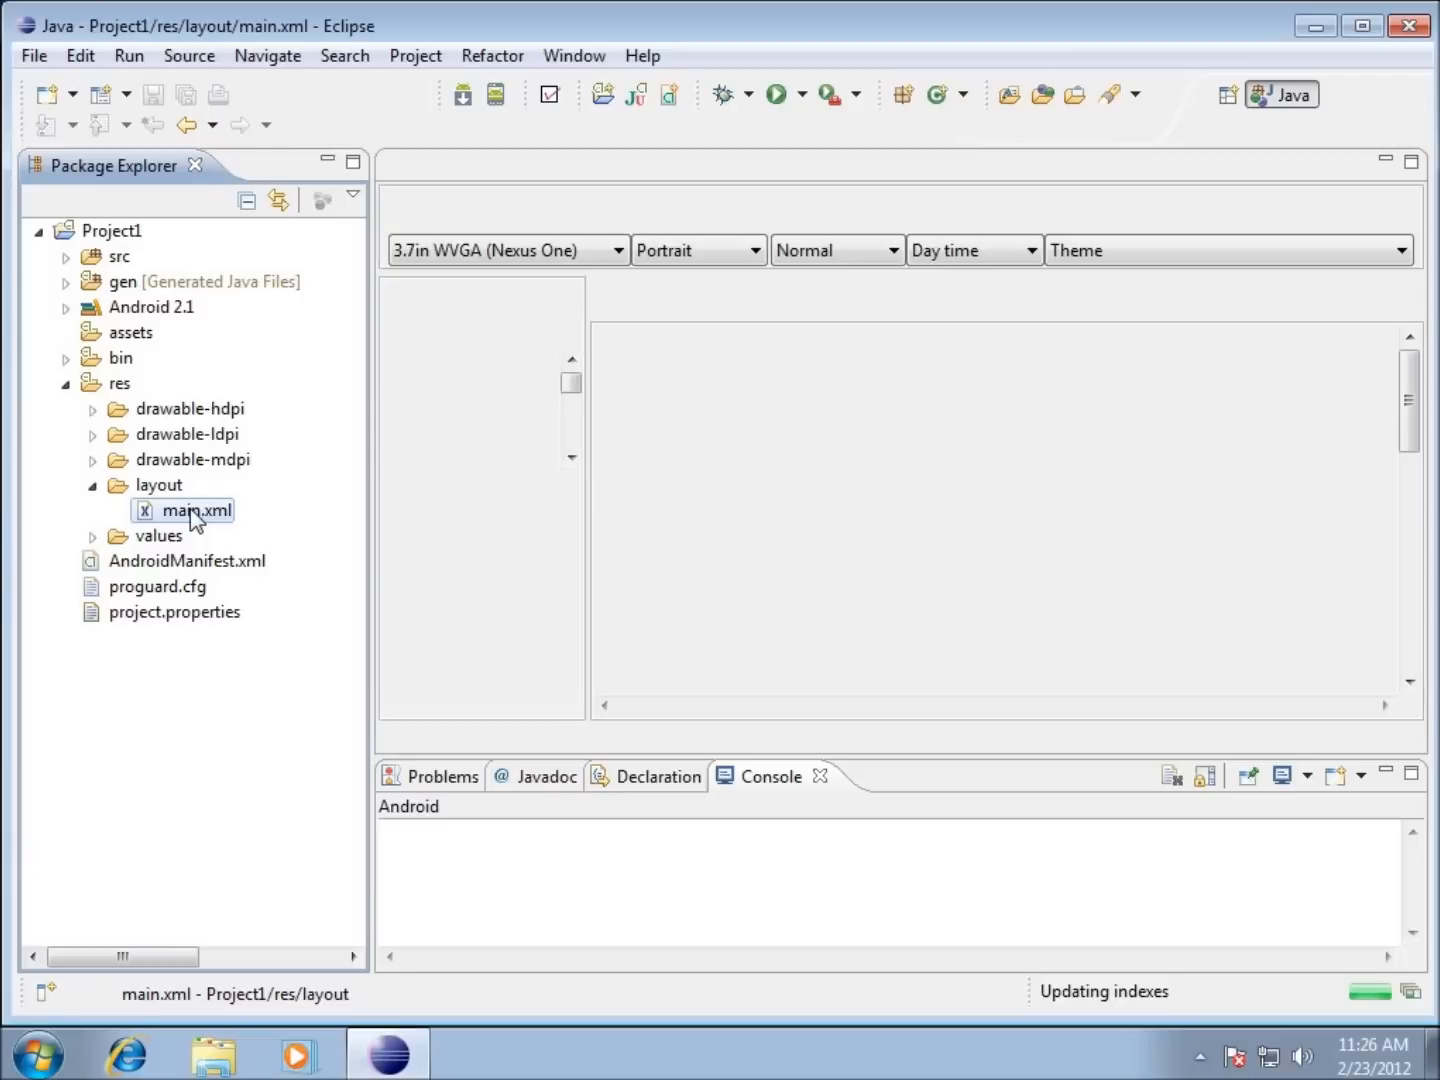
double_click(196, 510)
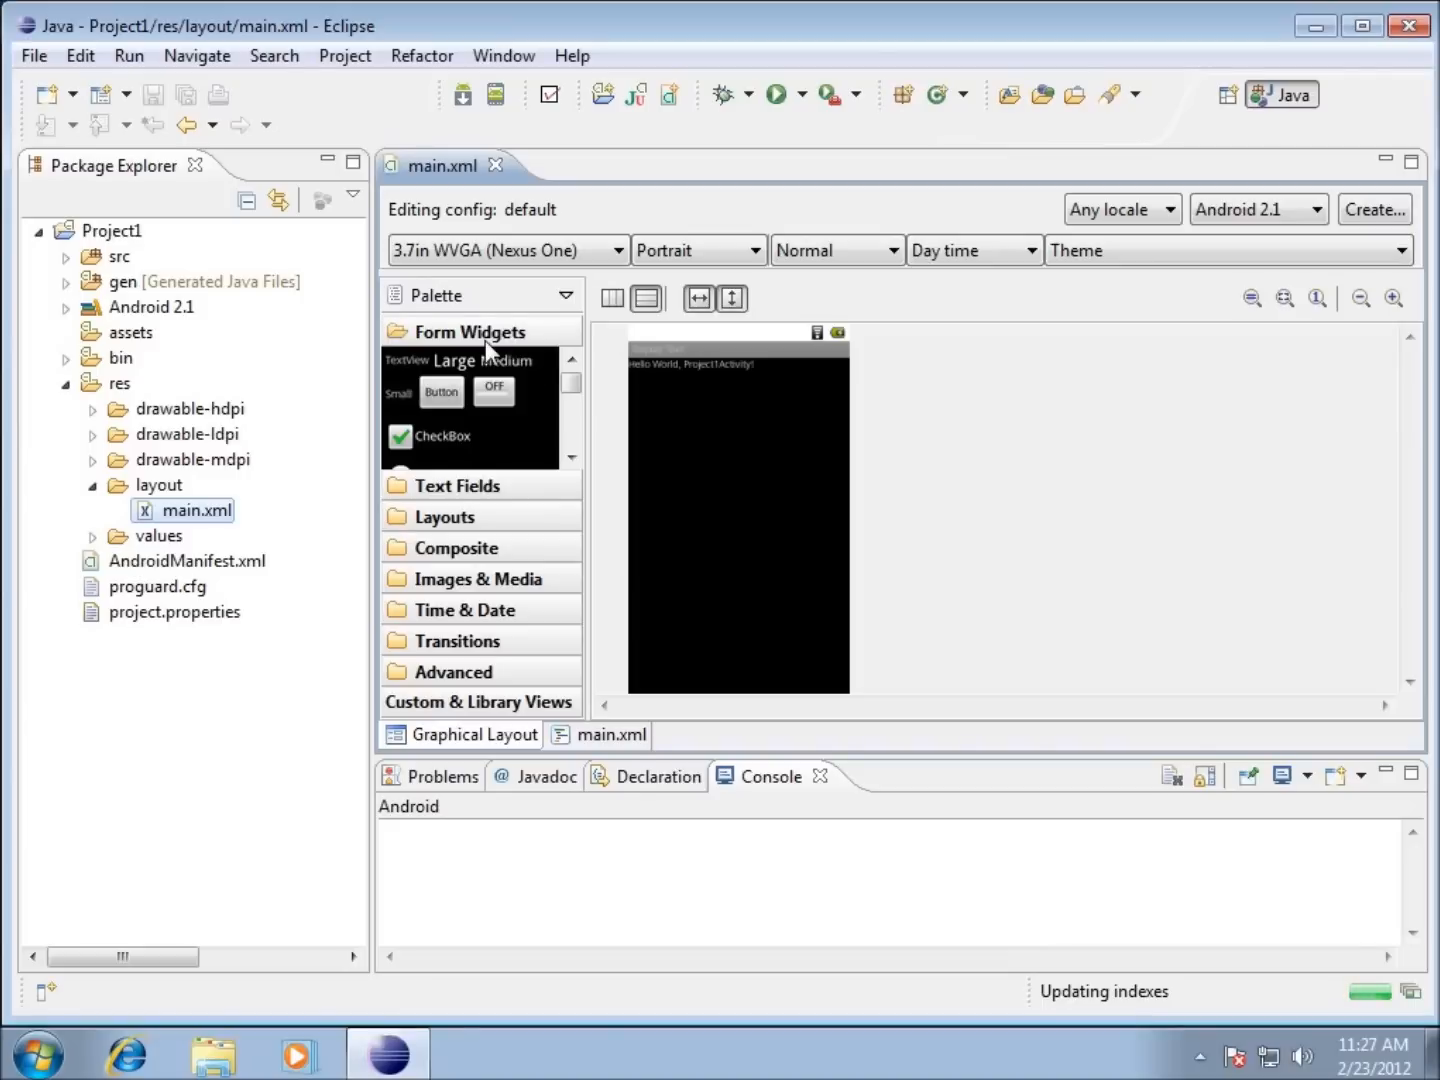
mouse_move(456, 552)
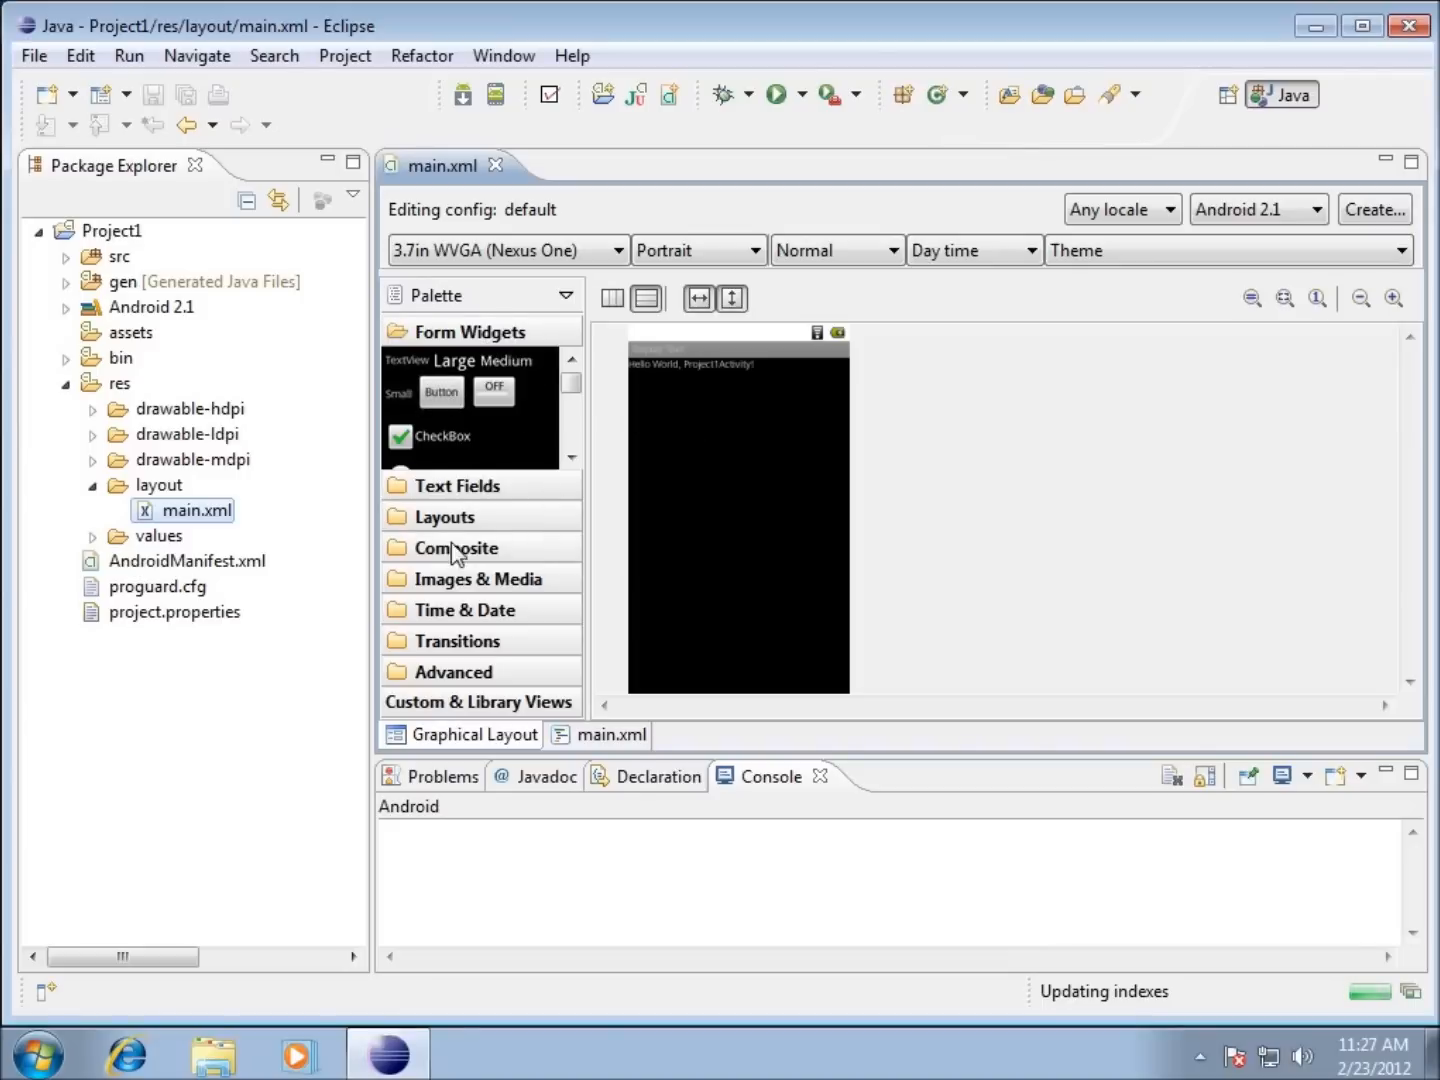
mouse_move(456, 562)
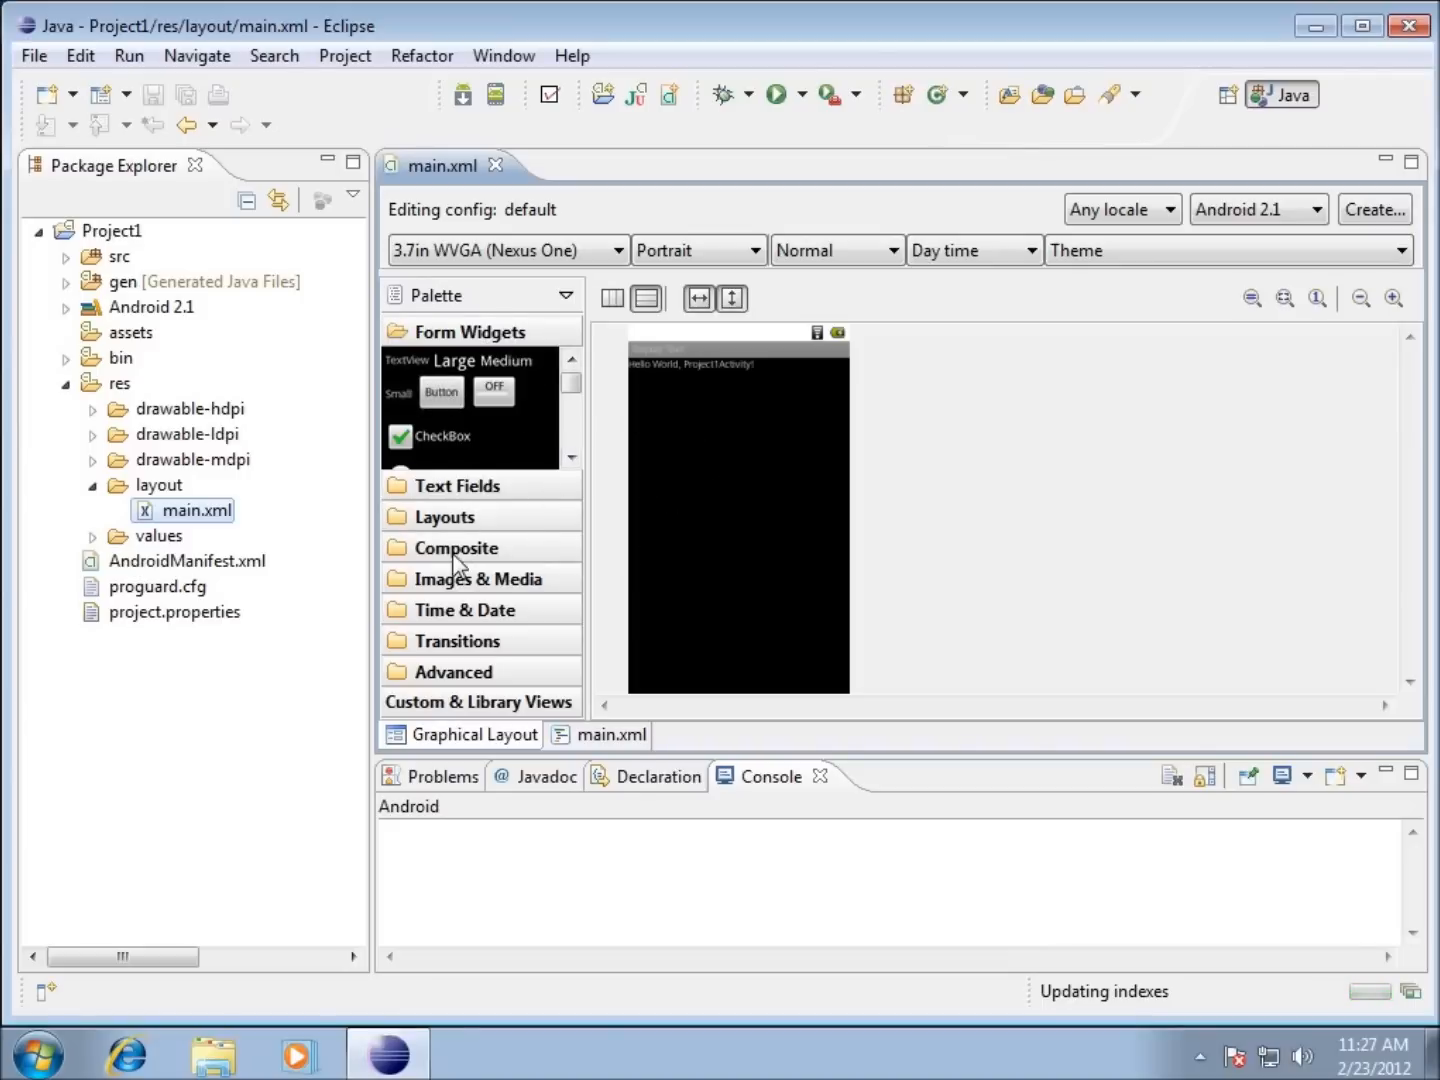
left_click(610, 734)
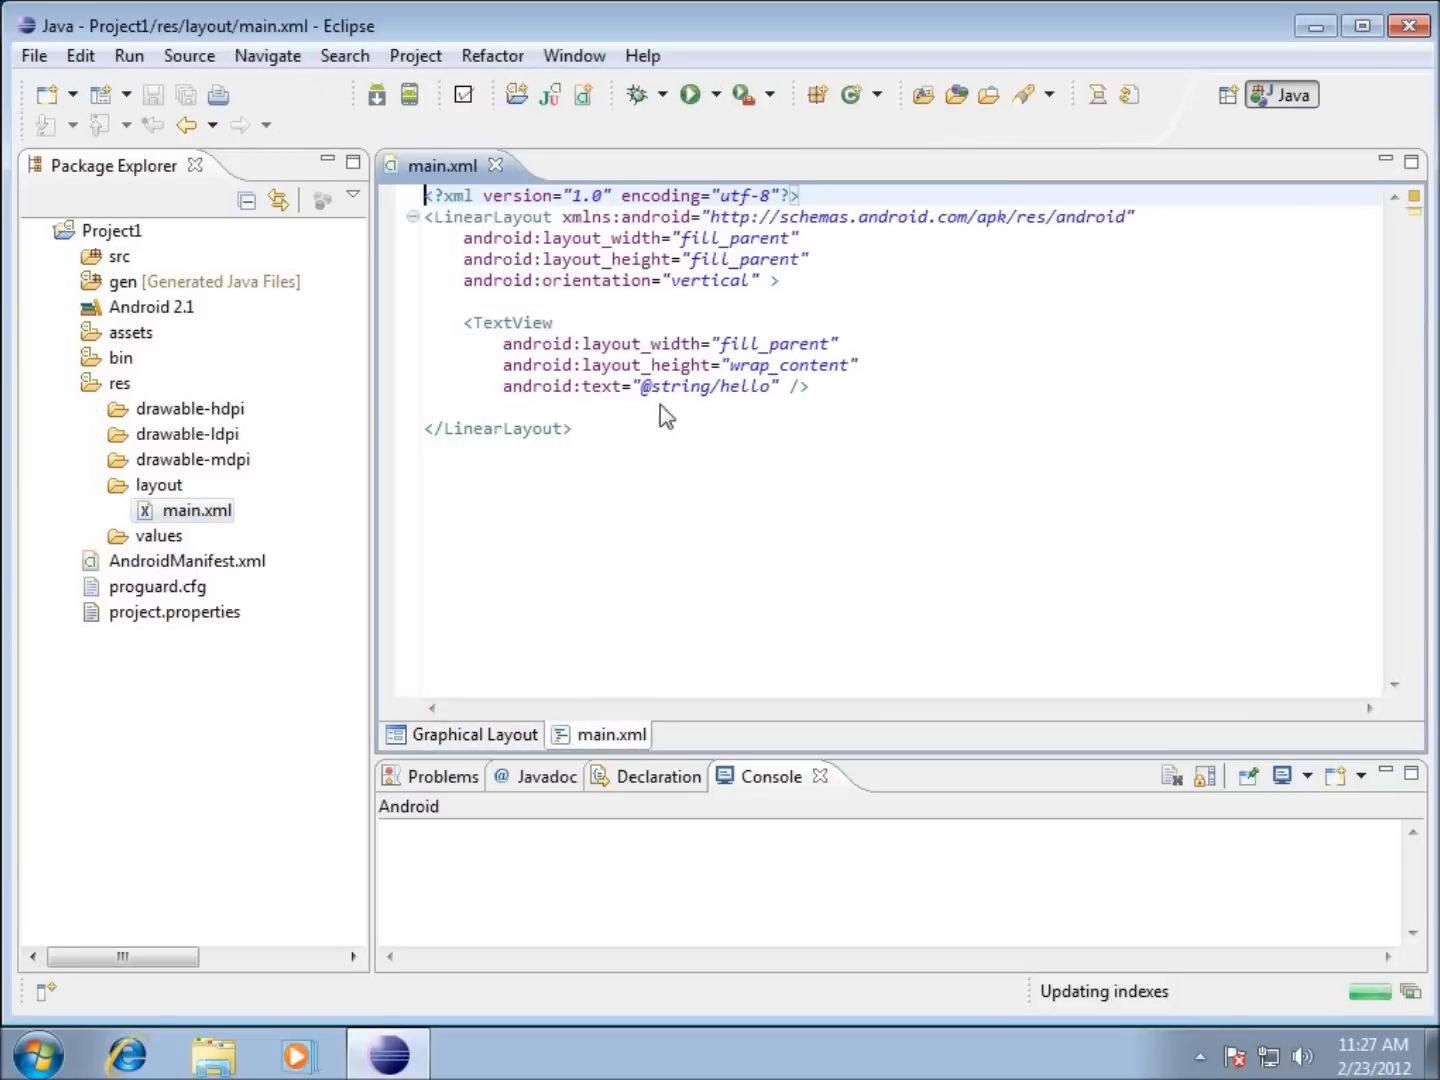
mouse_move(610, 304)
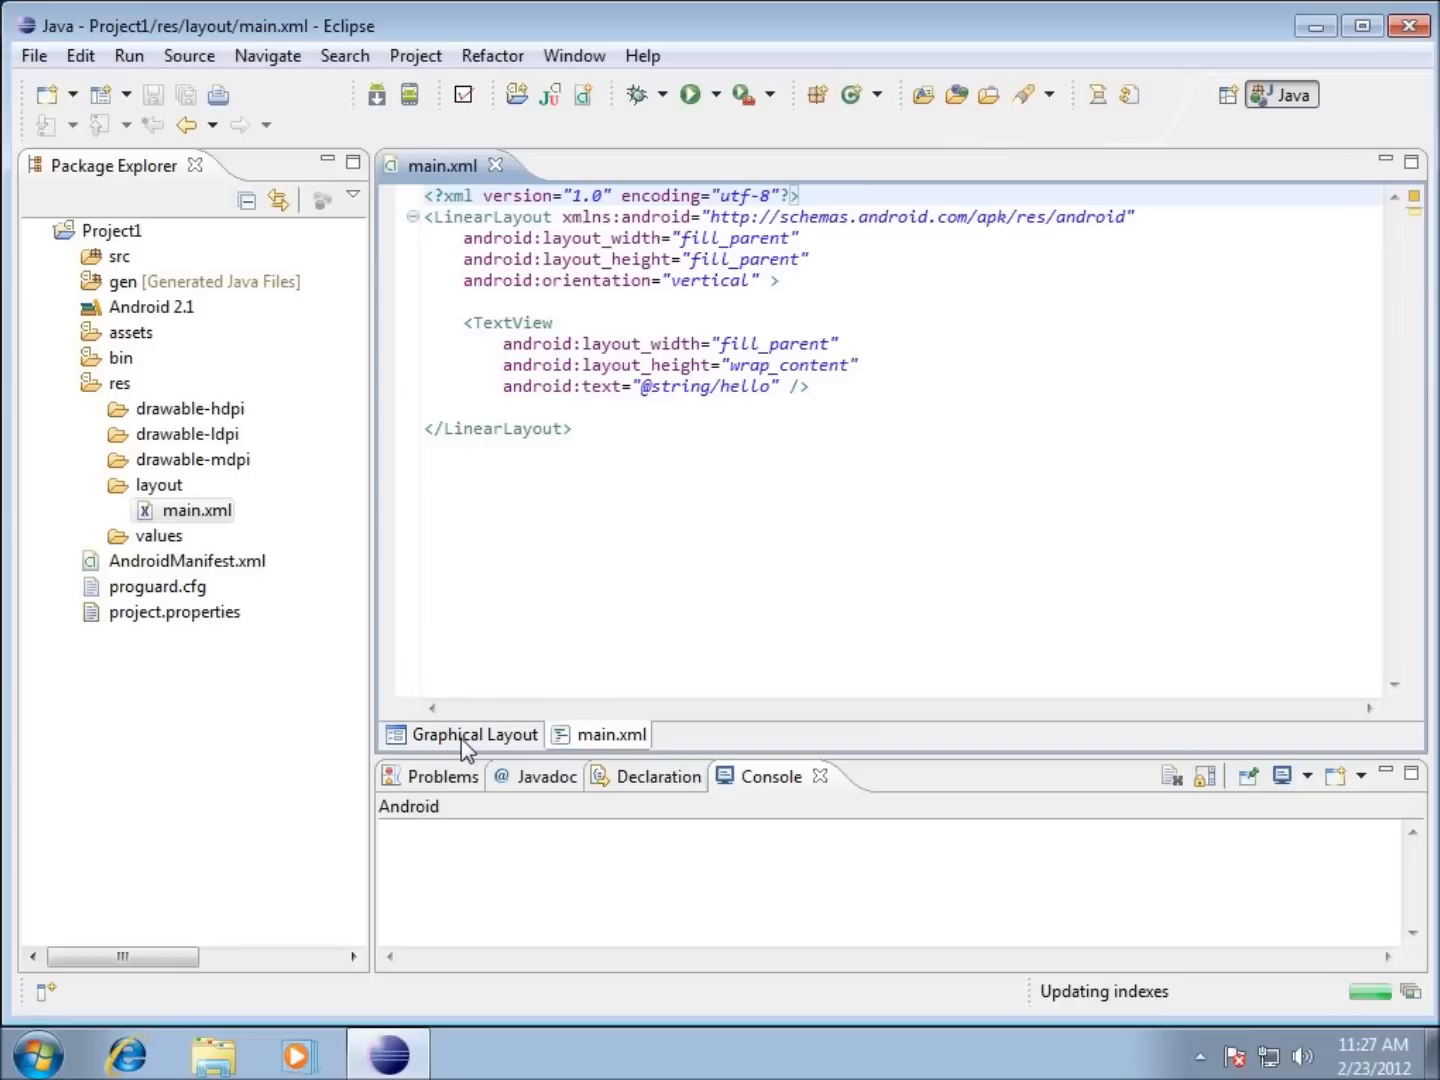
Return to the layout preview, expand values to show strings.xml, then collapse res.
left_click(472, 734)
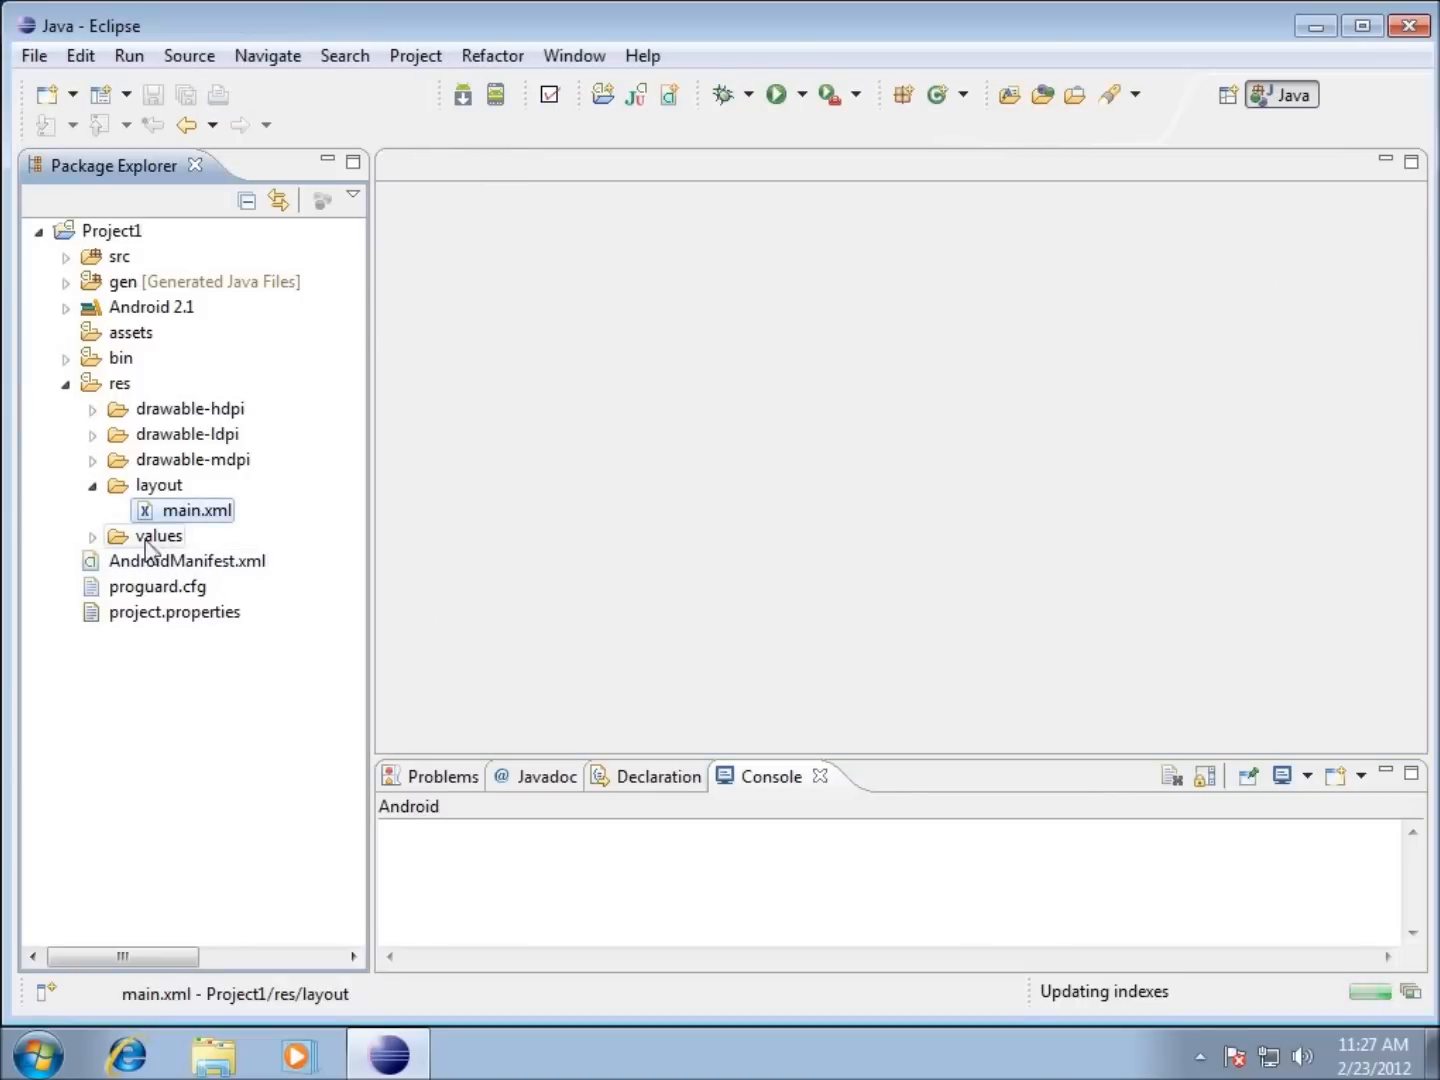
left_click(92, 536)
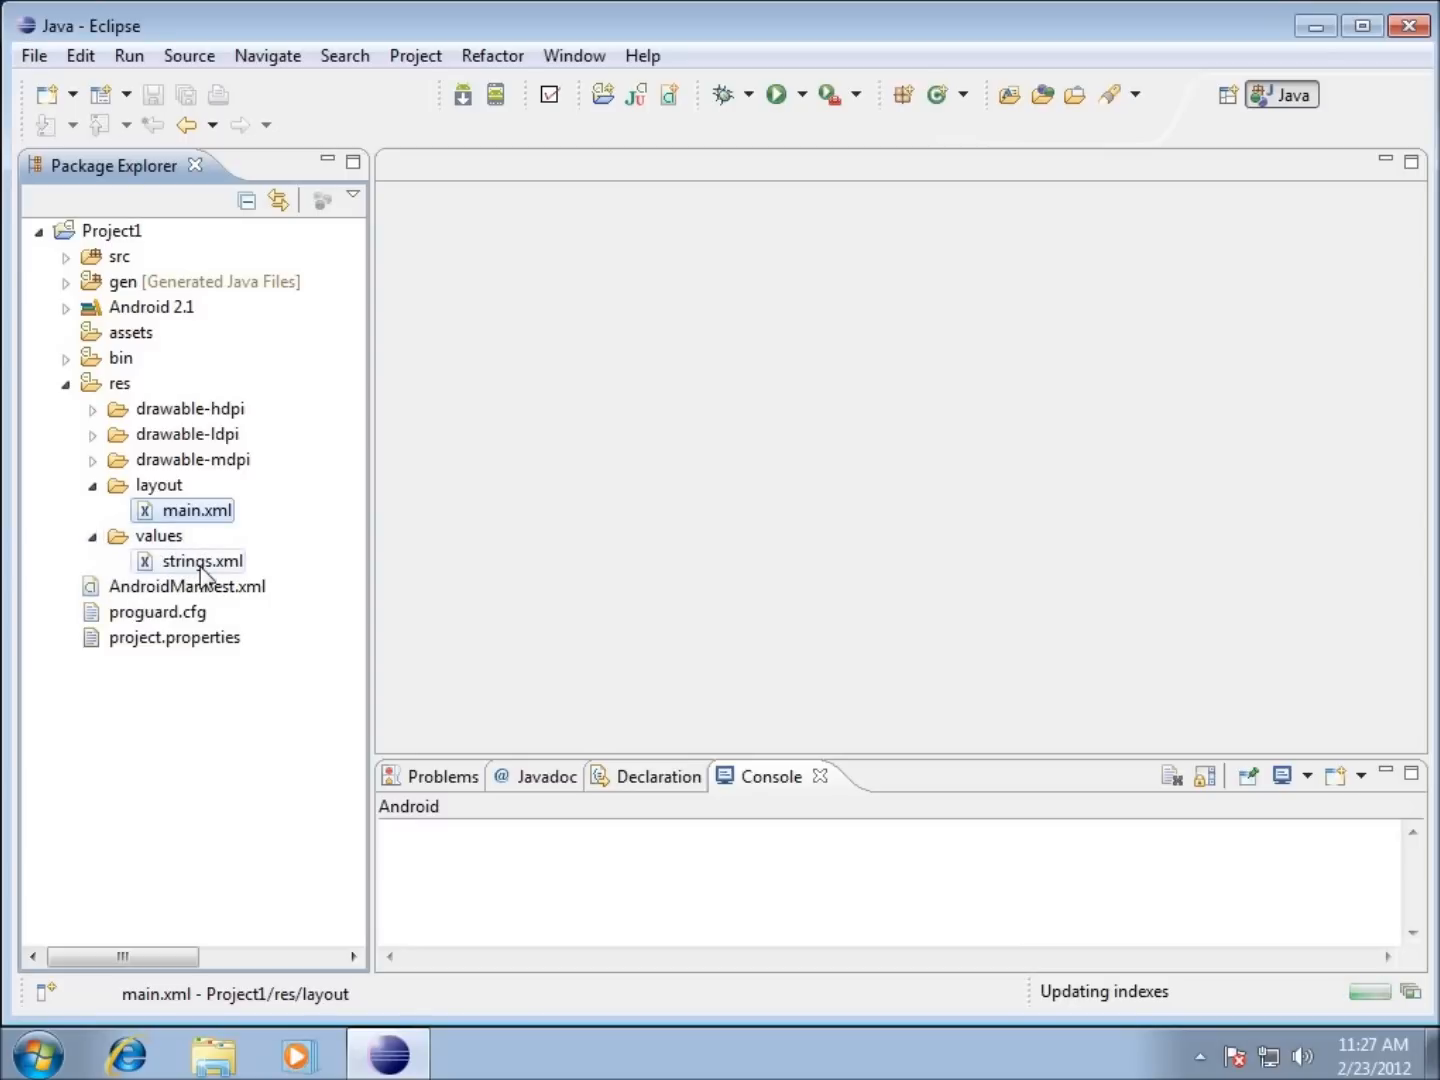
mouse_move(212, 568)
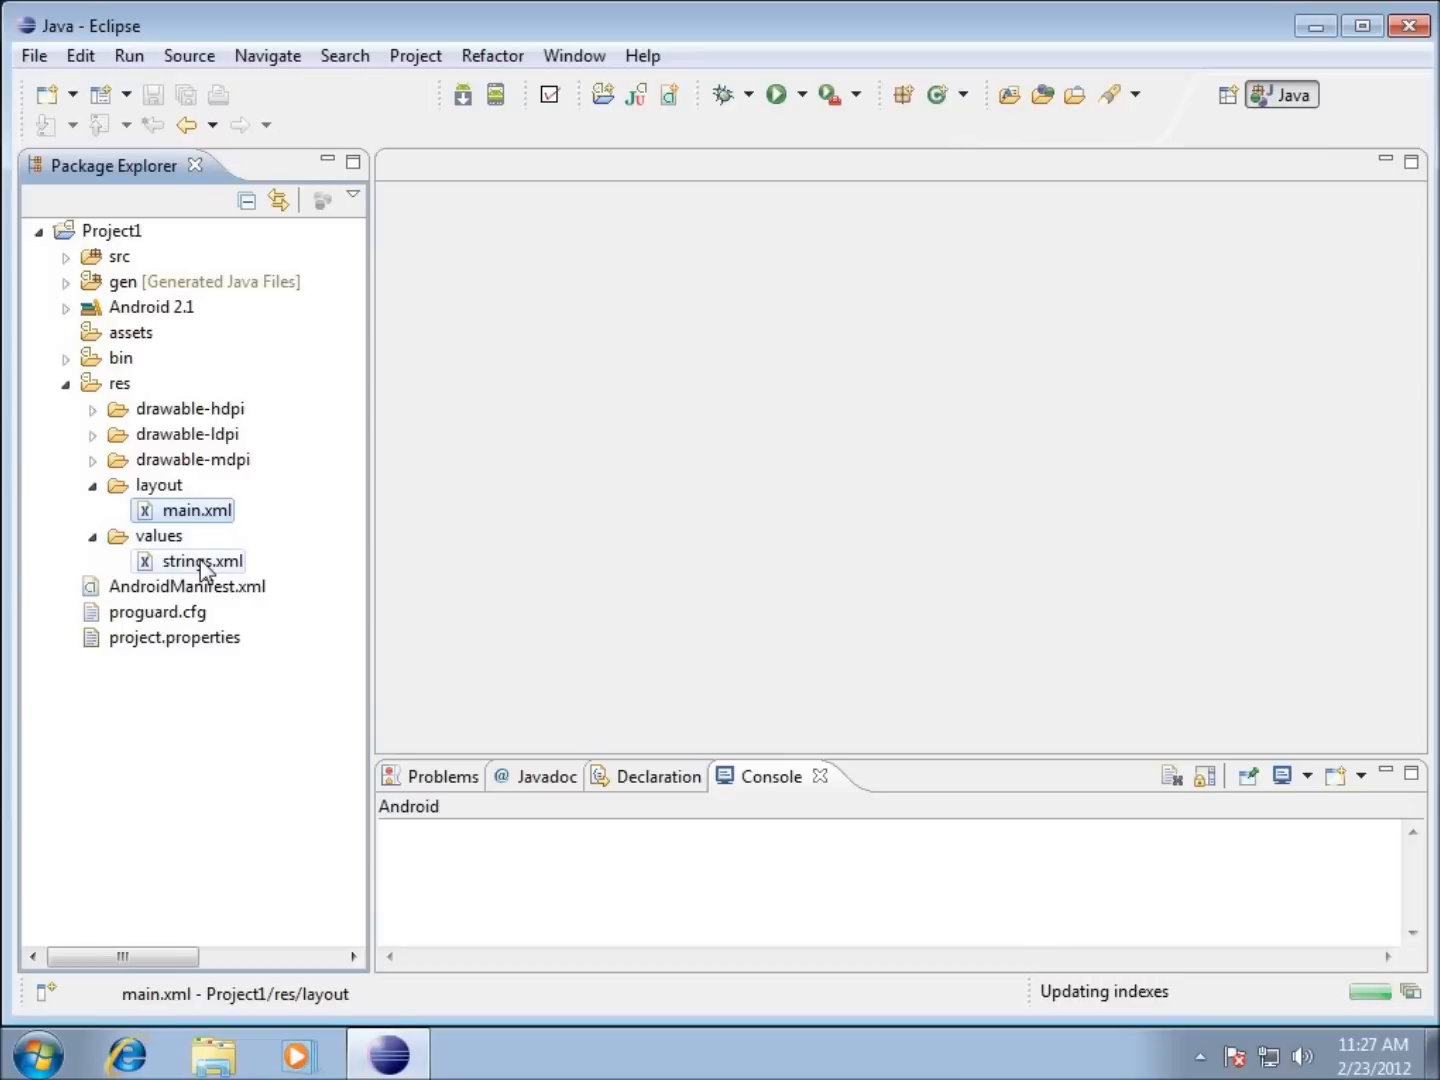
left_click(196, 510)
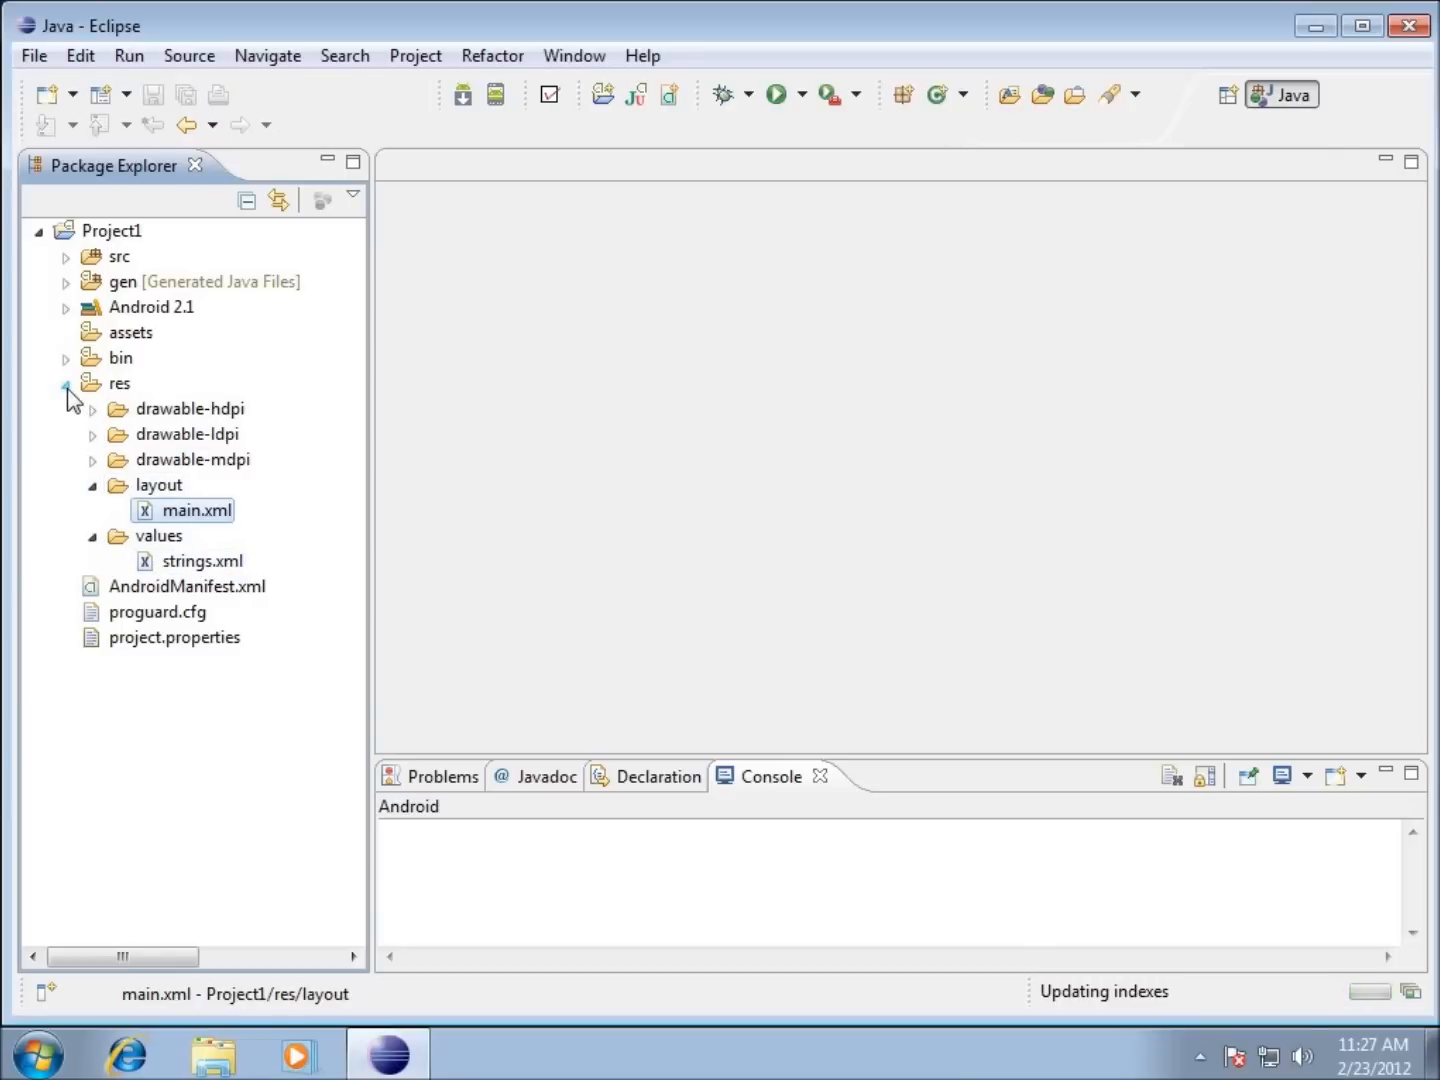
left_click(68, 384)
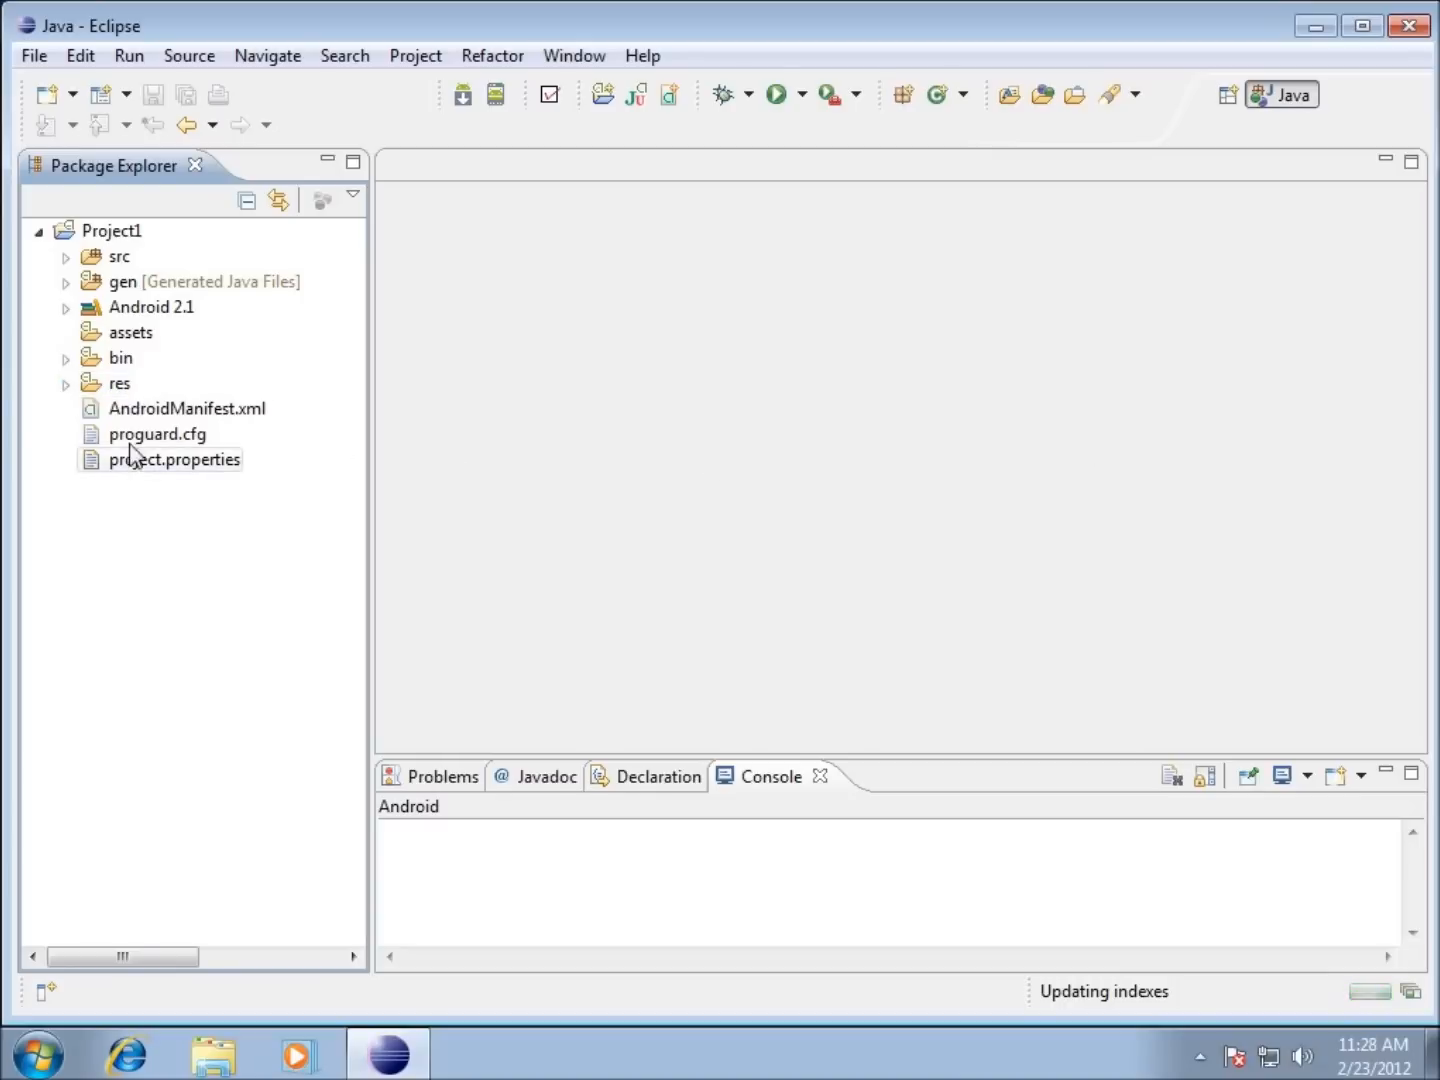
left_click(188, 408)
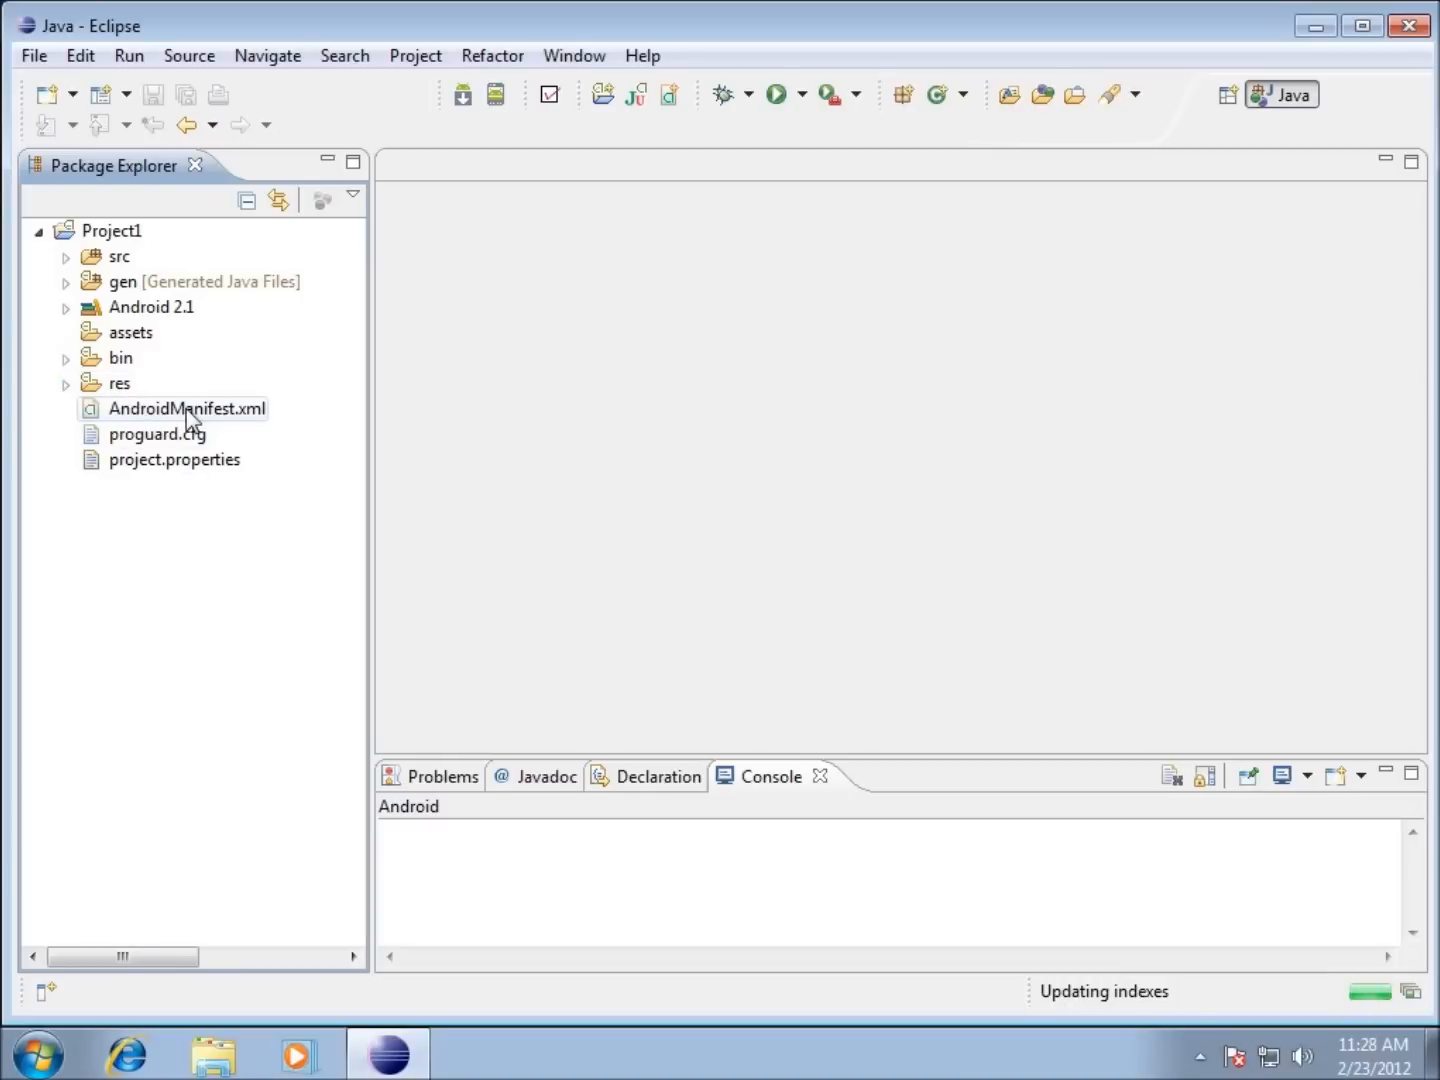
Open AndroidManifest.xml and view its raw XML with minimum SDK and launcher activity.
left_click(186, 408)
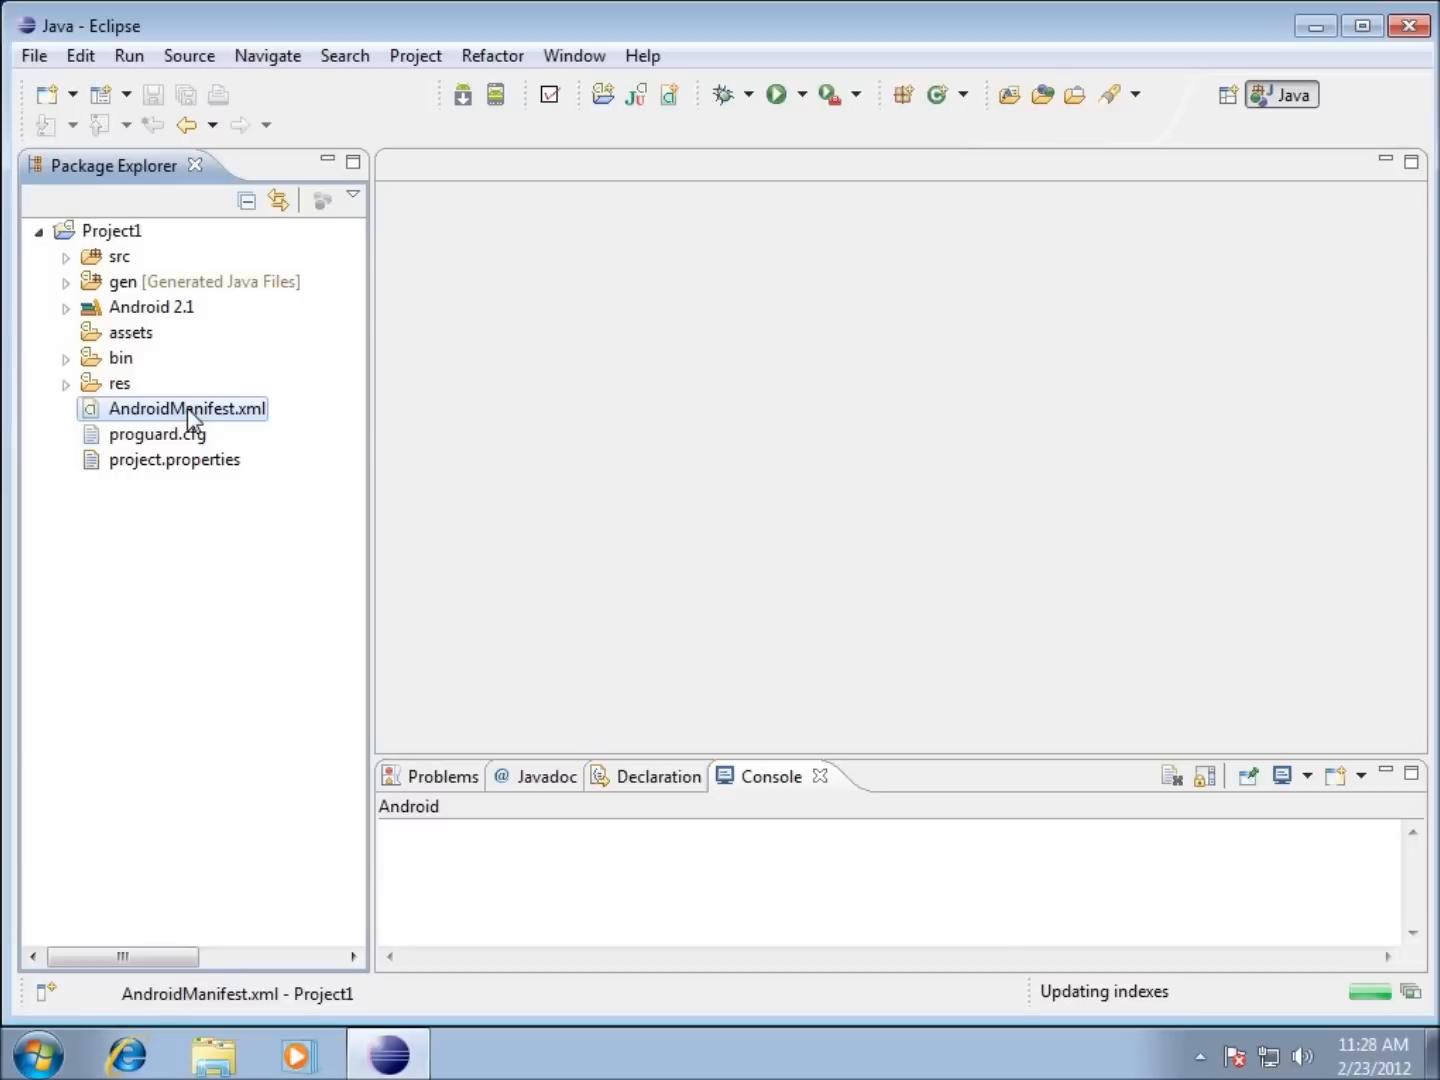
double_click(186, 408)
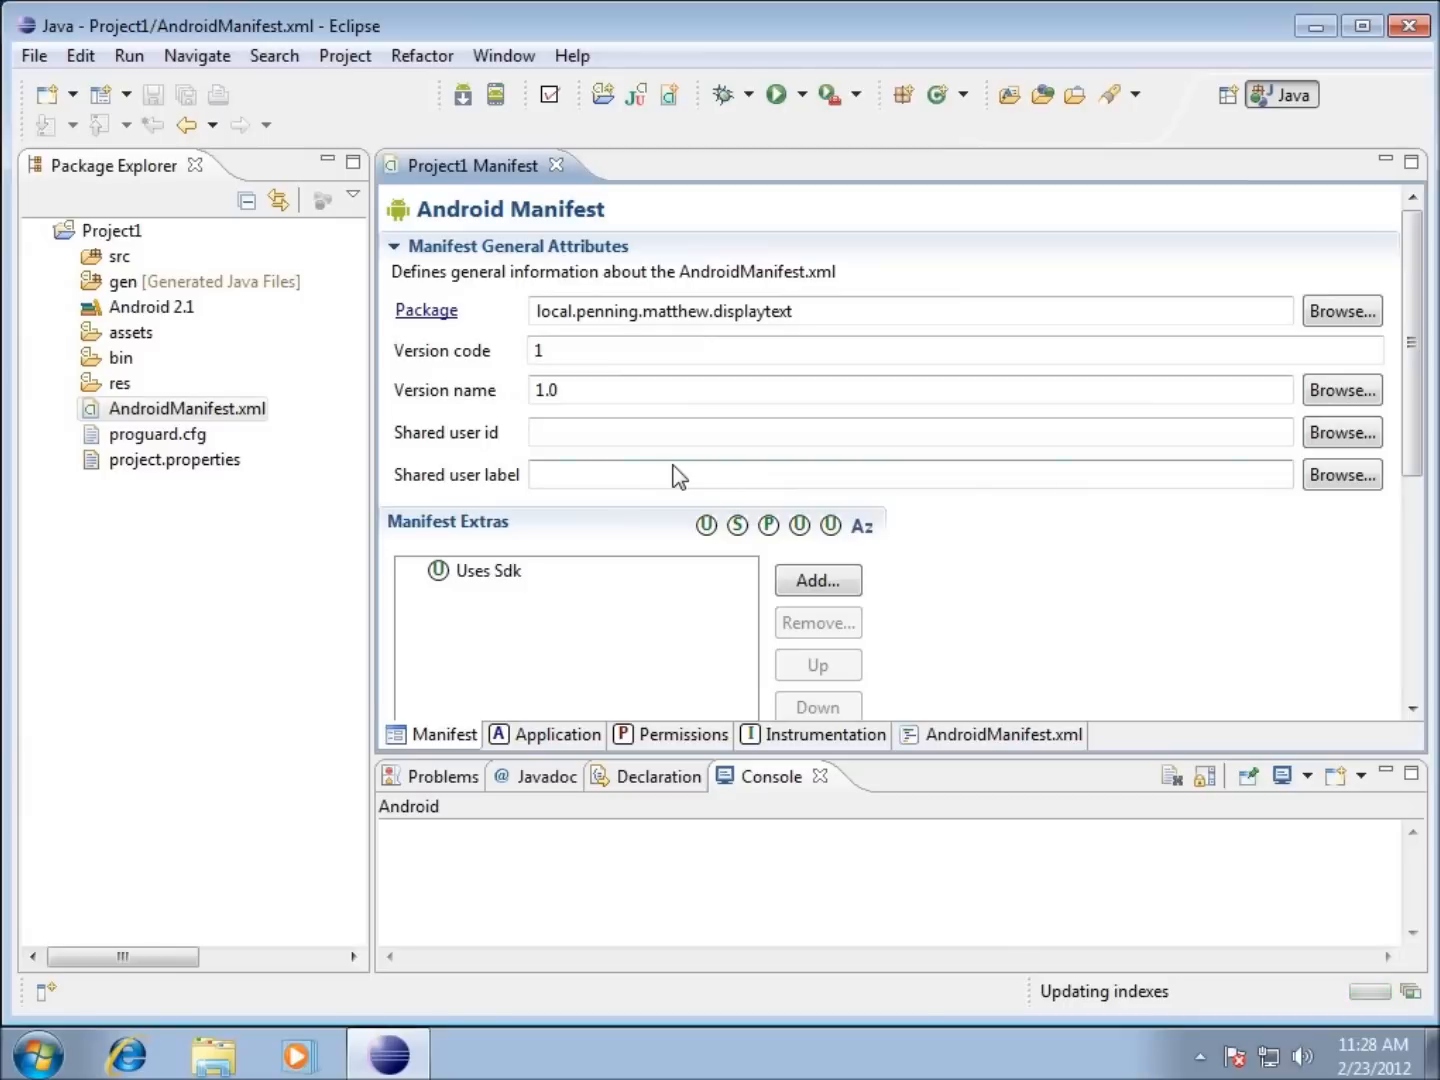
left_click(1004, 734)
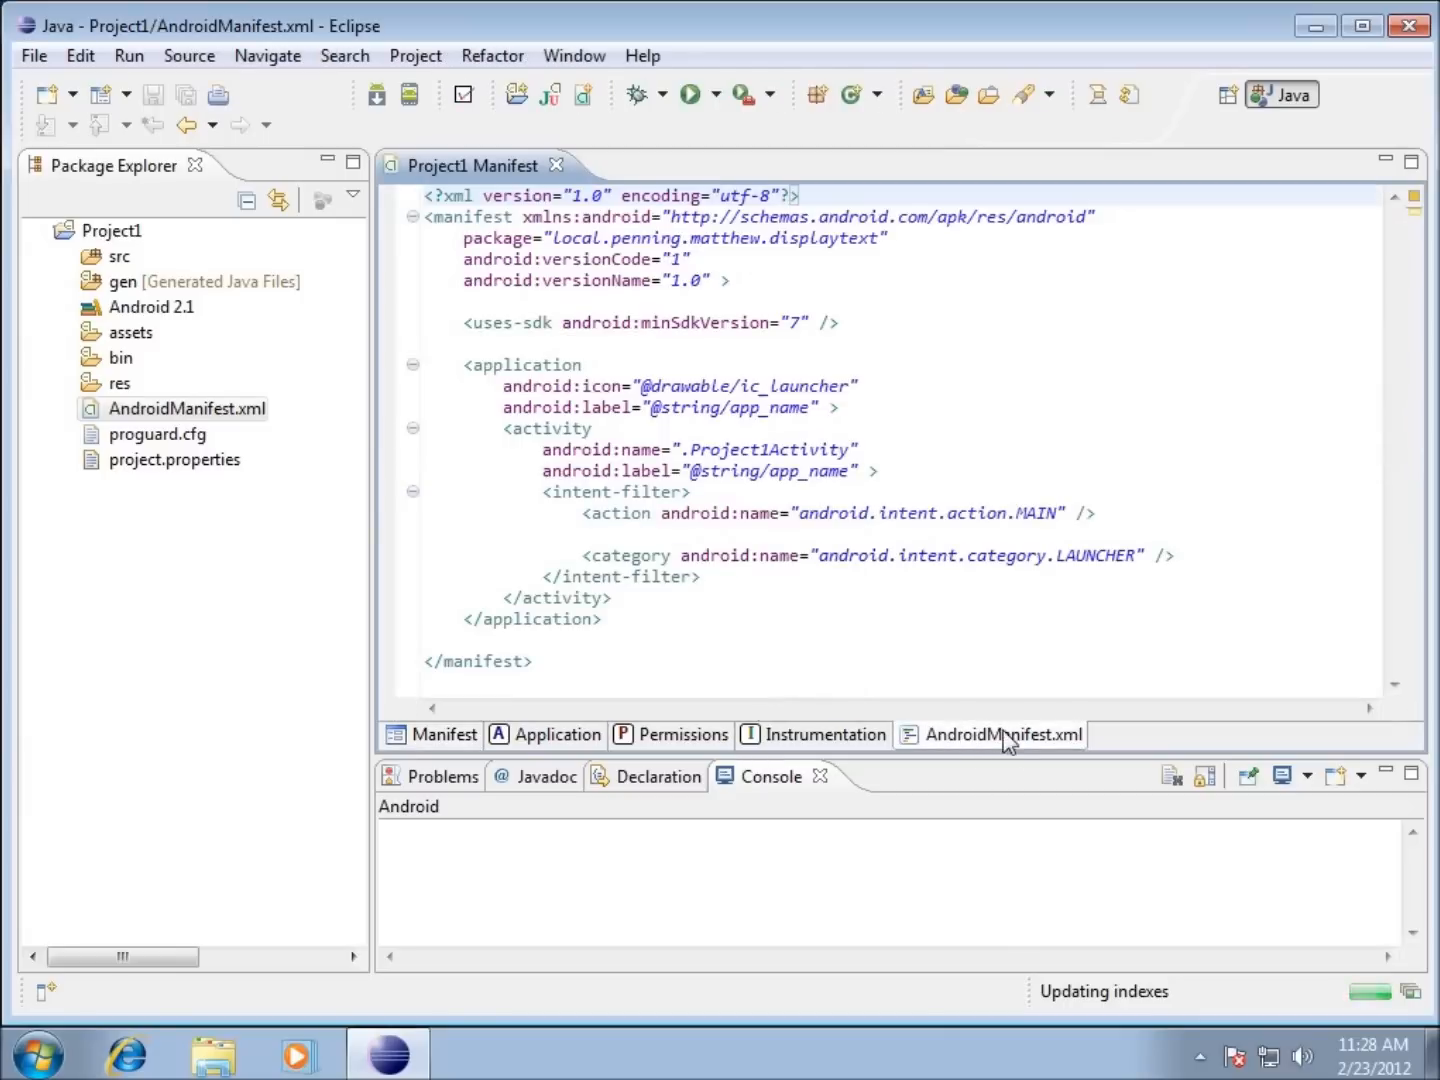
mouse_move(1068, 708)
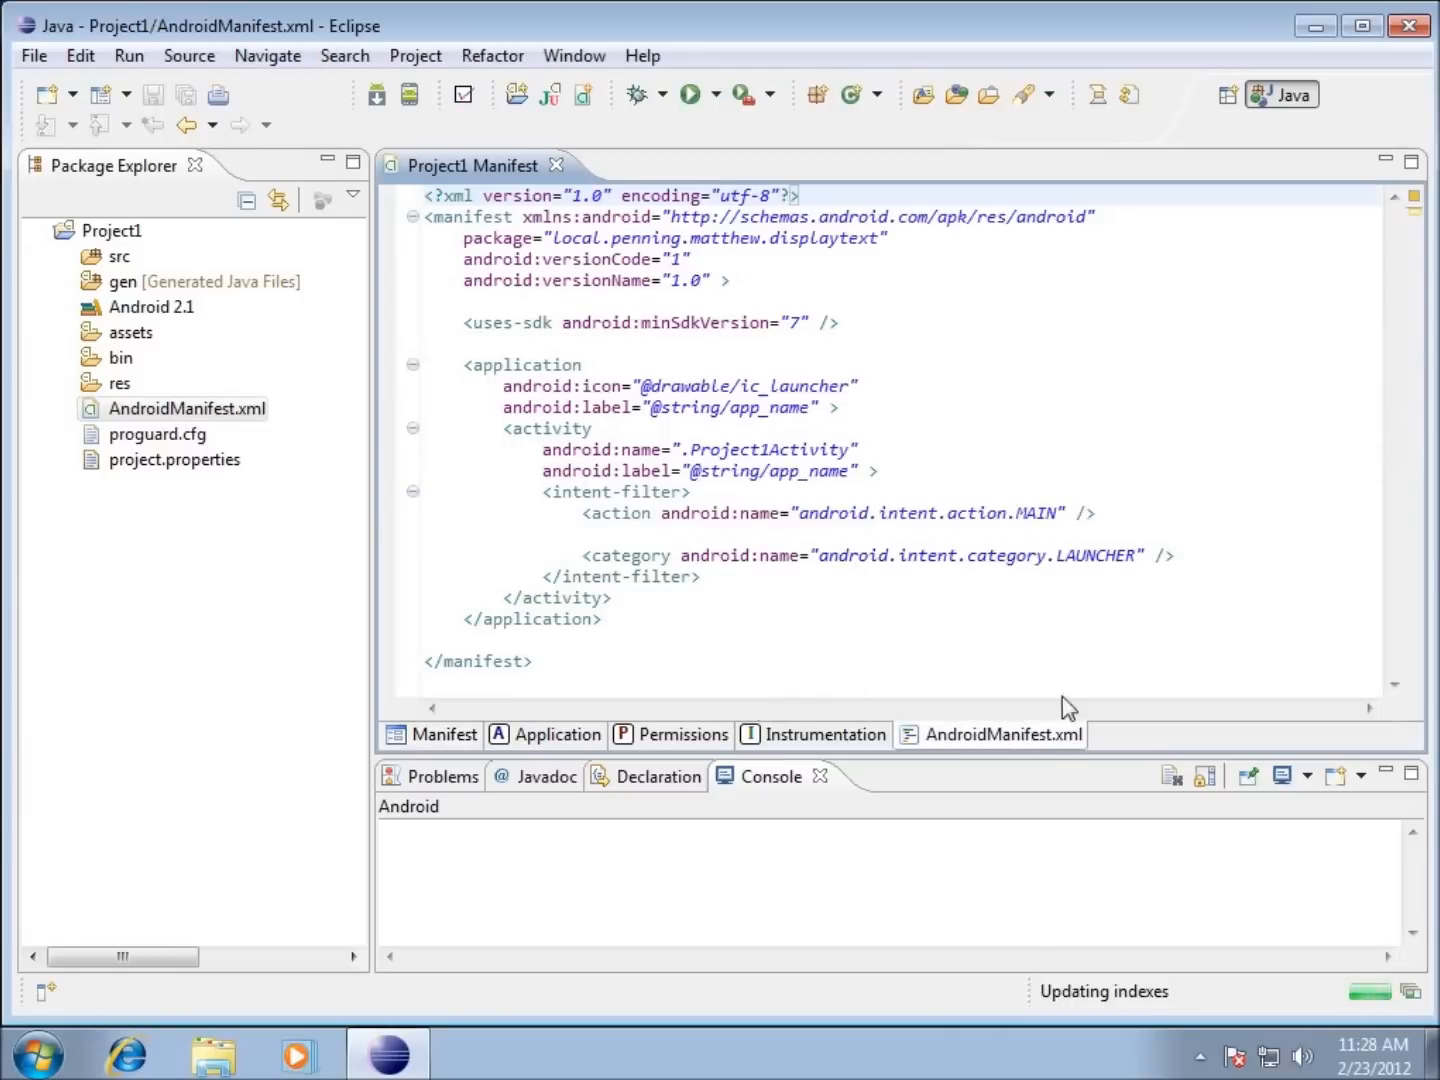
mouse_move(510, 300)
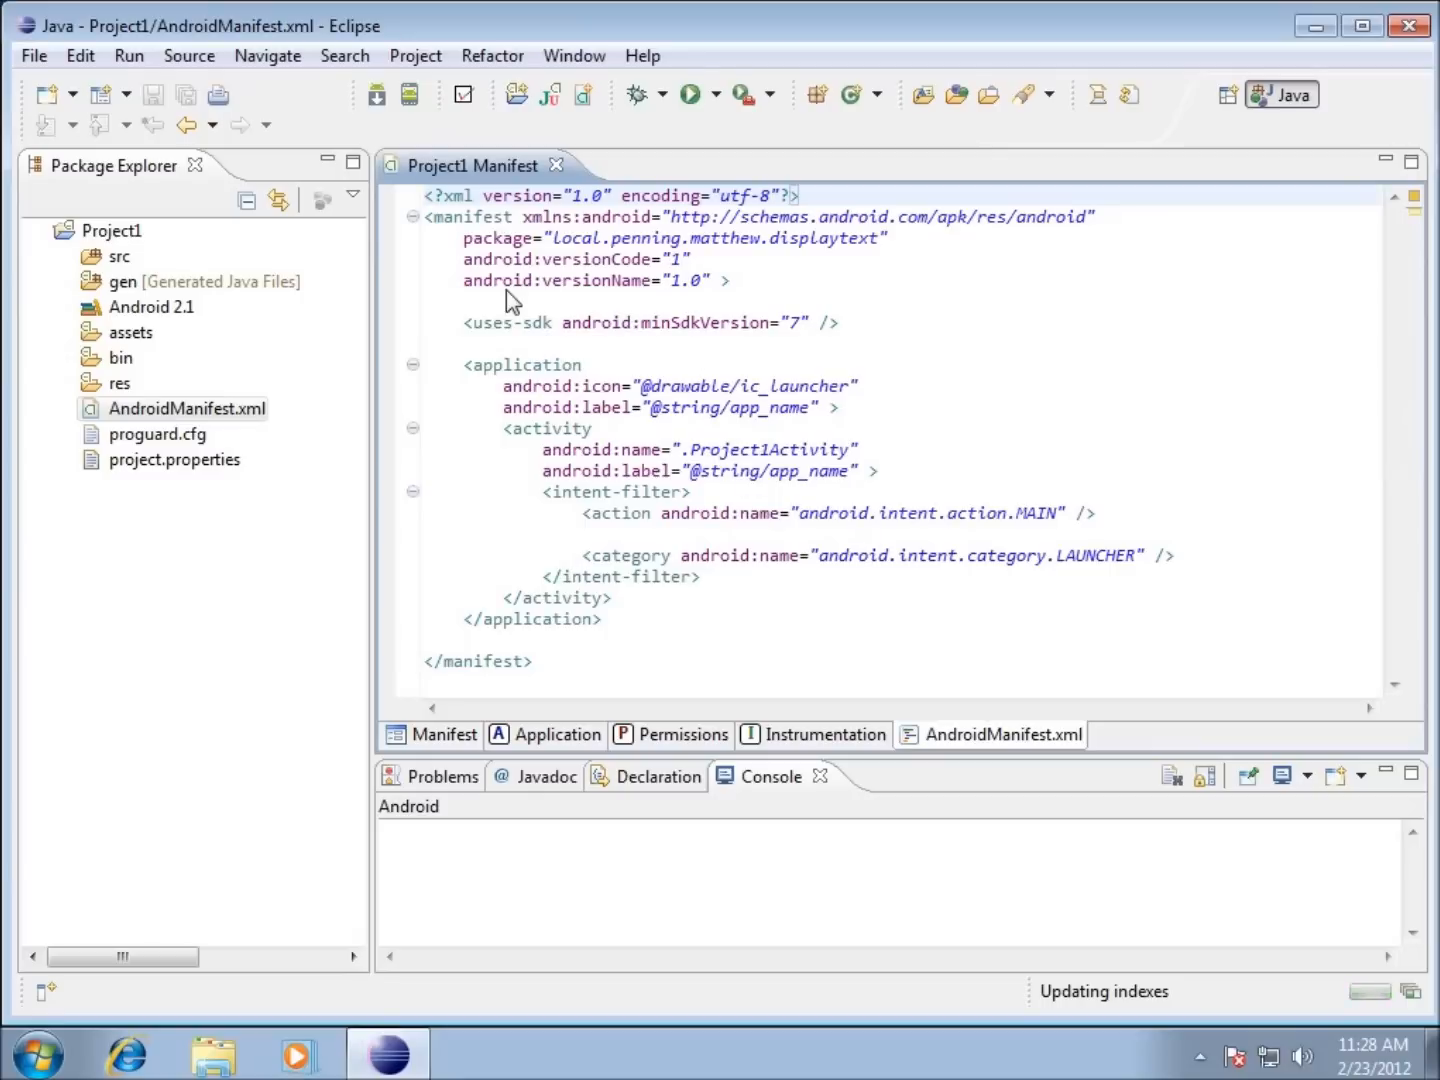